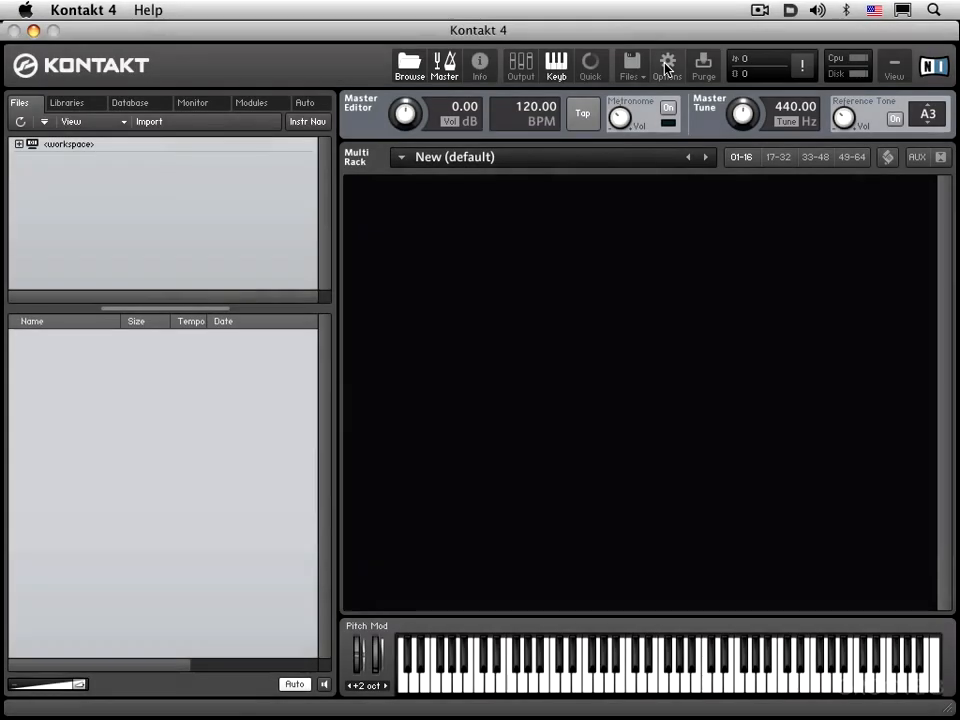
Show the Database settings in the Options dialog, with auto-adding of loaded files.
{"action": "left_click", "coordinate": [667, 64]}
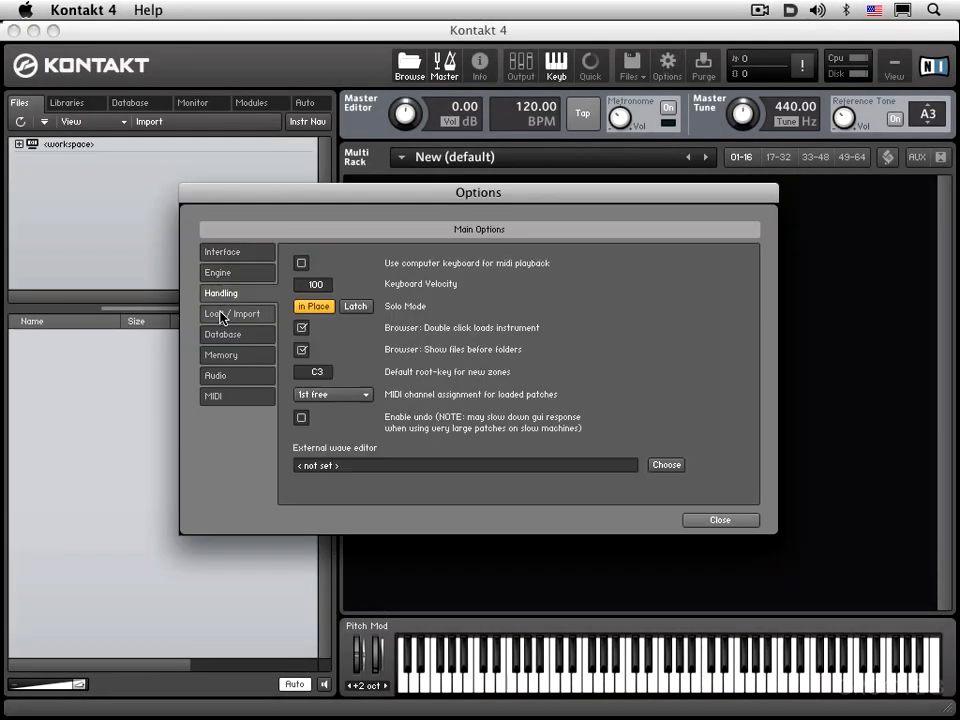
{"action": "left_click", "coordinate": [222, 334]}
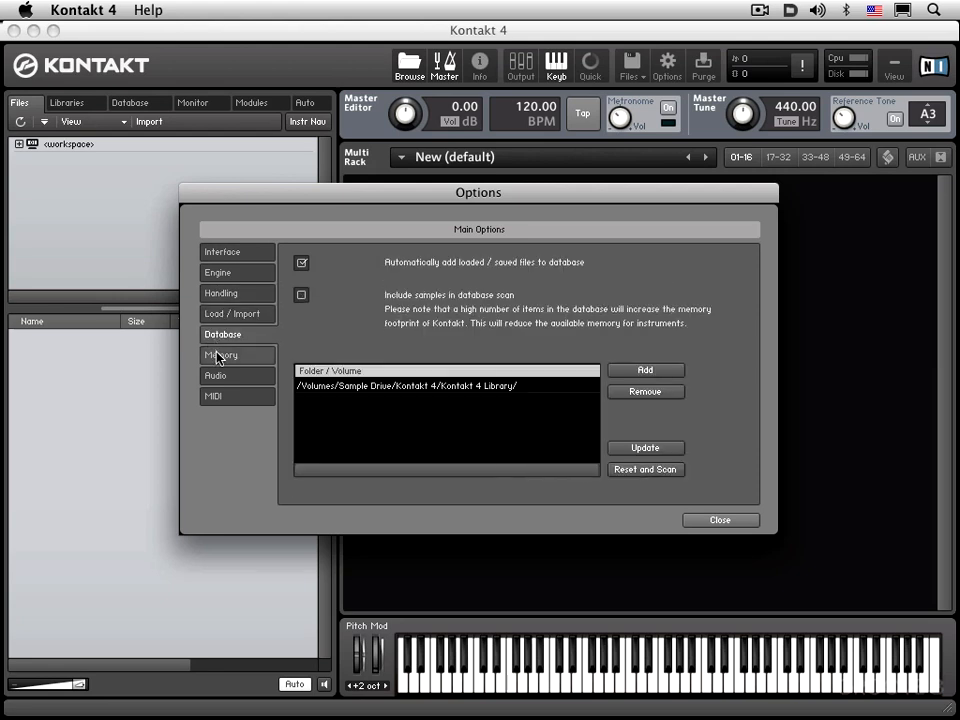
Check Audio settings: CoreAudio driver, MOTU 828mk2 device, 44100 sample rate, 512-sample latency.
{"action": "left_click", "coordinate": [216, 375]}
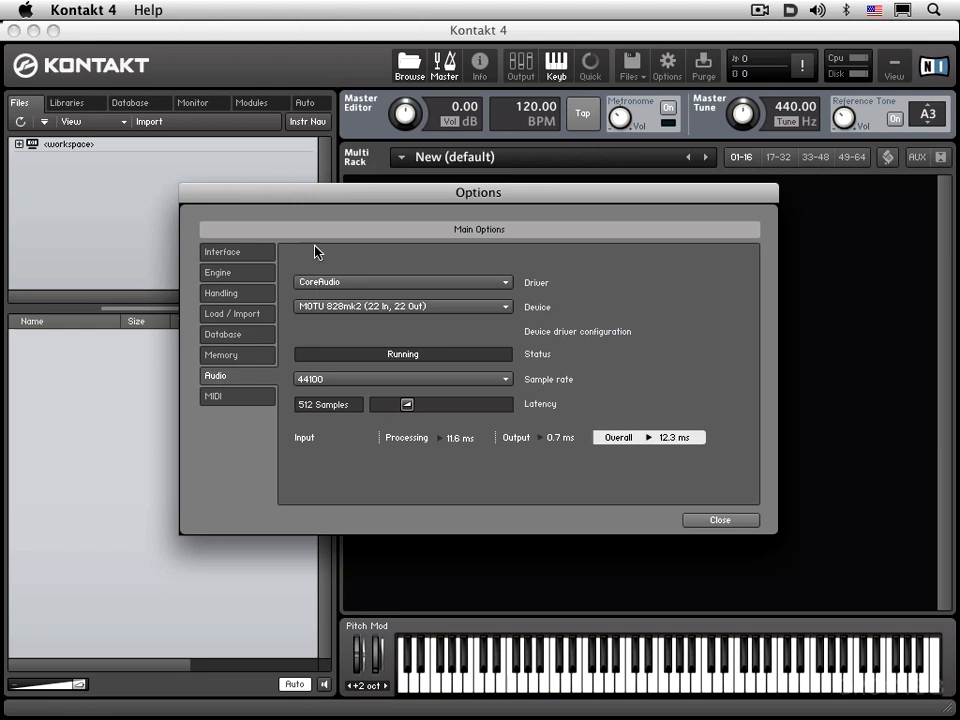
{"action": "mouse_move", "coordinate": [437, 275]}
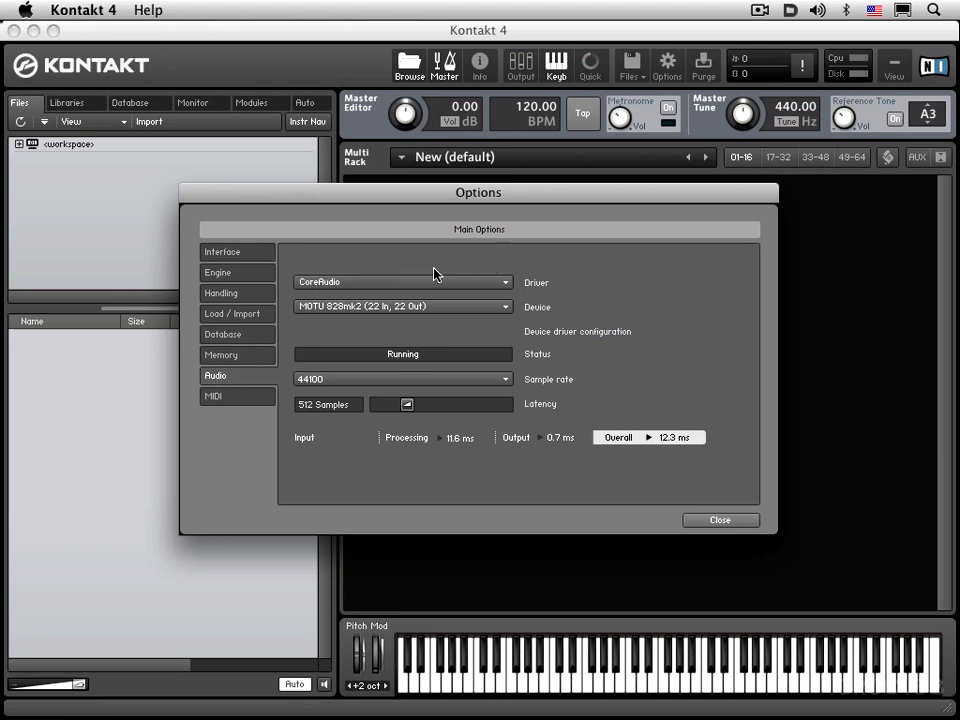
{"action": "mouse_move", "coordinate": [392, 270]}
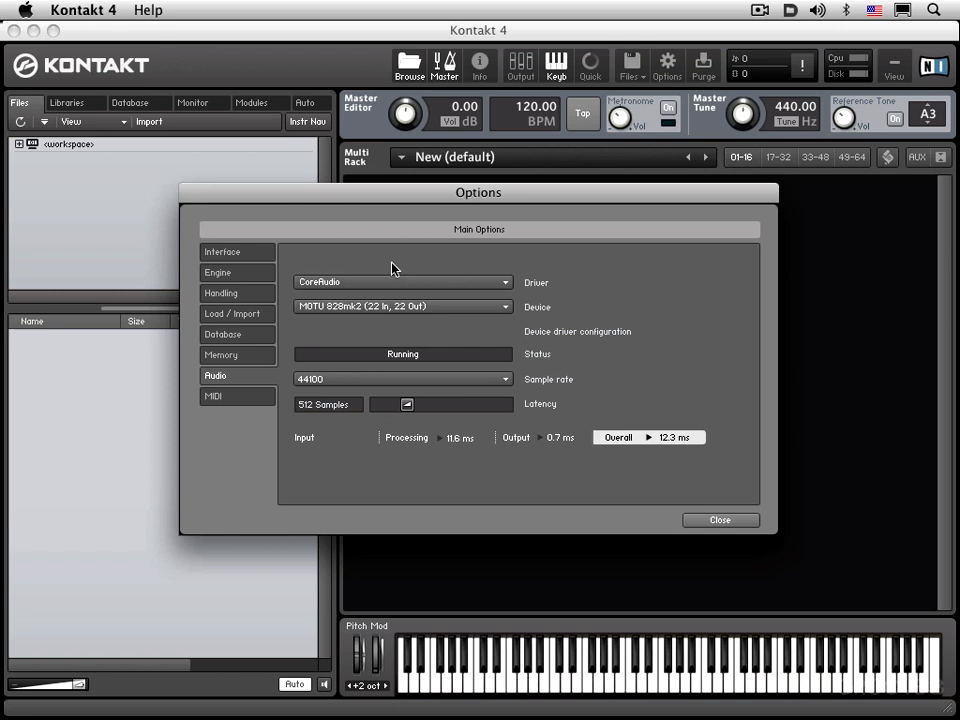
{"action": "mouse_move", "coordinate": [325, 290]}
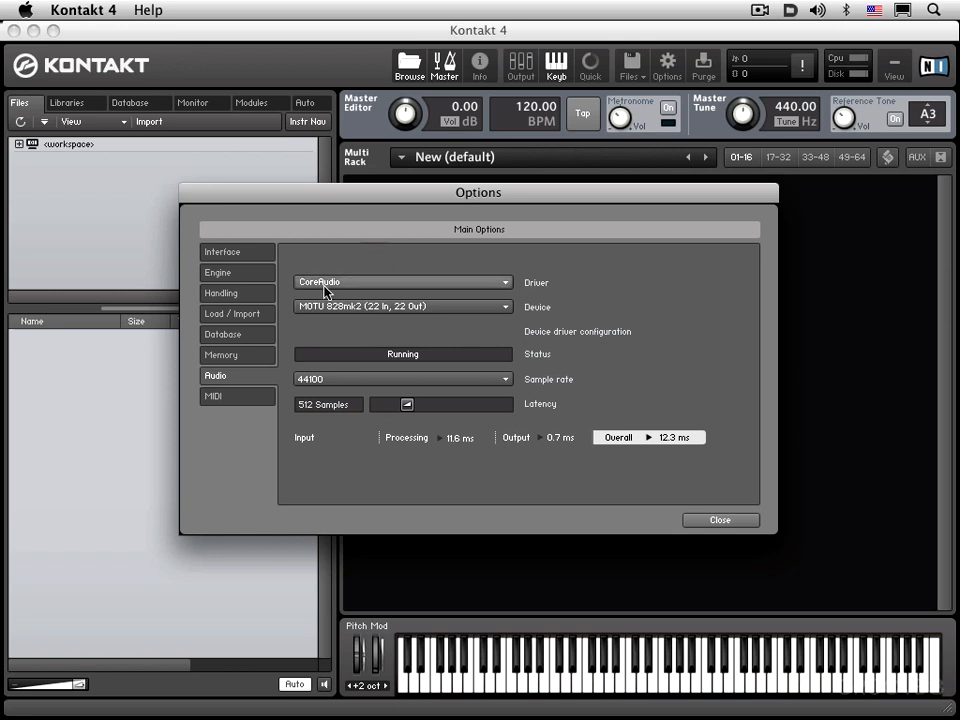
{"action": "left_click", "coordinate": [402, 282]}
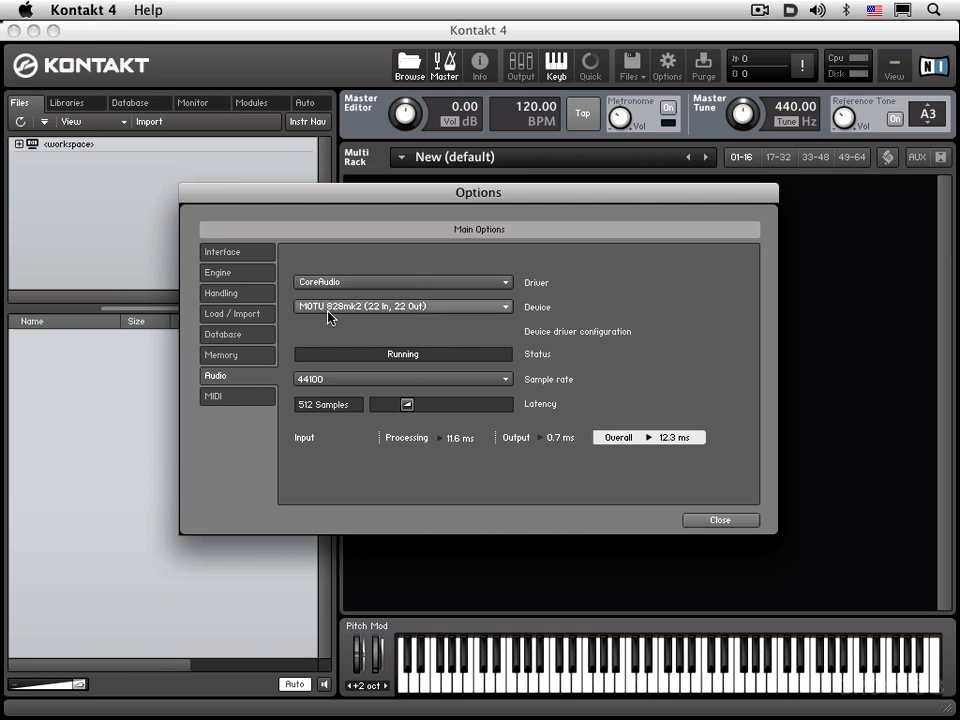
{"action": "mouse_move", "coordinate": [332, 315]}
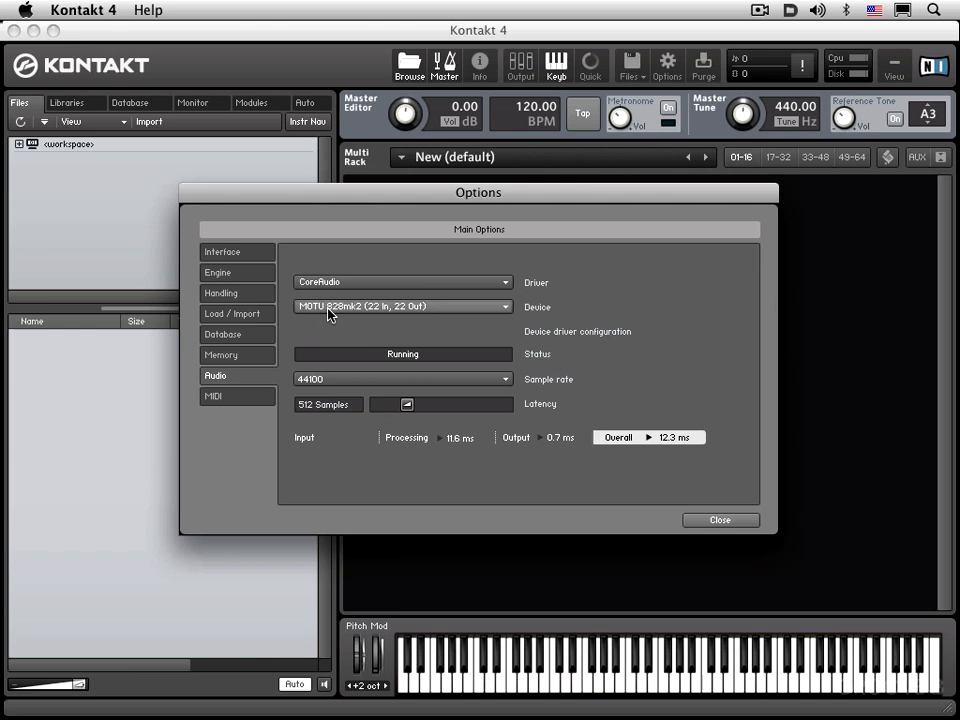
{"action": "left_click", "coordinate": [402, 306]}
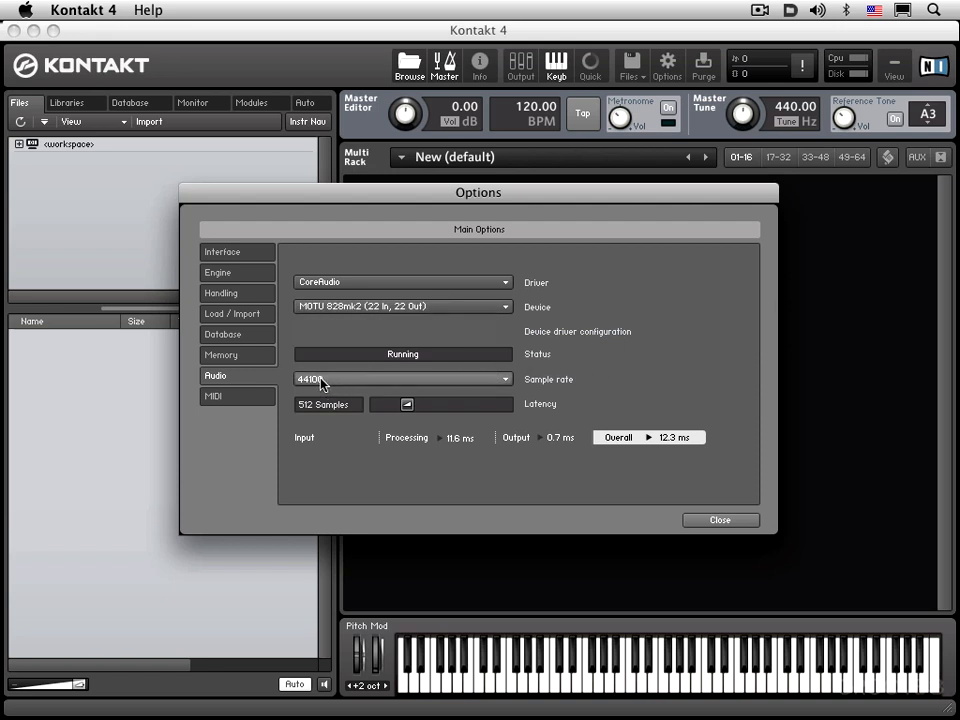
{"action": "mouse_move", "coordinate": [443, 383]}
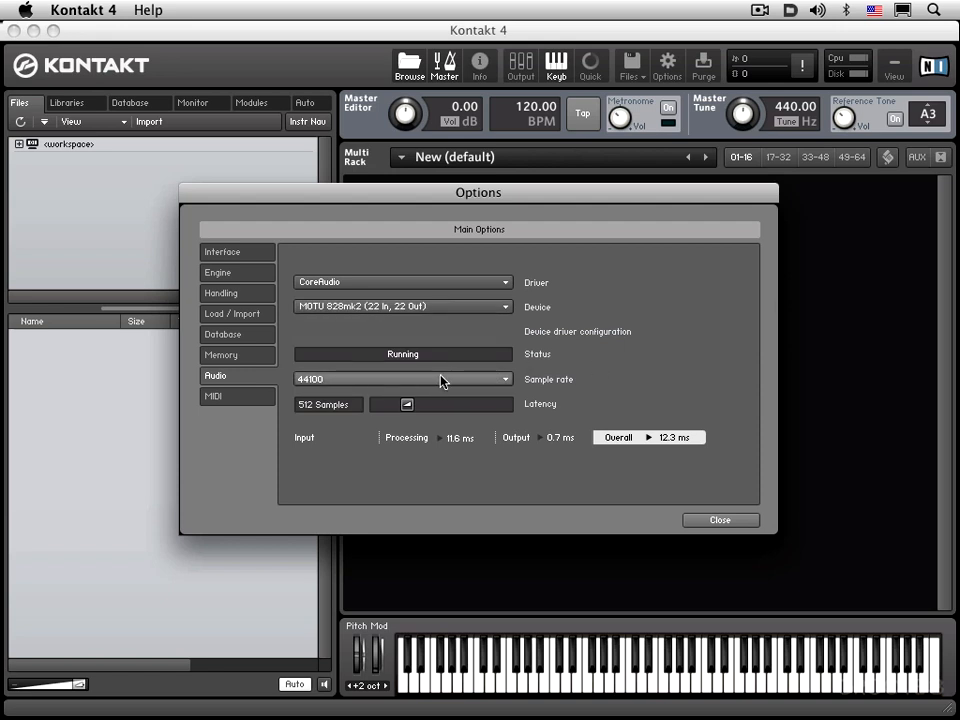
{"action": "left_click", "coordinate": [400, 378]}
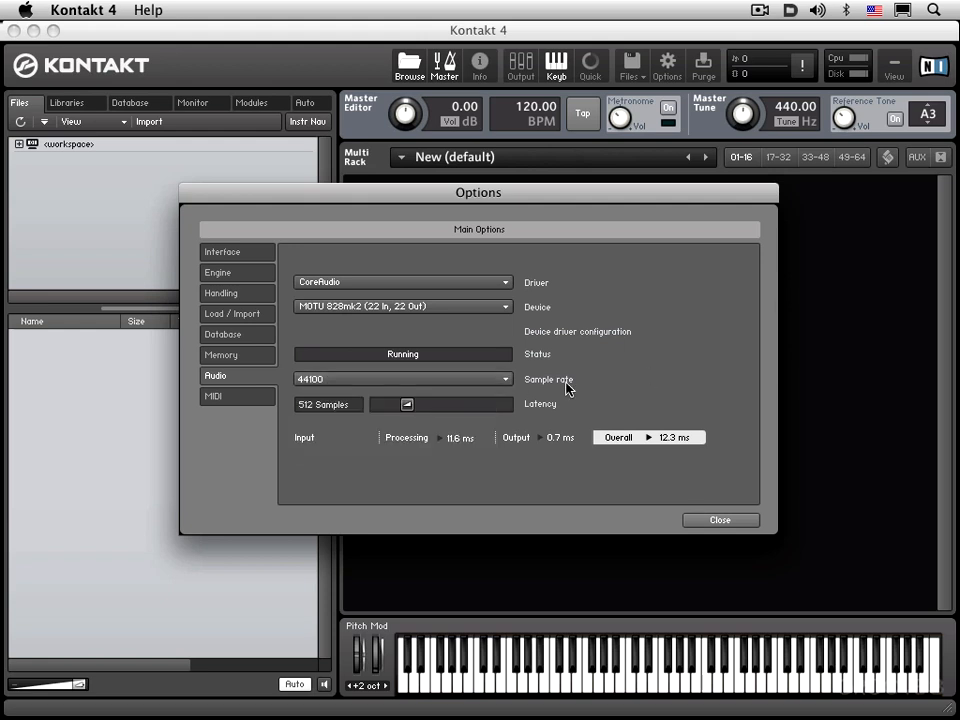
{"action": "mouse_move", "coordinate": [322, 419]}
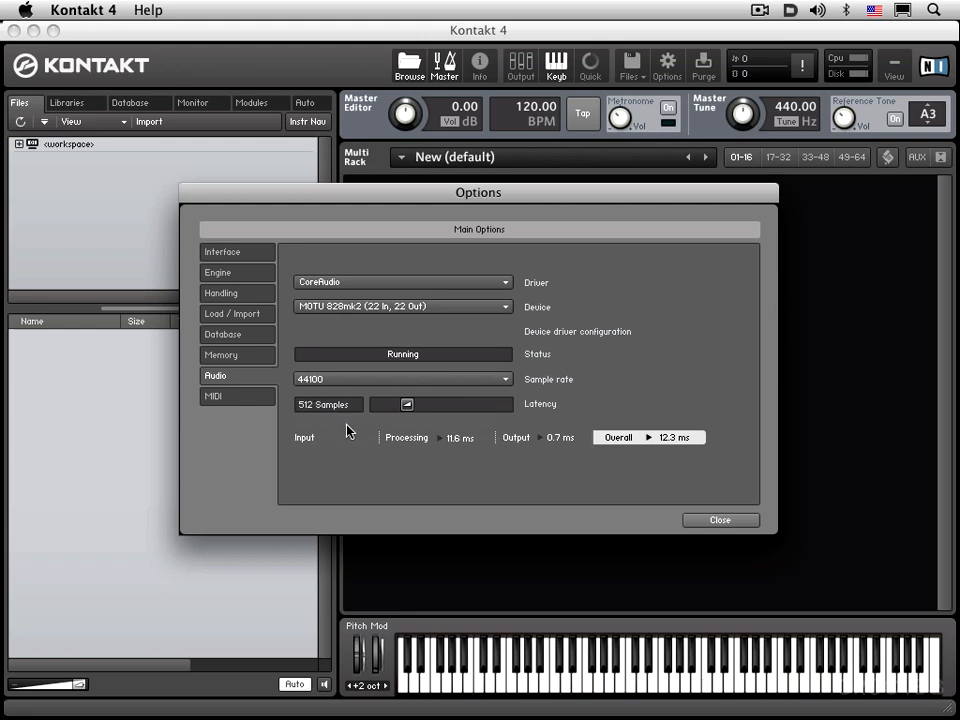
{"action": "mouse_move", "coordinate": [306, 427]}
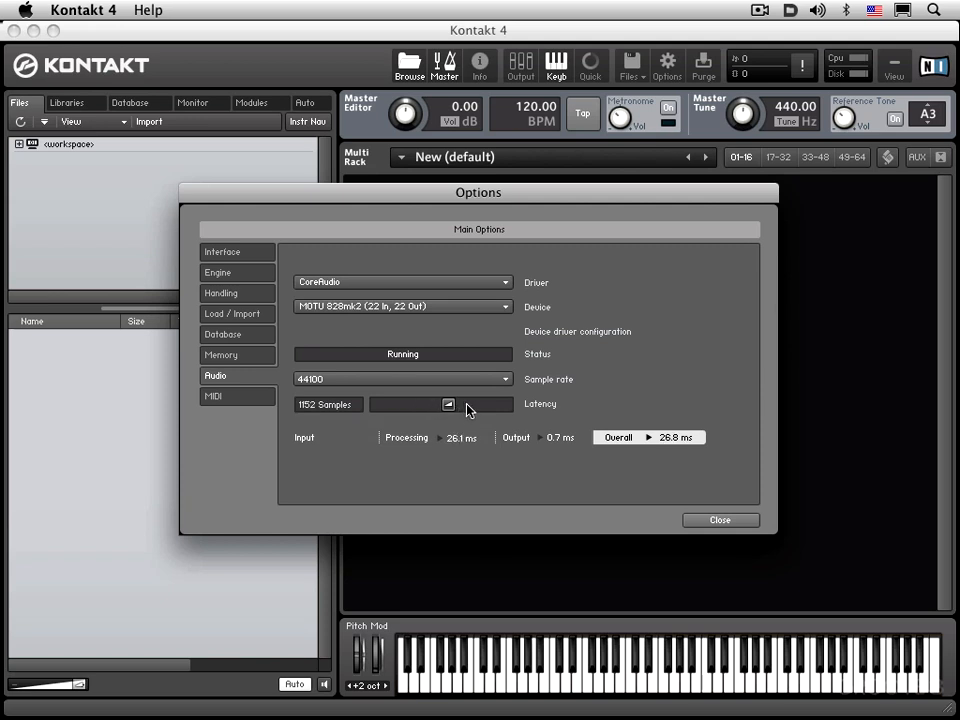
{"action": "mouse_move", "coordinate": [590, 687]}
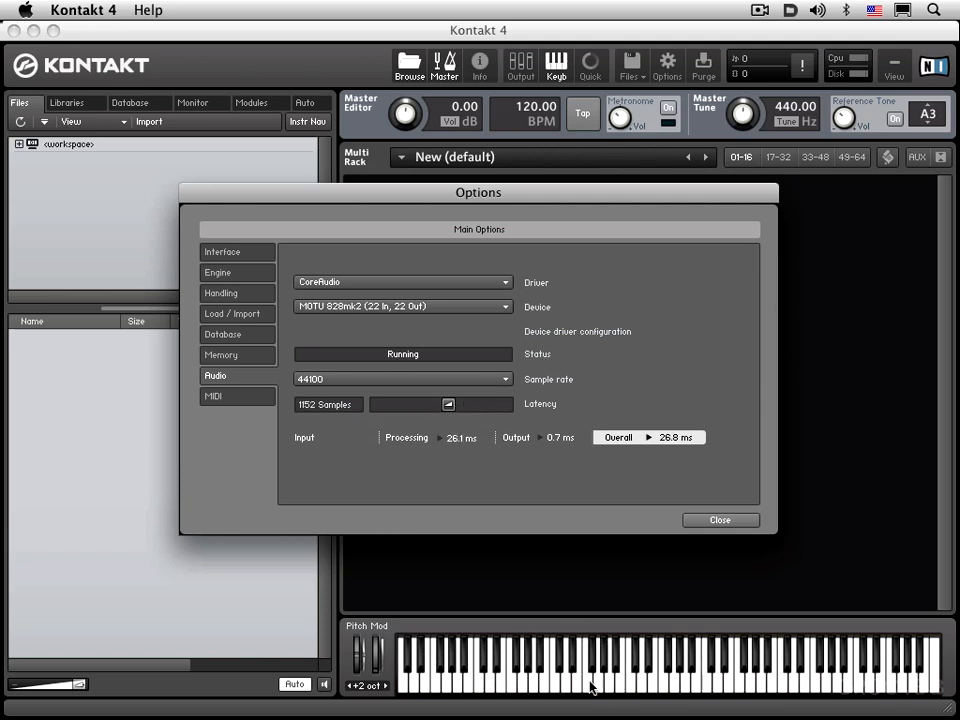
{"action": "mouse_move", "coordinate": [615, 677]}
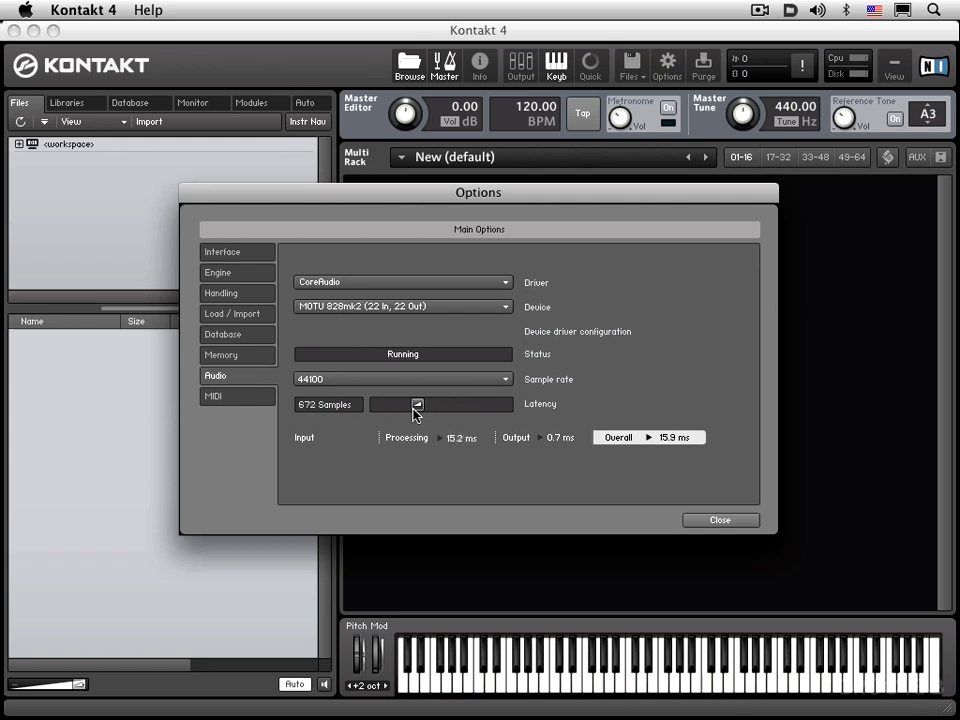
{"action": "left_click", "coordinate": [416, 405]}
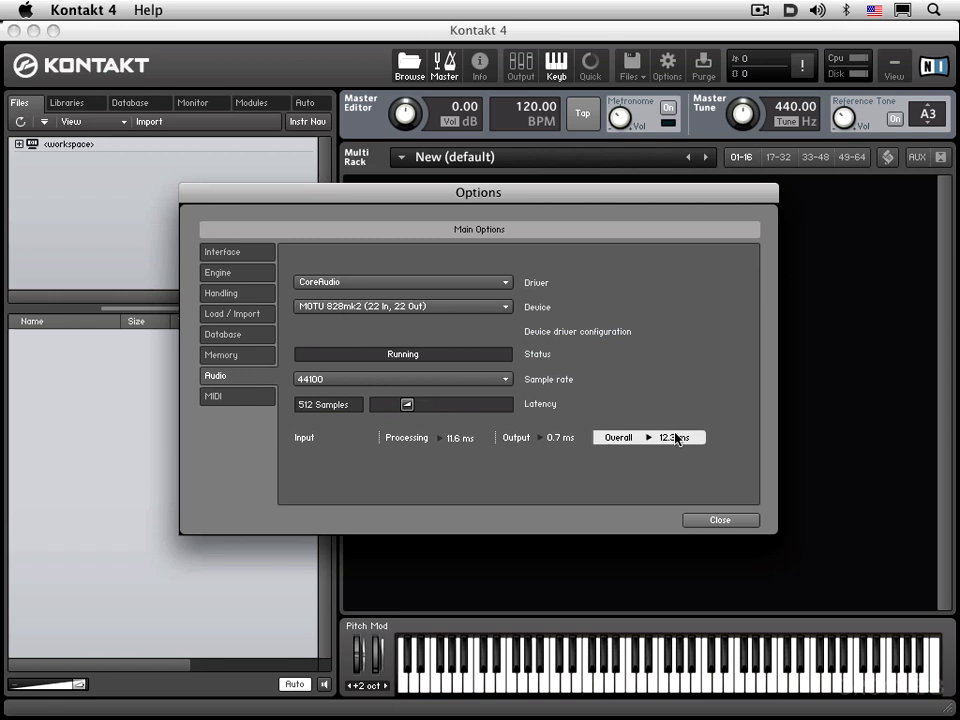
{"action": "mouse_move", "coordinate": [712, 452]}
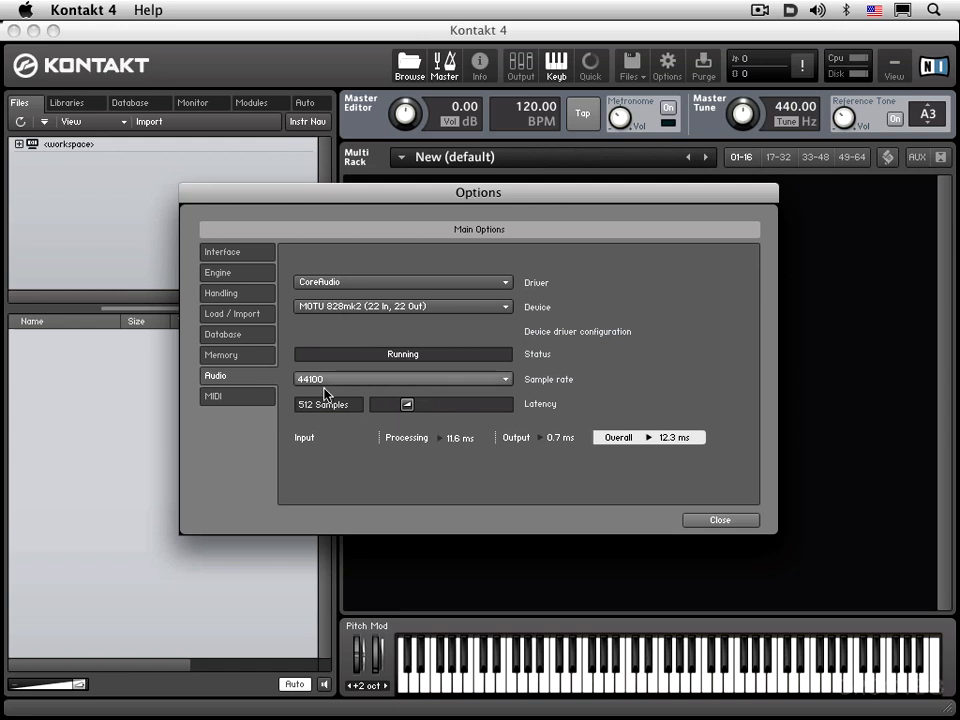
{"action": "mouse_move", "coordinate": [345, 414]}
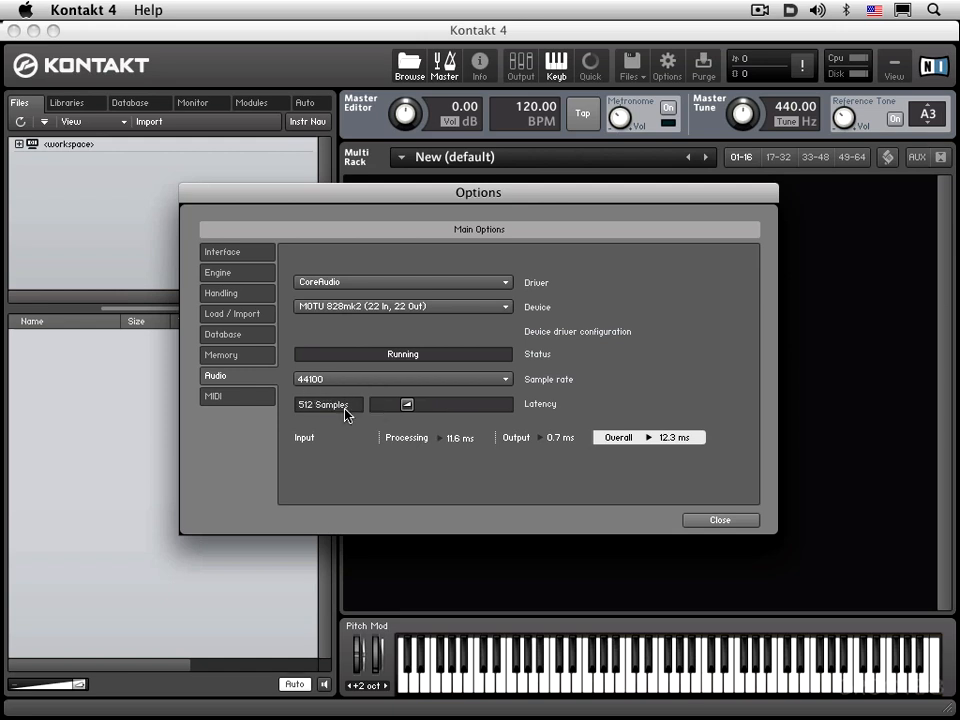
Show MIDI input devices and keep MT4 (Port 1) assigned to Port A.
{"action": "left_click", "coordinate": [213, 396]}
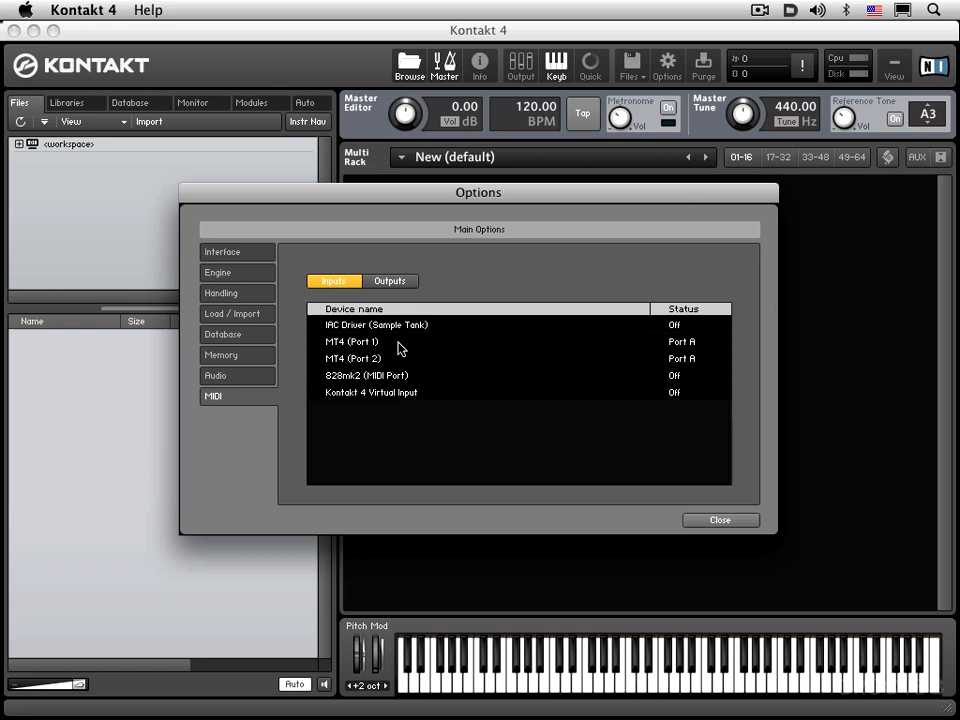
{"action": "mouse_move", "coordinate": [360, 343]}
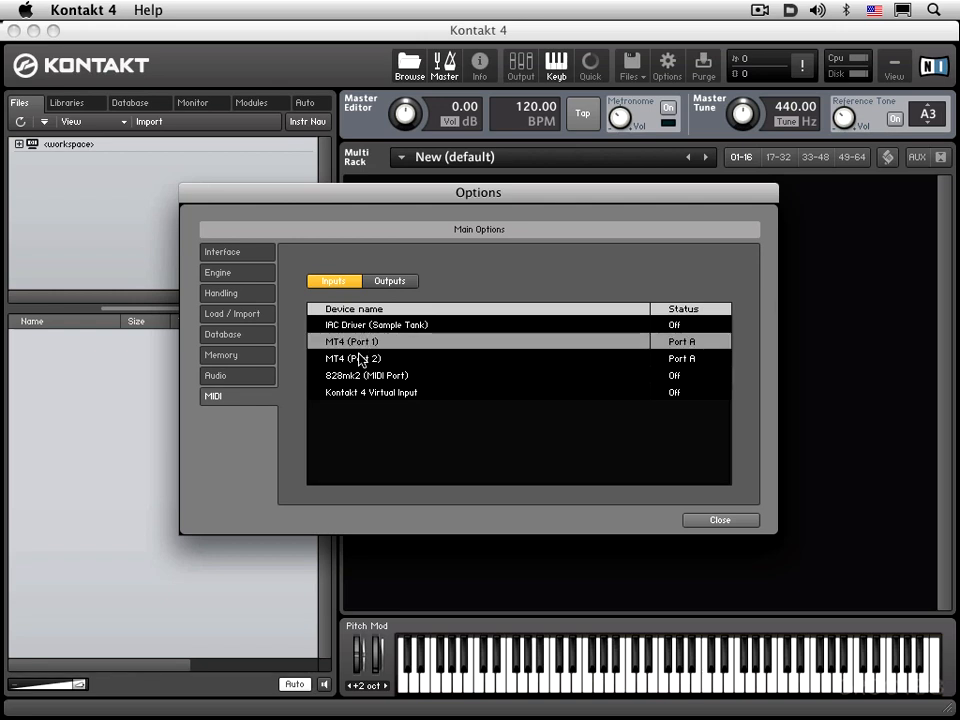
{"action": "left_click", "coordinate": [682, 341]}
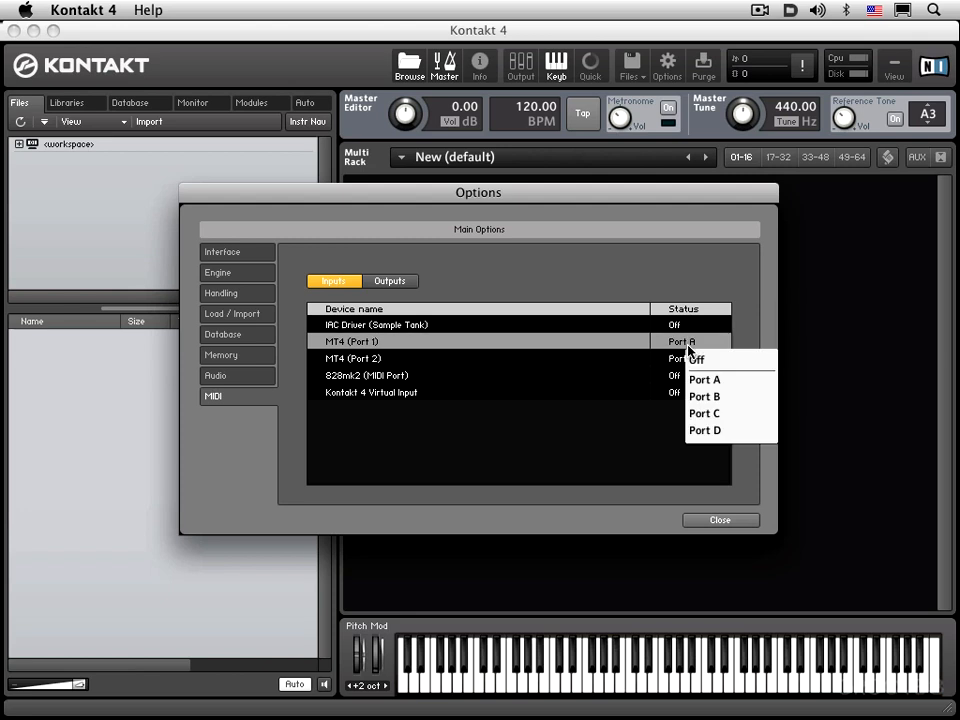
{"action": "left_click", "coordinate": [705, 396]}
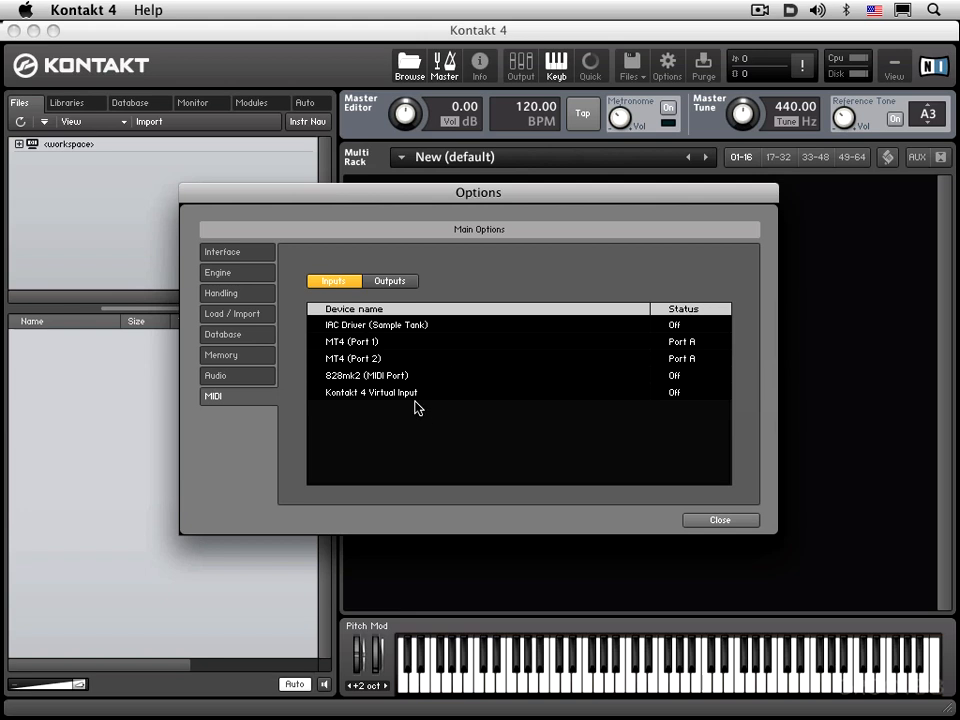
{"action": "mouse_move", "coordinate": [422, 400]}
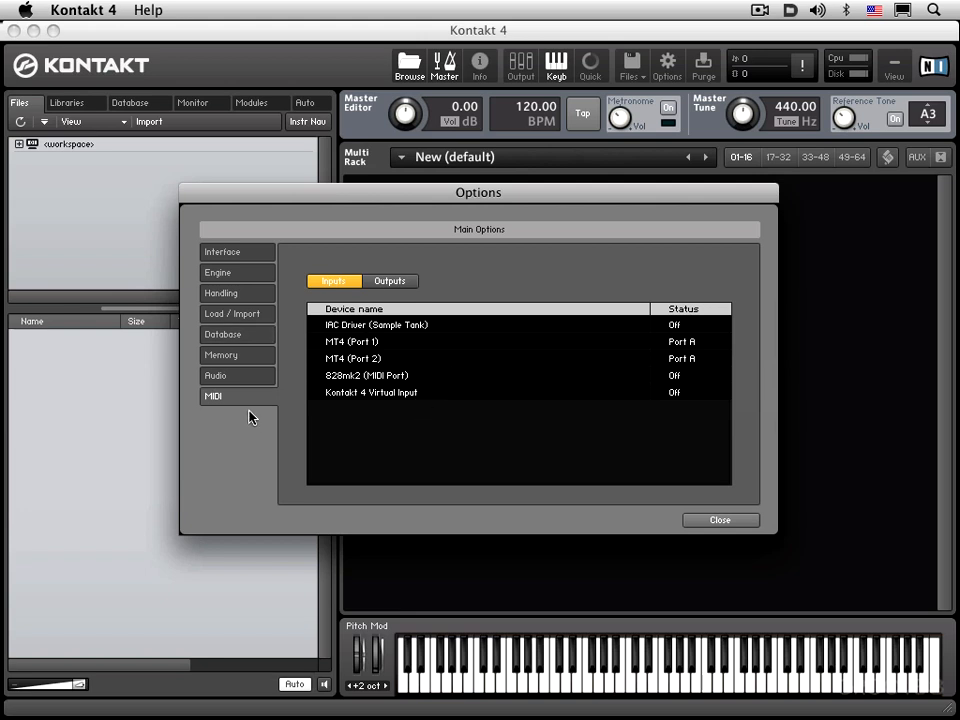
{"action": "mouse_move", "coordinate": [662, 498]}
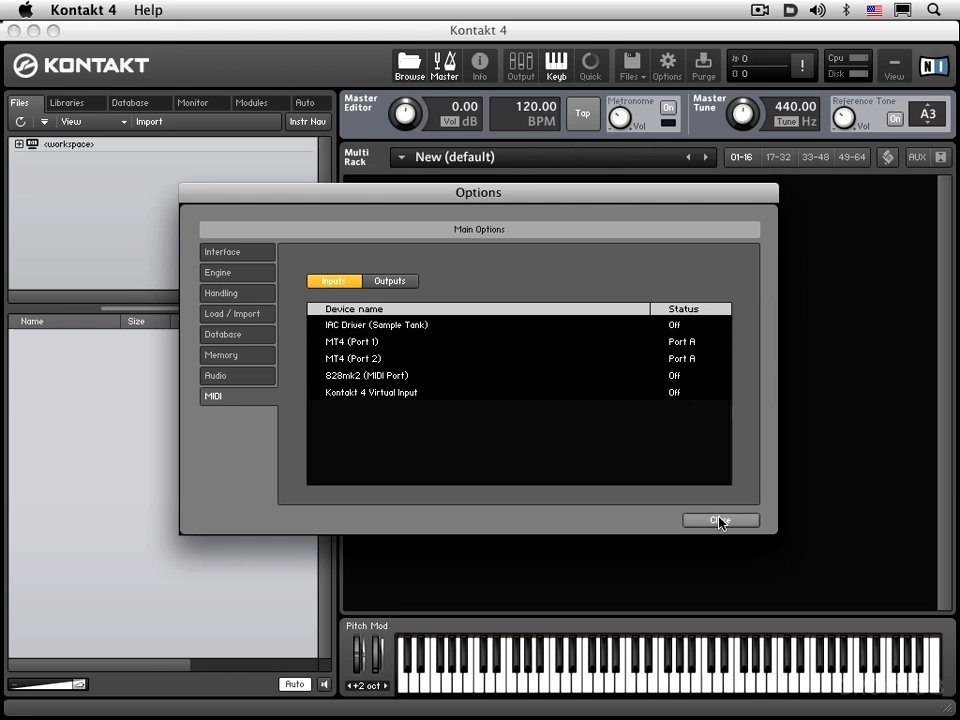
{"action": "left_click", "coordinate": [720, 520]}
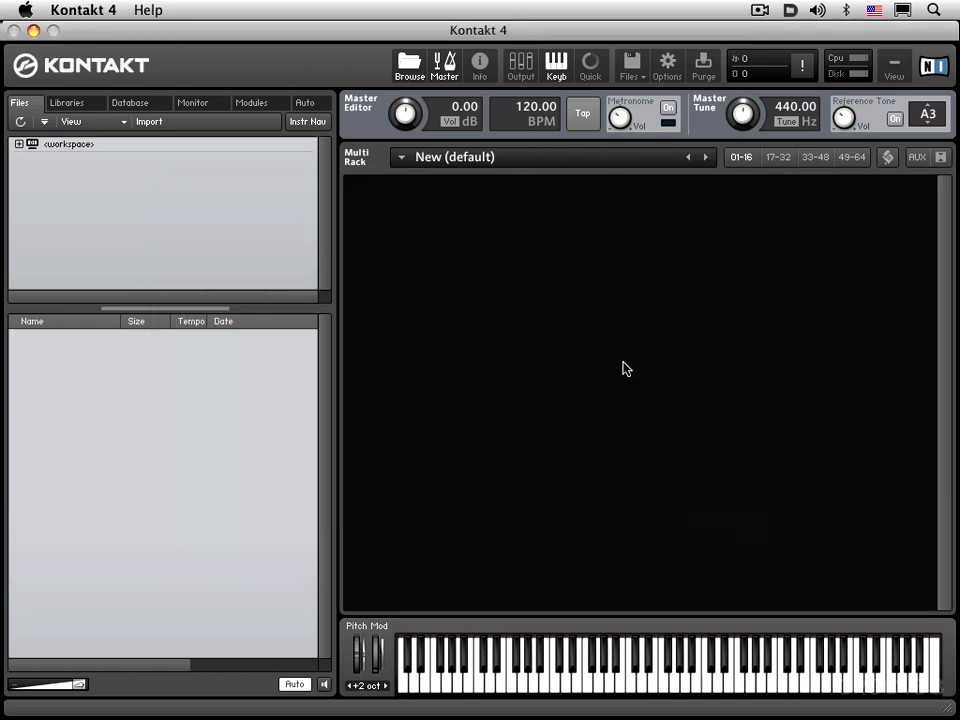
{"action": "mouse_move", "coordinate": [616, 321]}
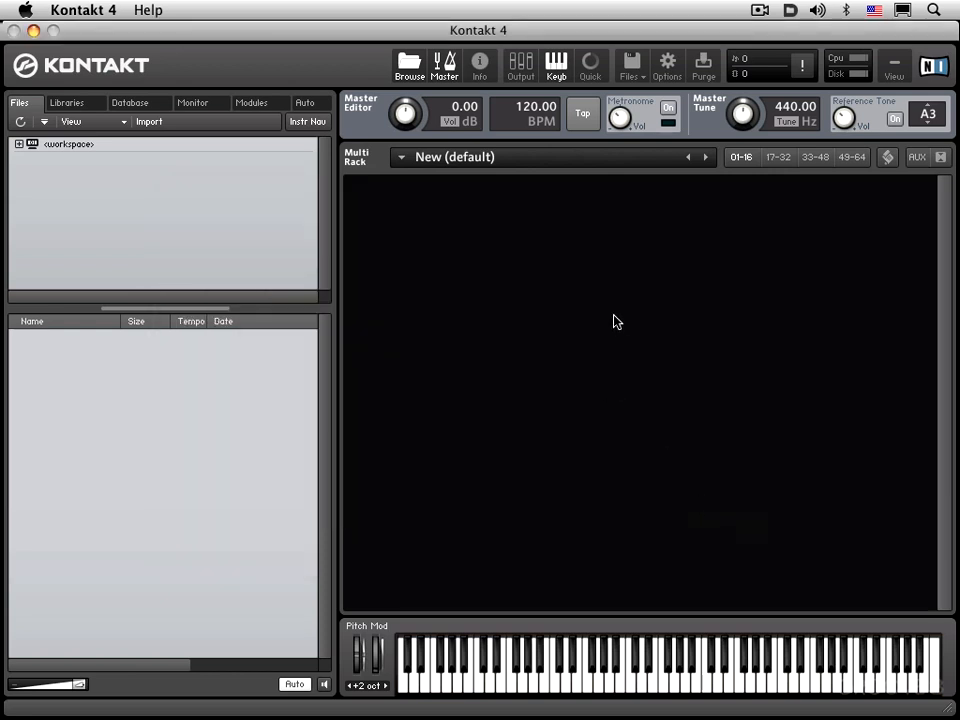
{"action": "mouse_move", "coordinate": [571, 332]}
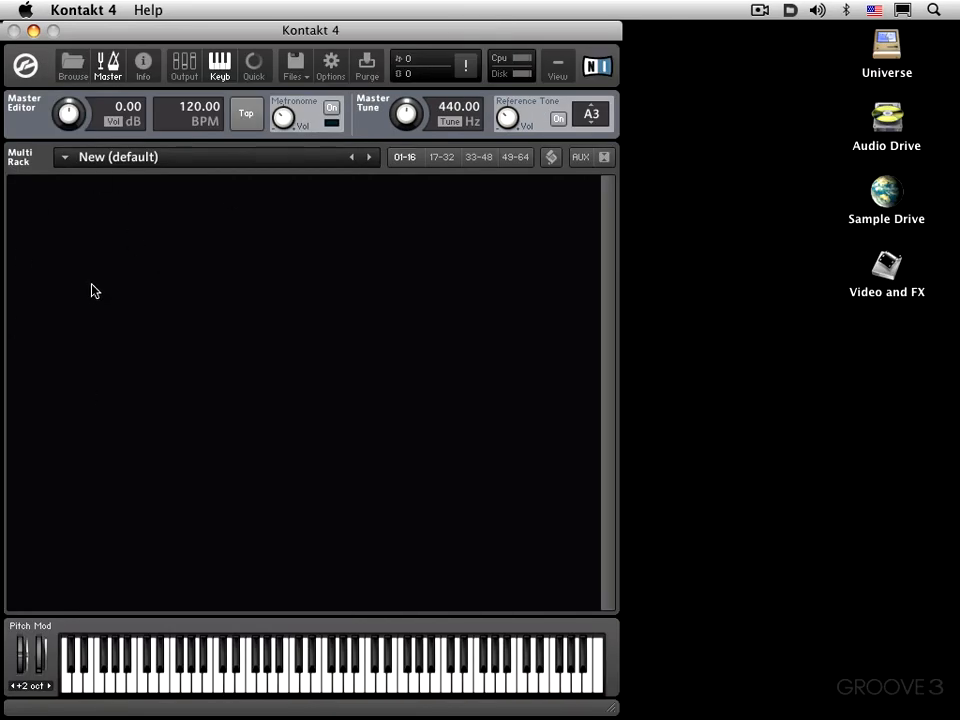
{"action": "mouse_move", "coordinate": [72, 62]}
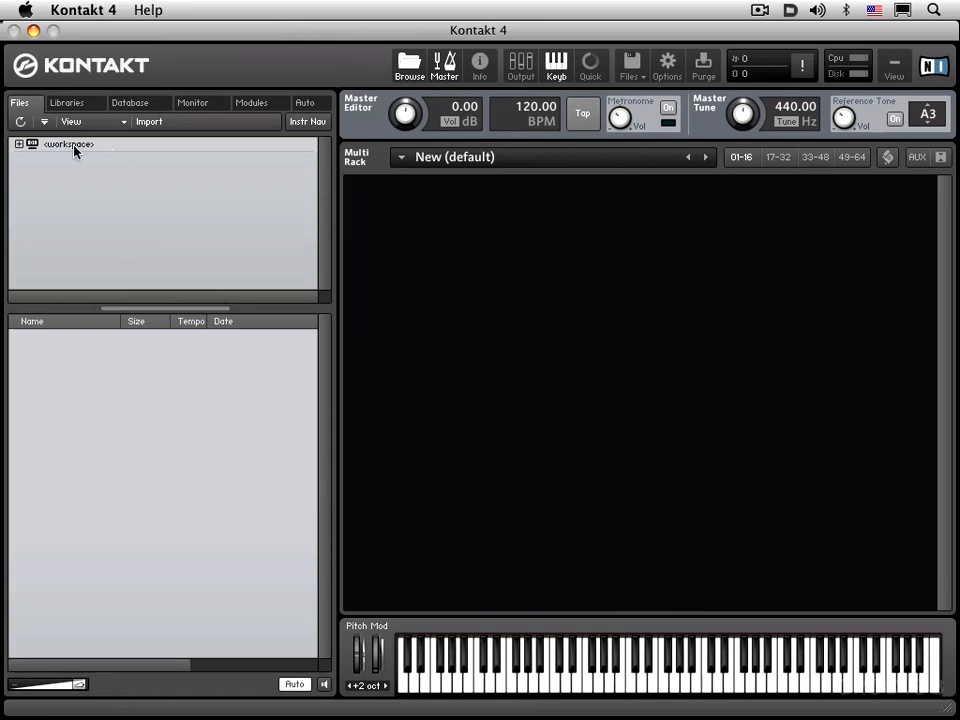
{"action": "mouse_move", "coordinate": [193, 255]}
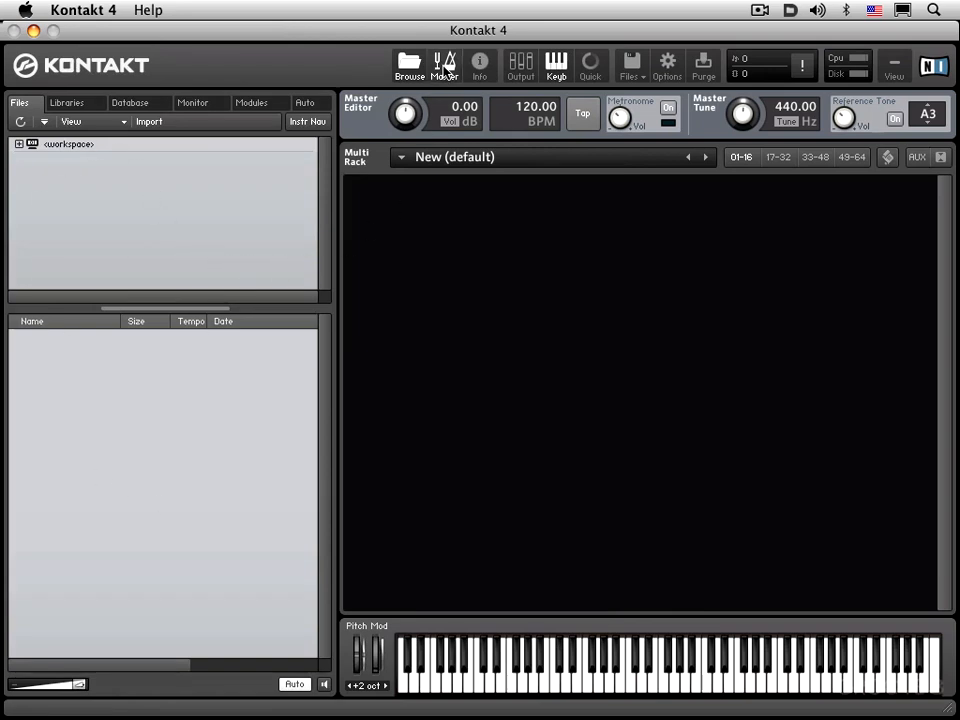
{"action": "left_click", "coordinate": [443, 64]}
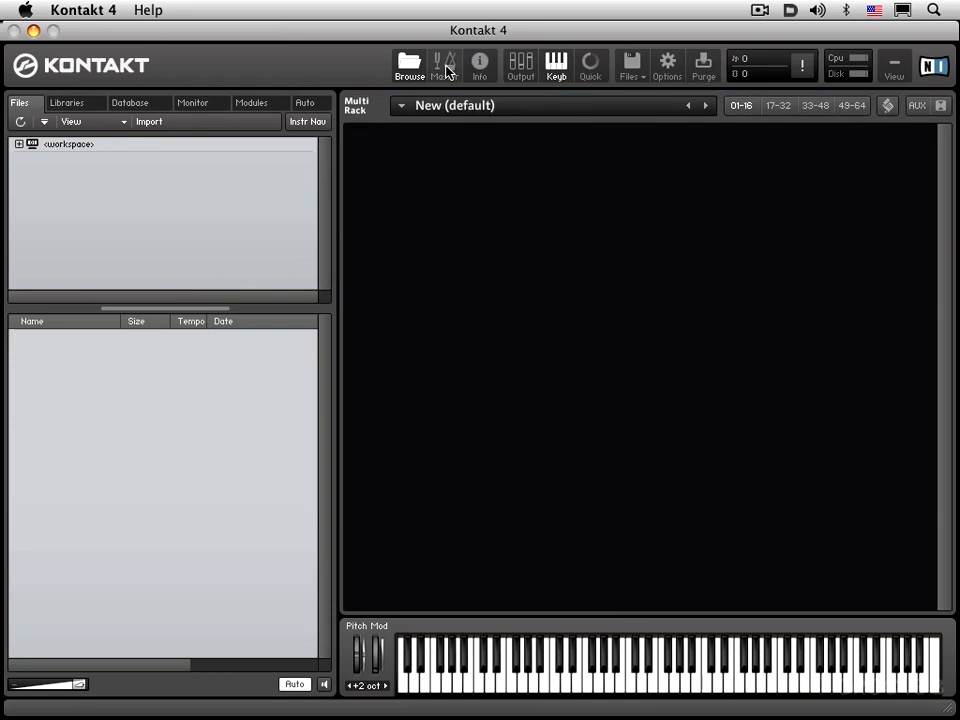
{"action": "left_click", "coordinate": [443, 64]}
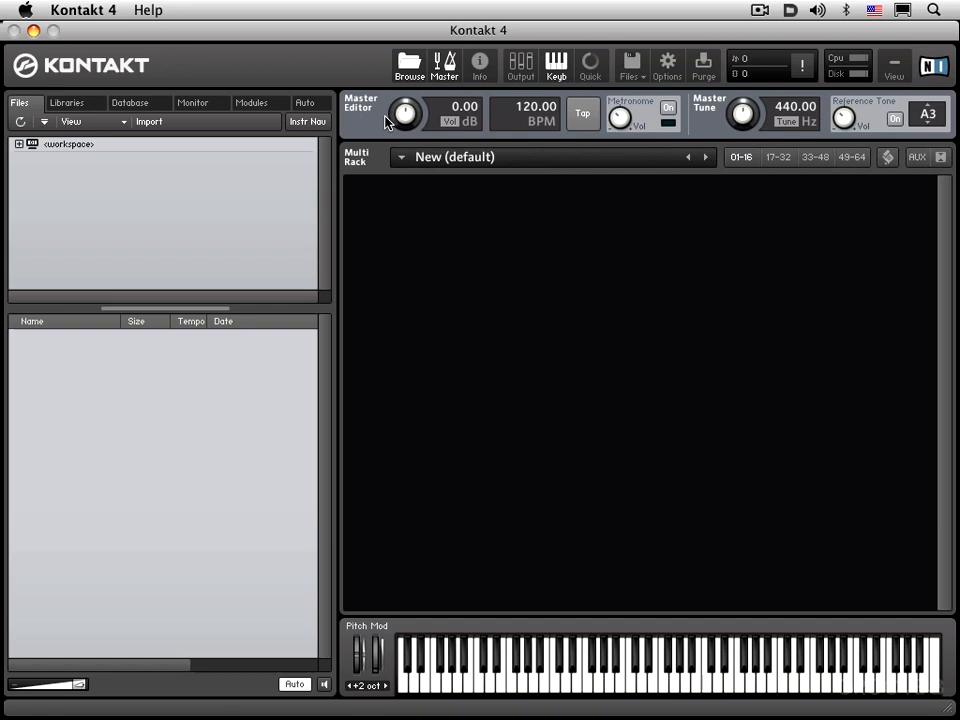
{"action": "mouse_move", "coordinate": [393, 125]}
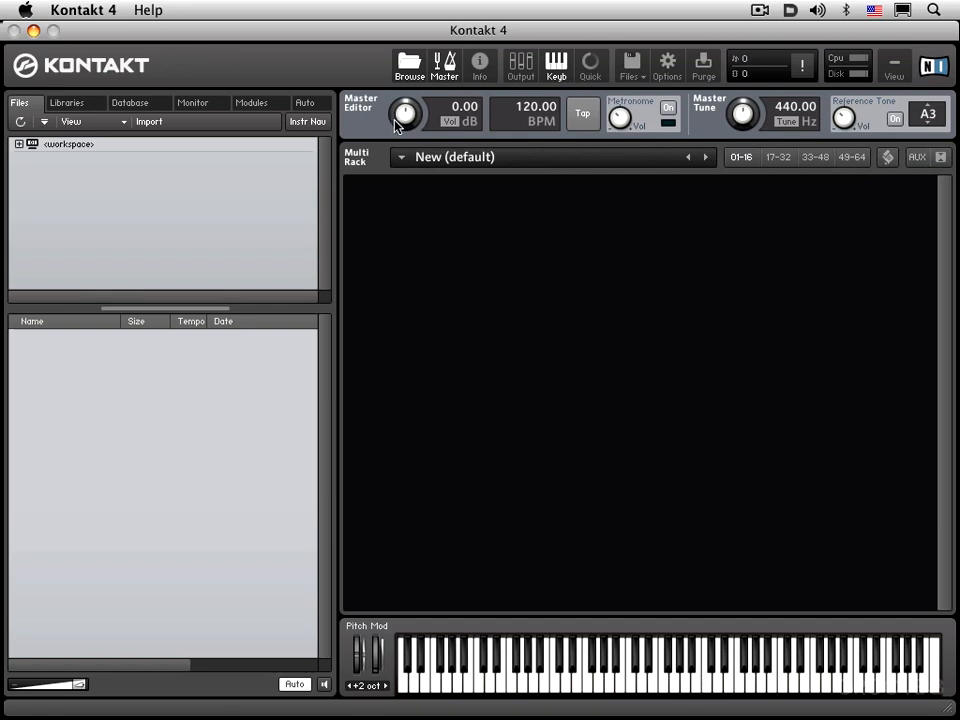
{"action": "mouse_move", "coordinate": [753, 124]}
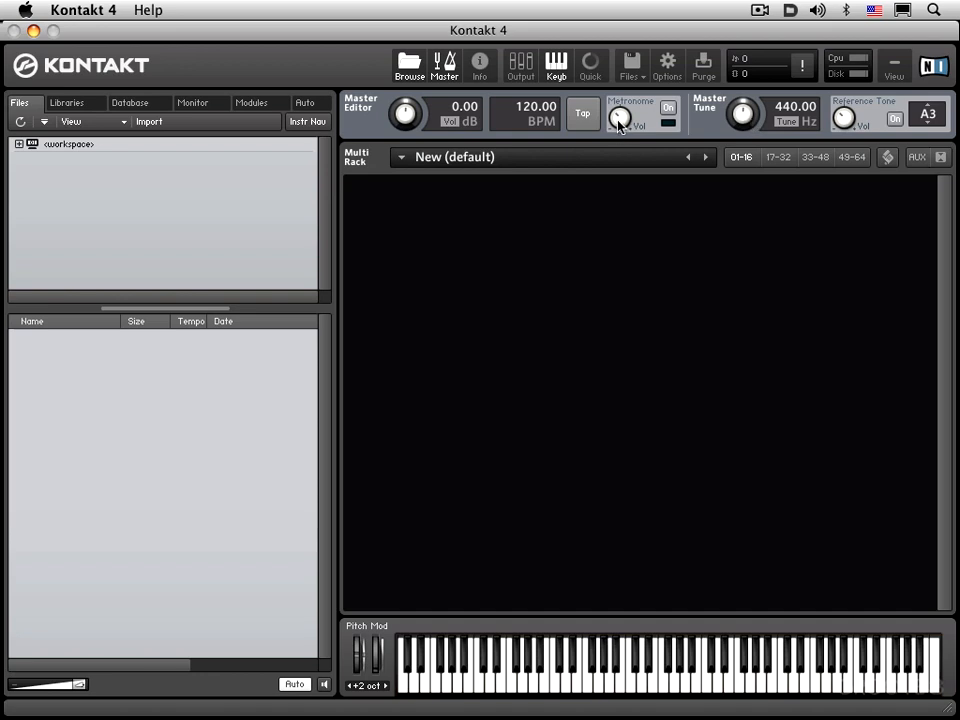
{"action": "mouse_move", "coordinate": [533, 139]}
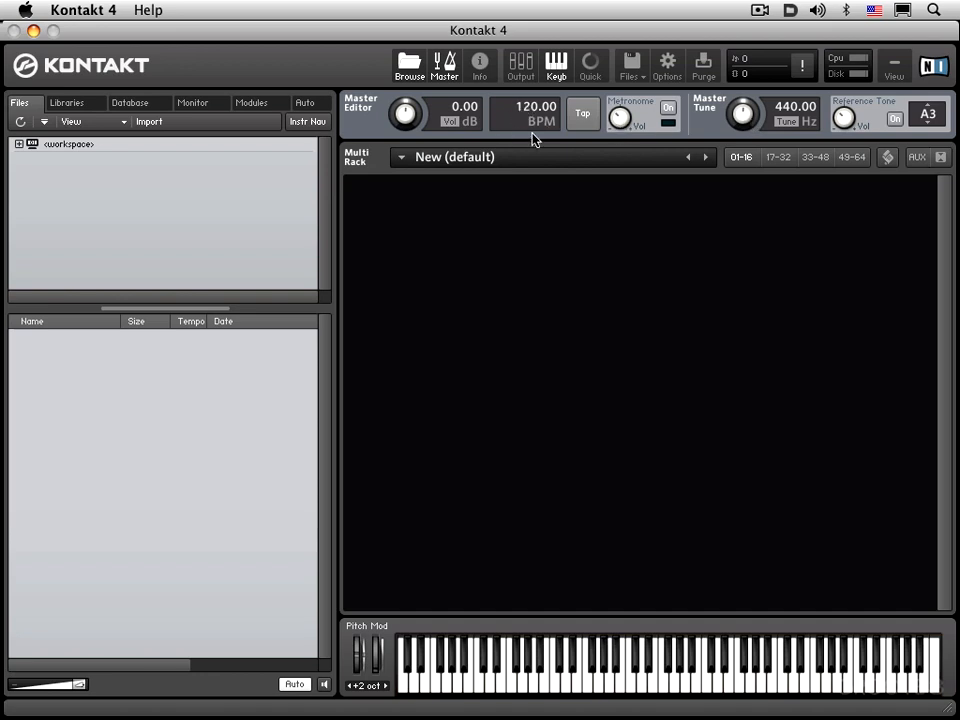
{"action": "mouse_move", "coordinate": [422, 97]}
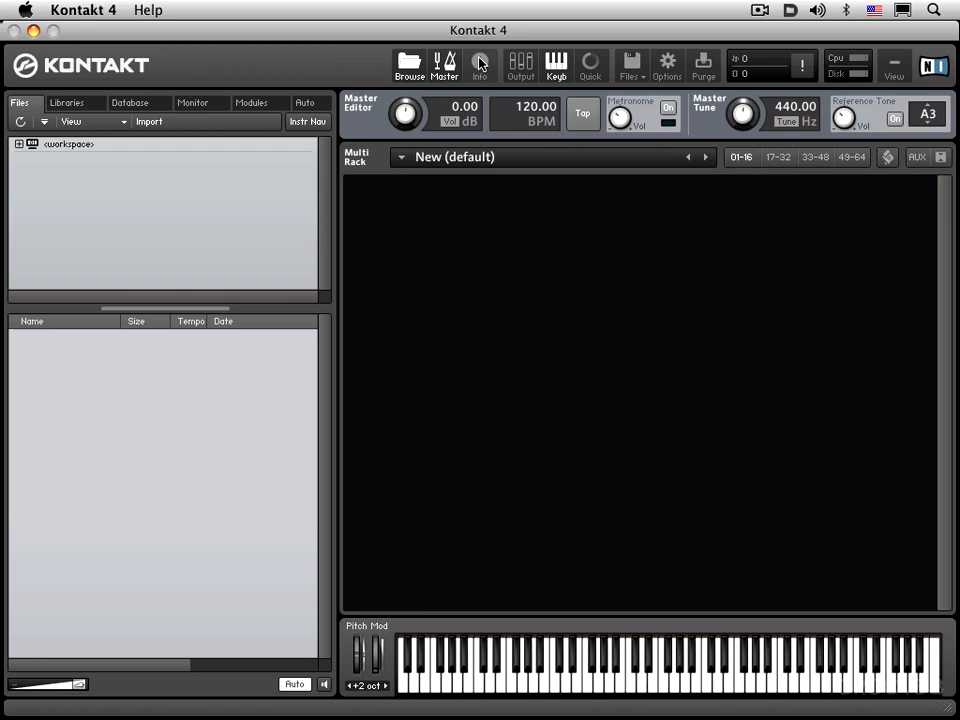
Toggle the toolbar's Info pane and neighbouring view buttons, leaving the layout unchanged.
{"action": "left_click", "coordinate": [479, 64]}
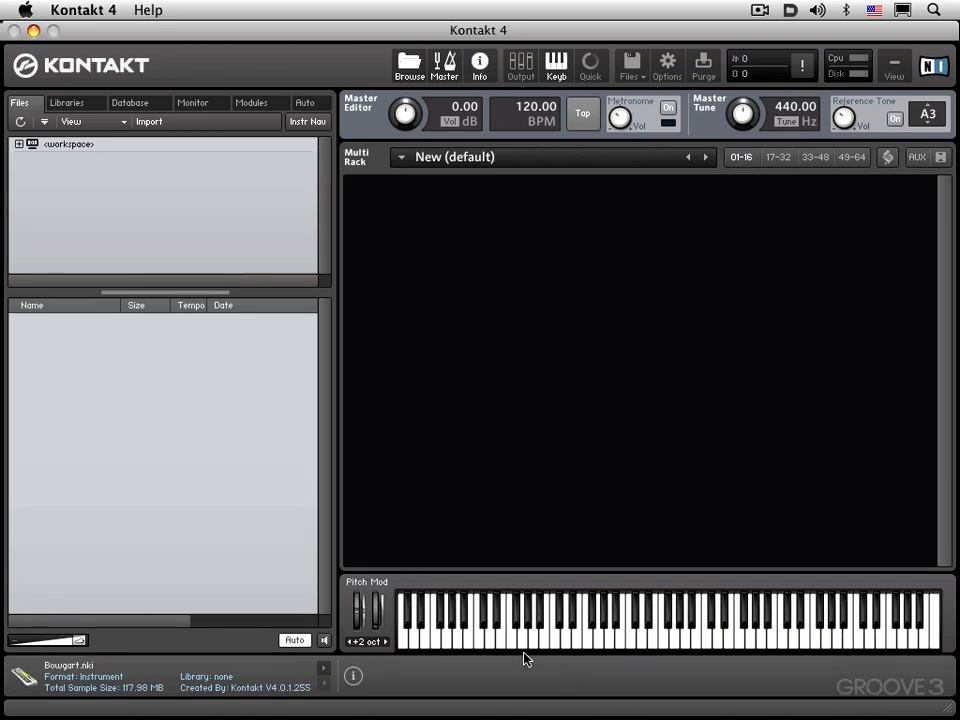
{"action": "mouse_move", "coordinate": [458, 160]}
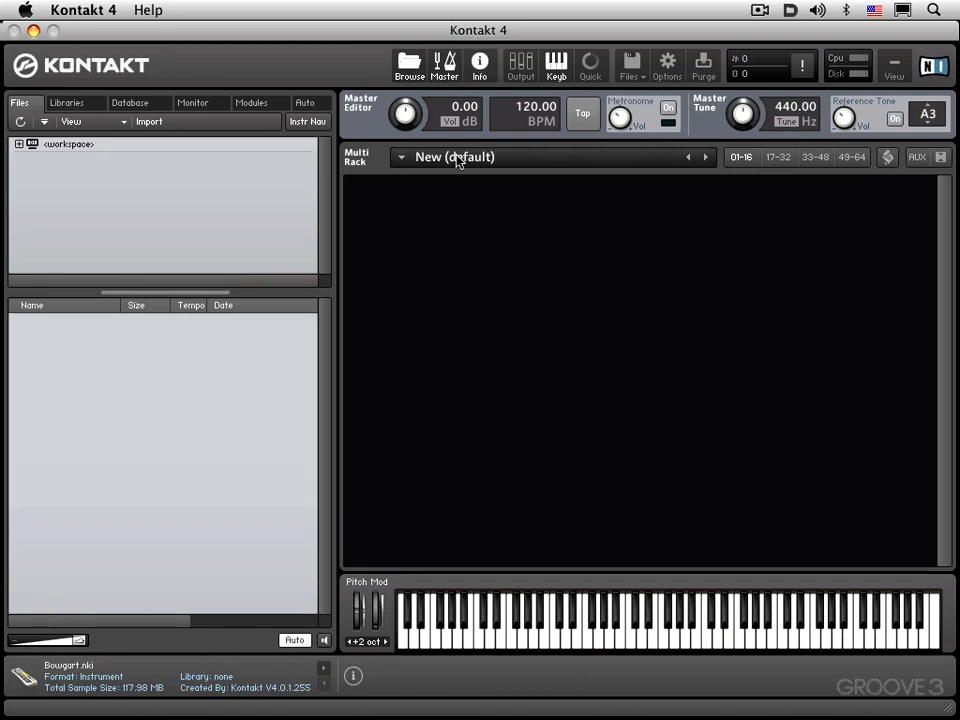
{"action": "mouse_move", "coordinate": [520, 64]}
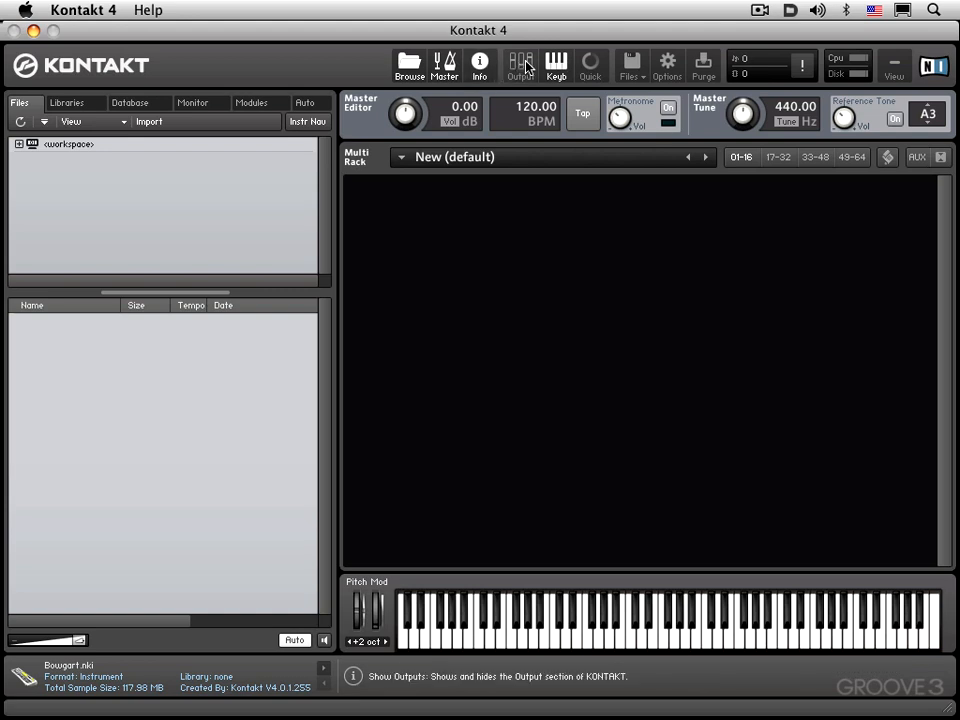
{"action": "left_click", "coordinate": [519, 64]}
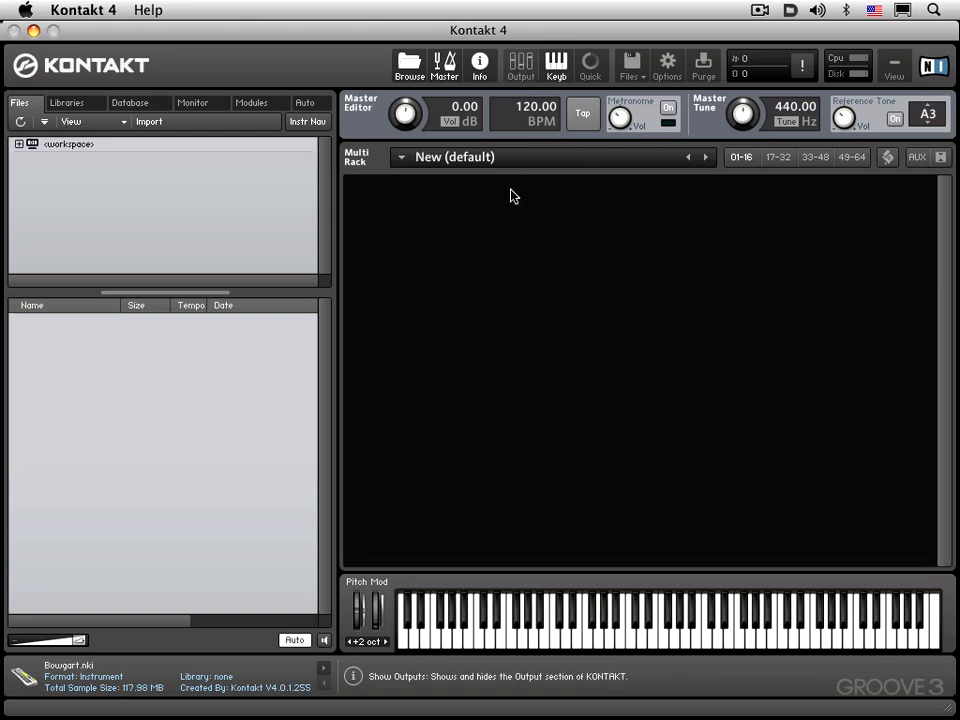
{"action": "mouse_move", "coordinate": [556, 64]}
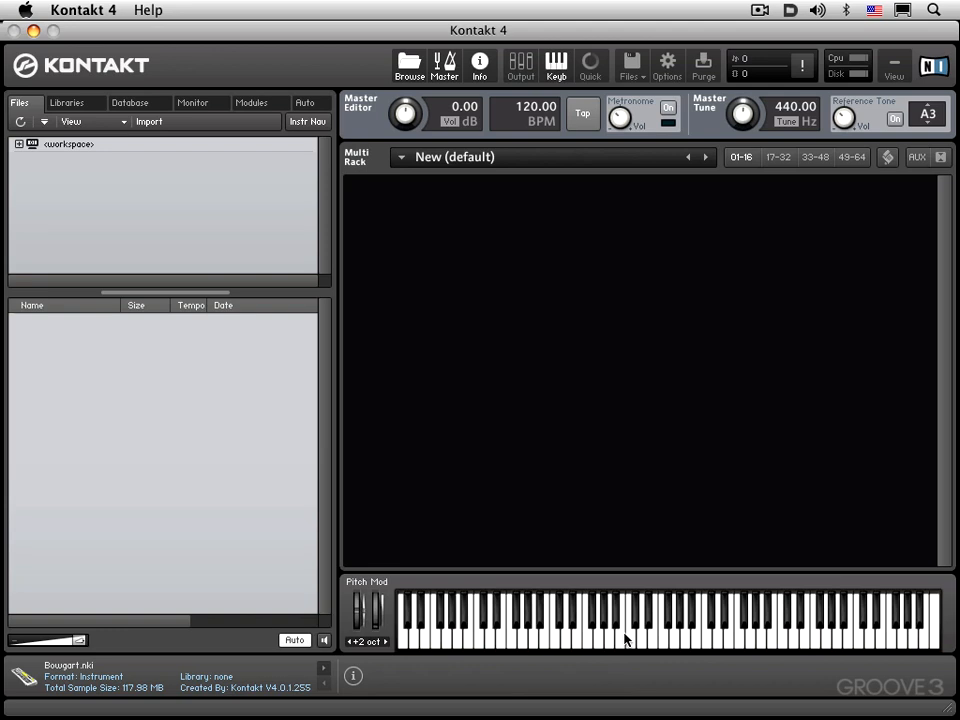
{"action": "mouse_move", "coordinate": [705, 638]}
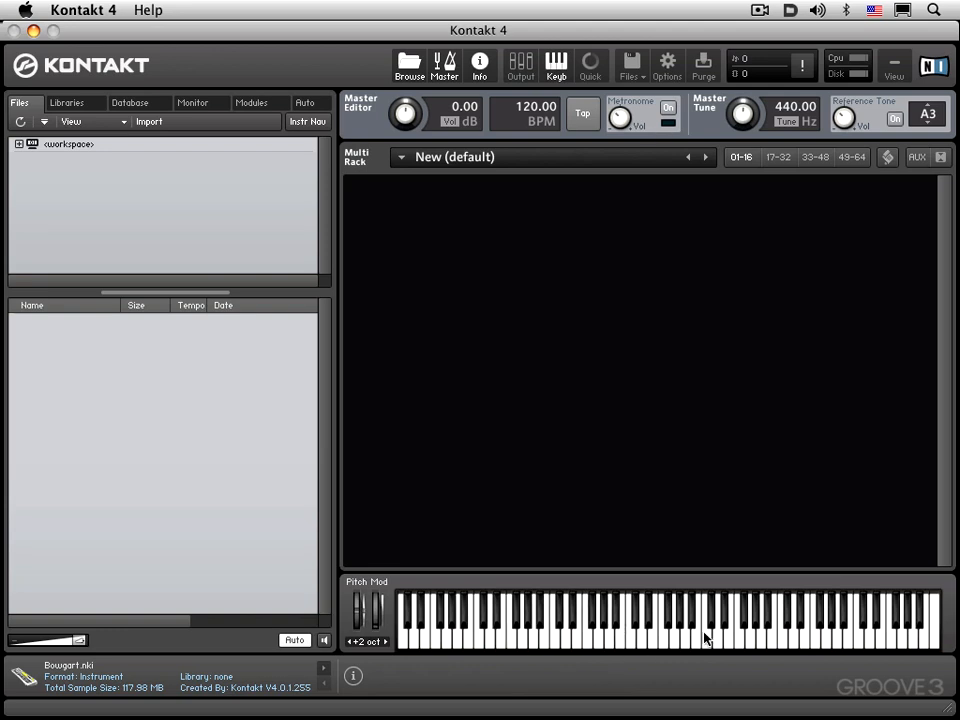
{"action": "mouse_move", "coordinate": [700, 642]}
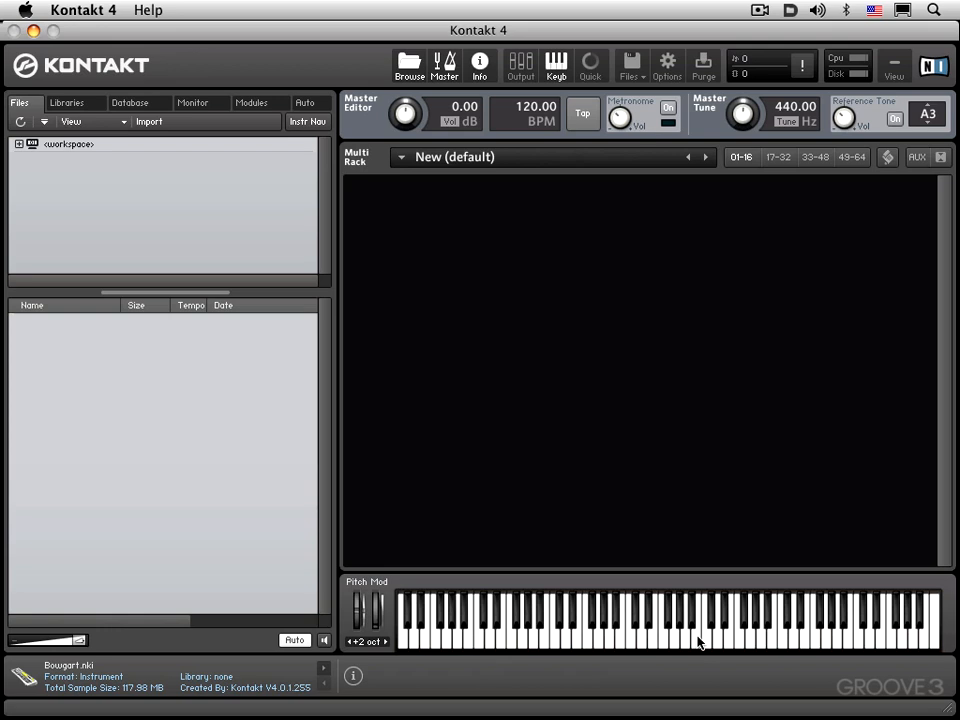
{"action": "mouse_move", "coordinate": [688, 628]}
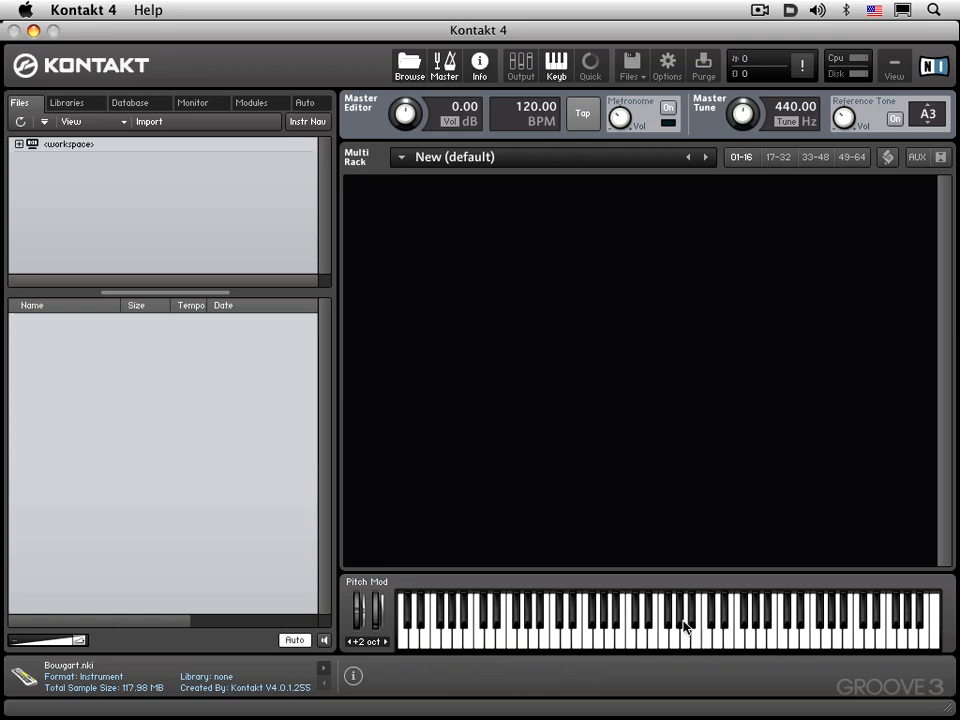
{"action": "mouse_move", "coordinate": [630, 632]}
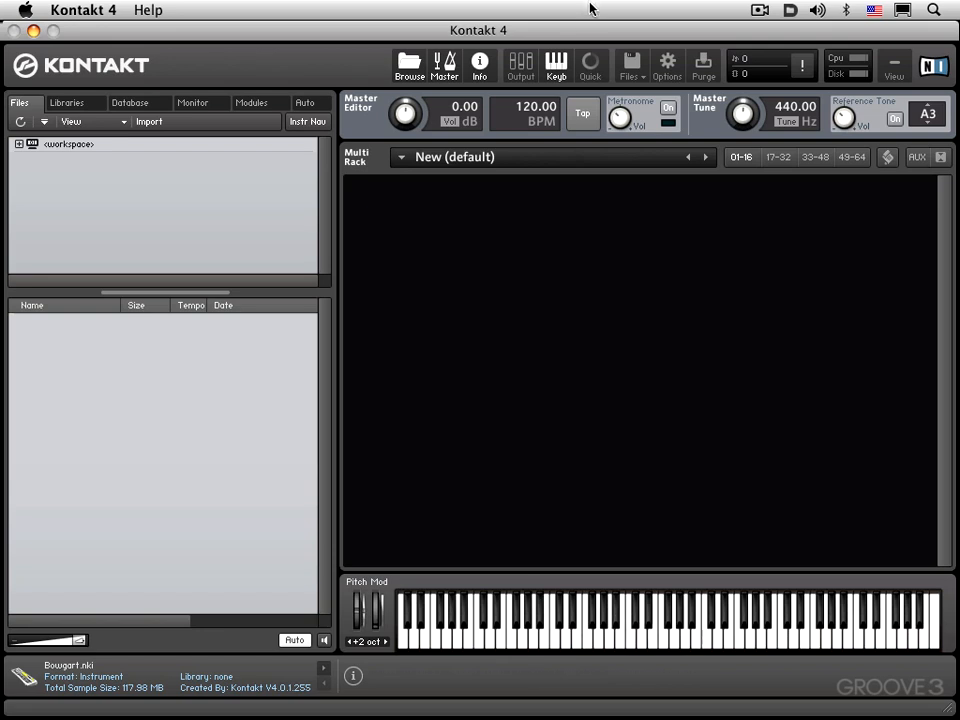
{"action": "left_click", "coordinate": [590, 64]}
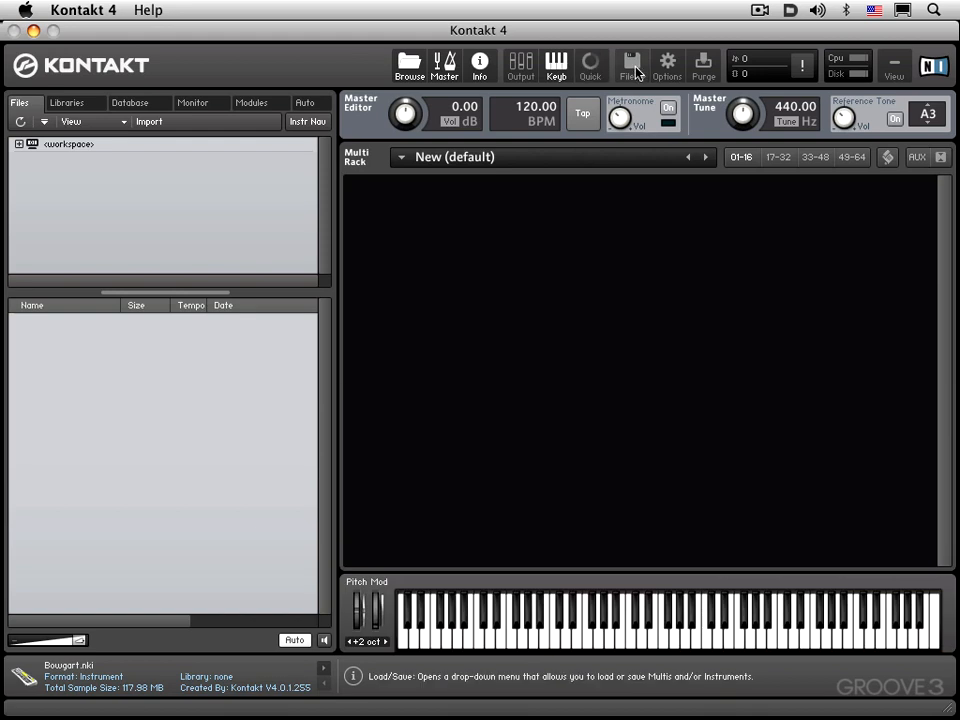
{"action": "left_click", "coordinate": [631, 64]}
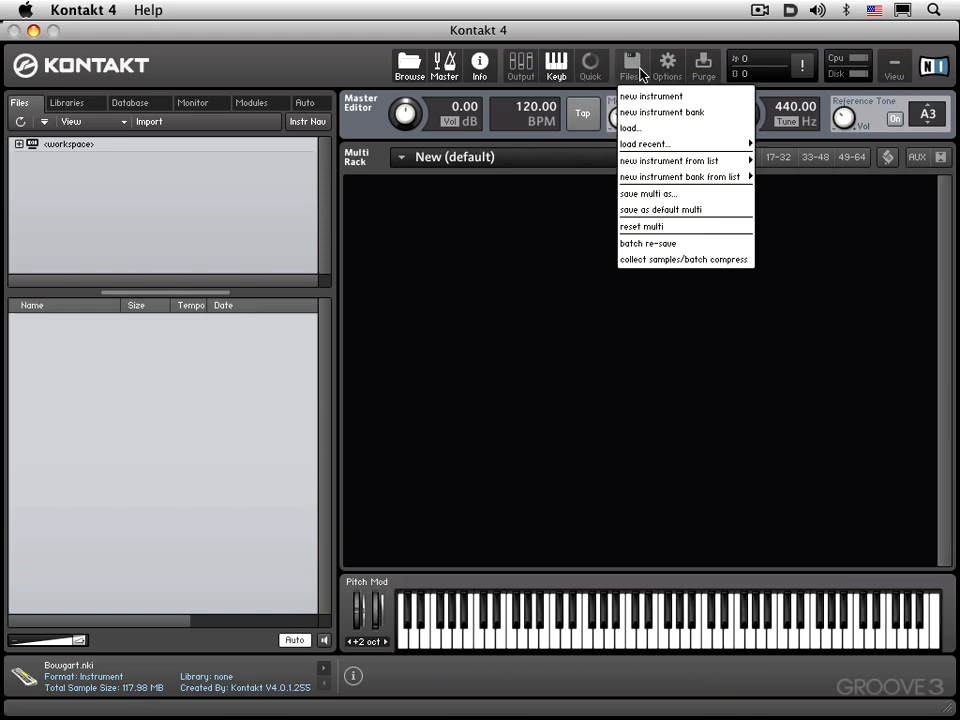
{"action": "mouse_move", "coordinate": [640, 128]}
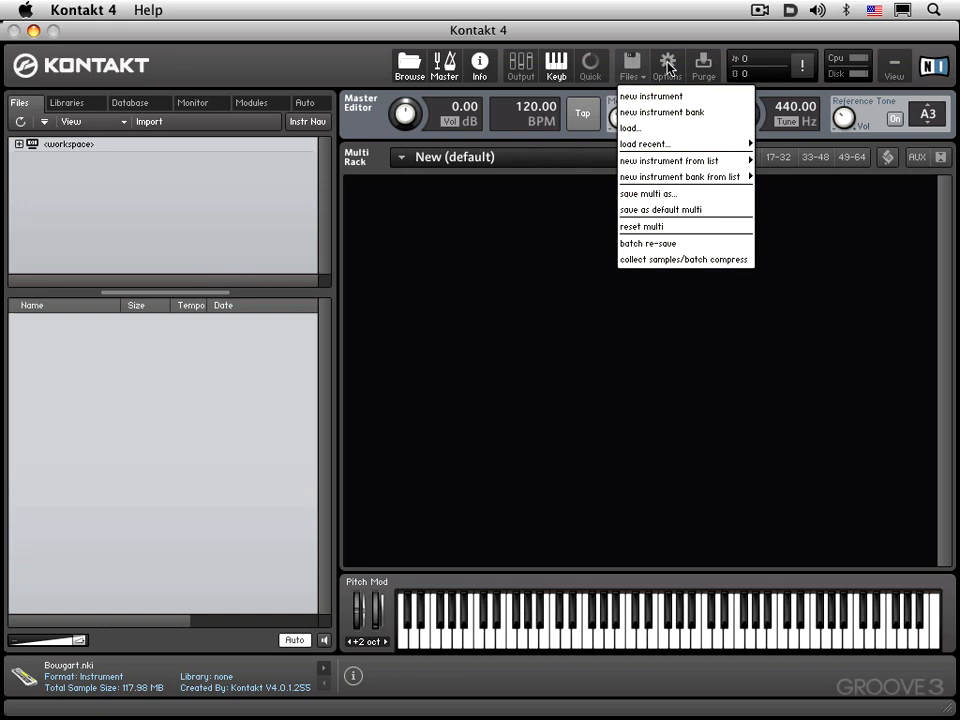
{"action": "left_click", "coordinate": [667, 64]}
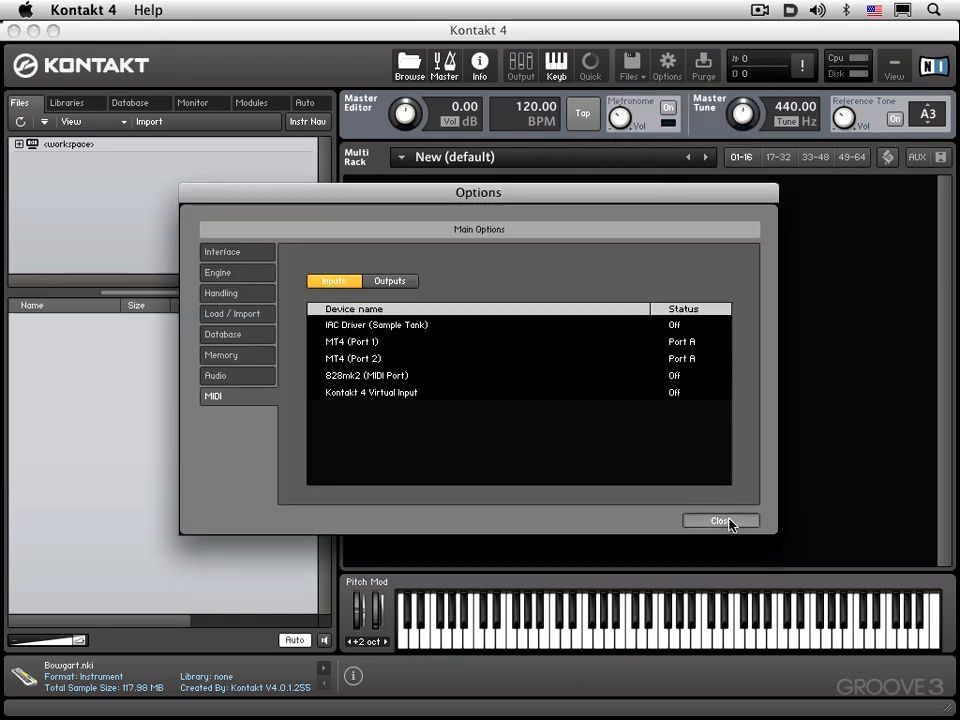
{"action": "left_click", "coordinate": [720, 521]}
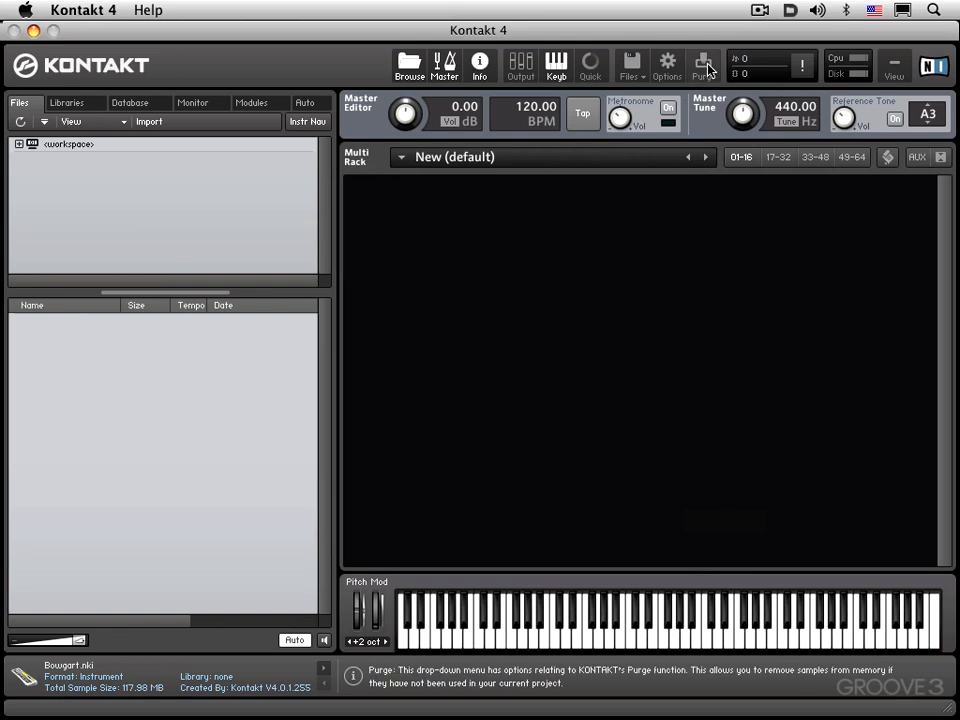
{"action": "left_click", "coordinate": [703, 64]}
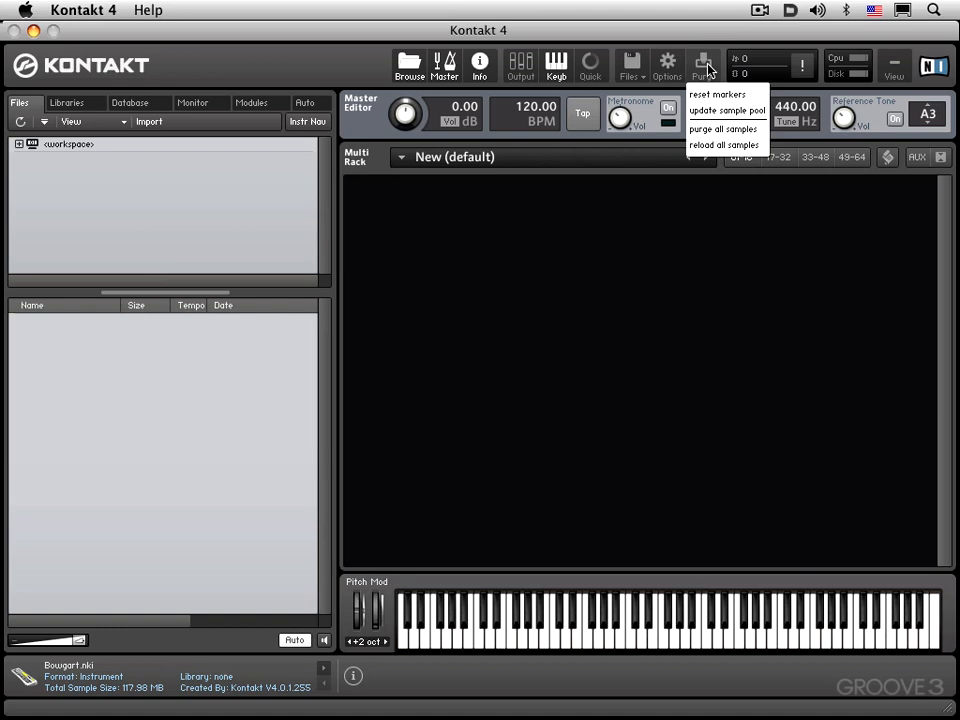
{"action": "left_click", "coordinate": [703, 64]}
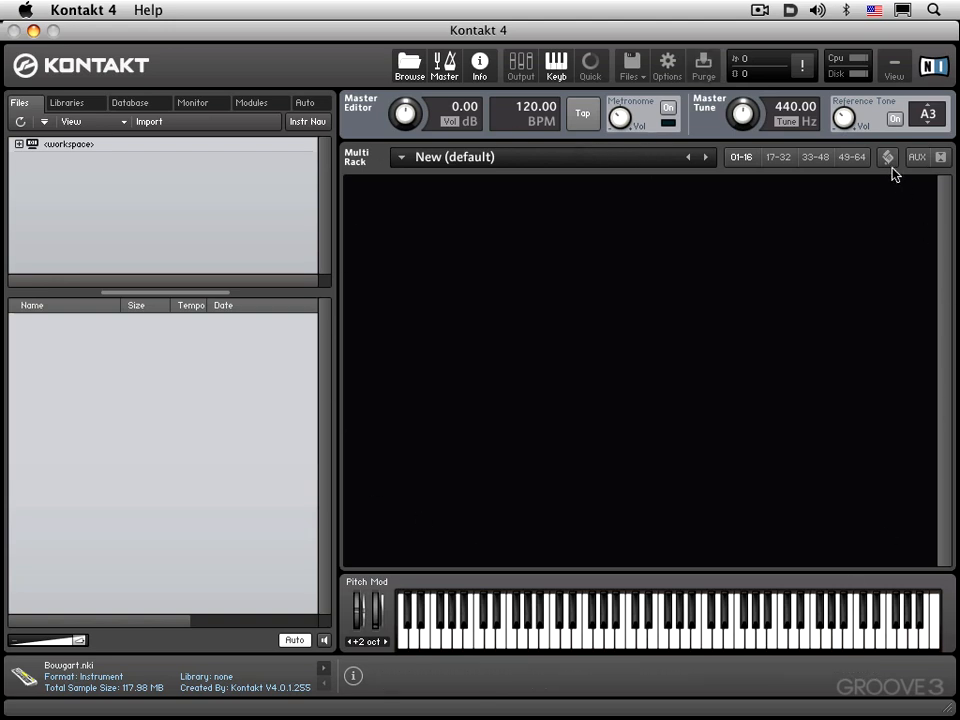
{"action": "mouse_move", "coordinate": [910, 193]}
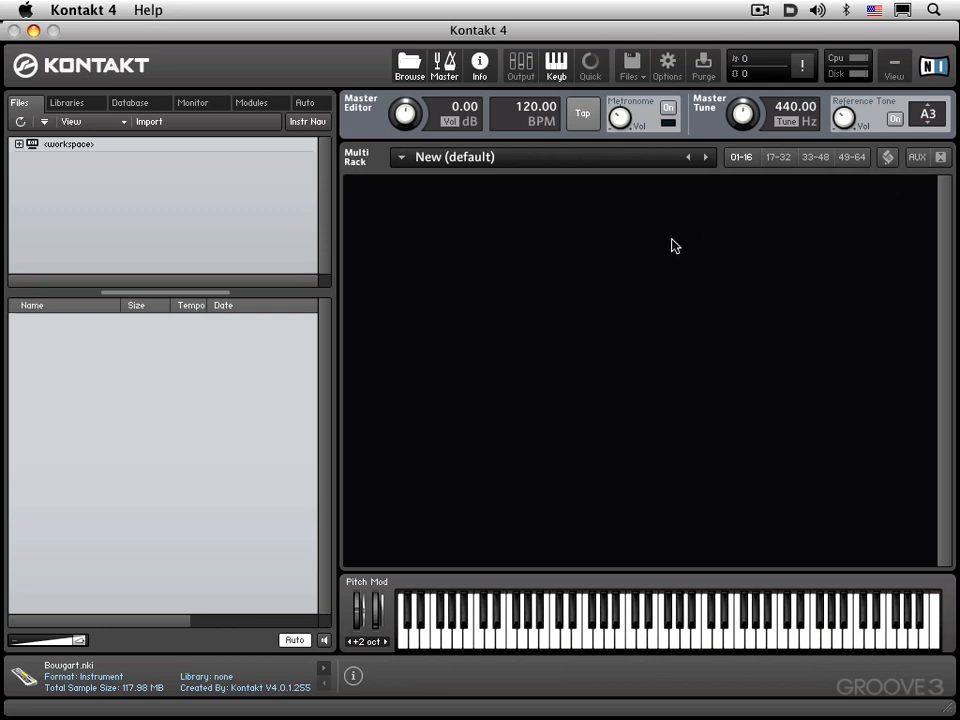
{"action": "mouse_move", "coordinate": [765, 229]}
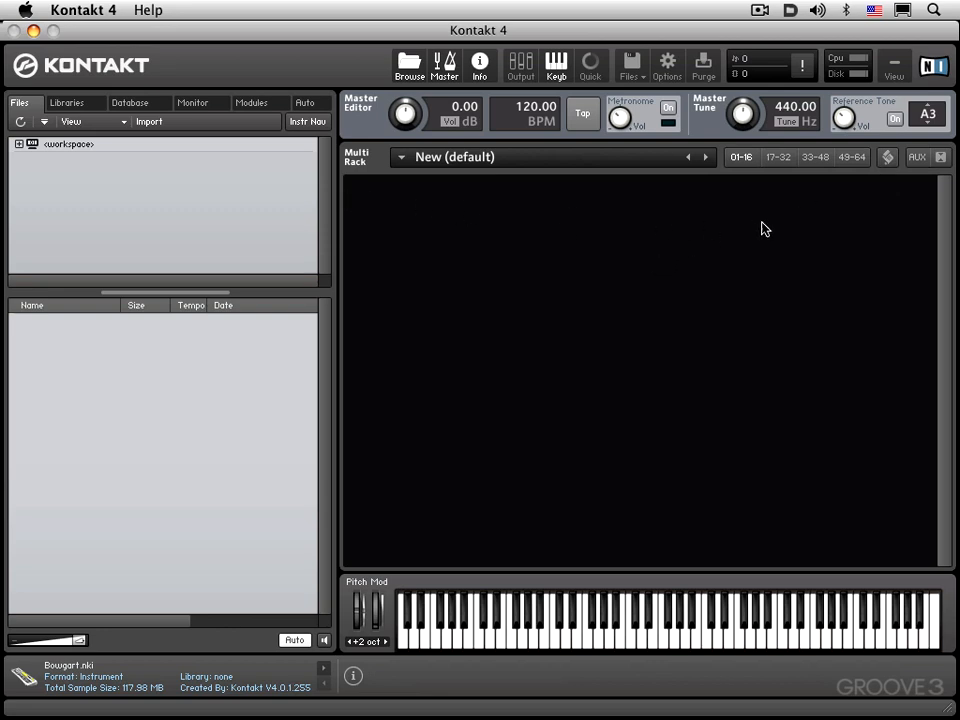
{"action": "mouse_move", "coordinate": [772, 275]}
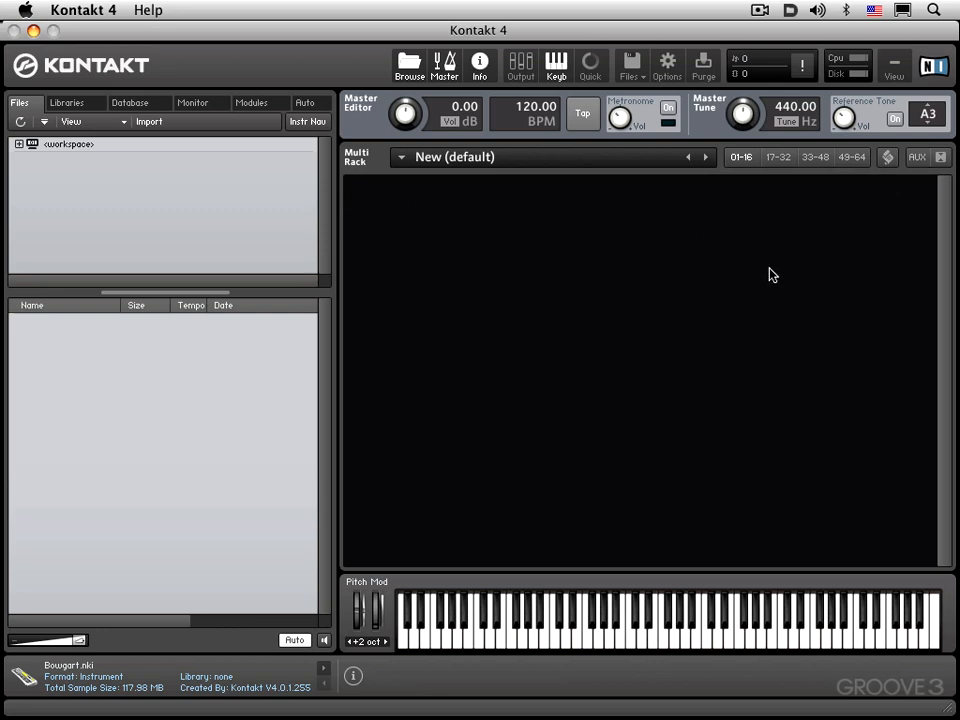
{"action": "mouse_move", "coordinate": [446, 260]}
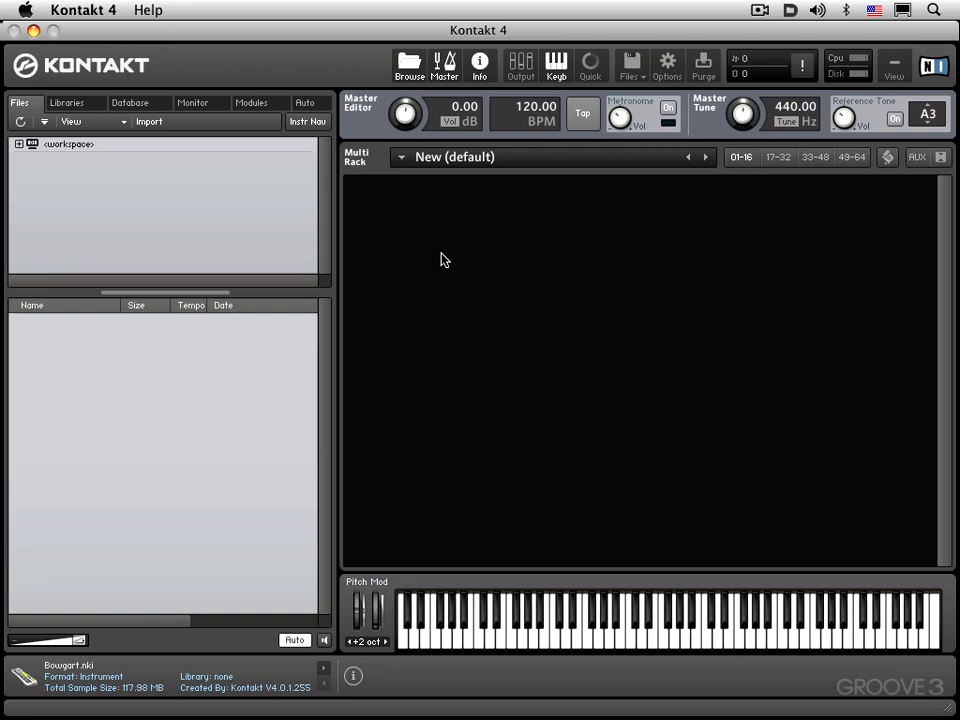
{"action": "mouse_move", "coordinate": [738, 305]}
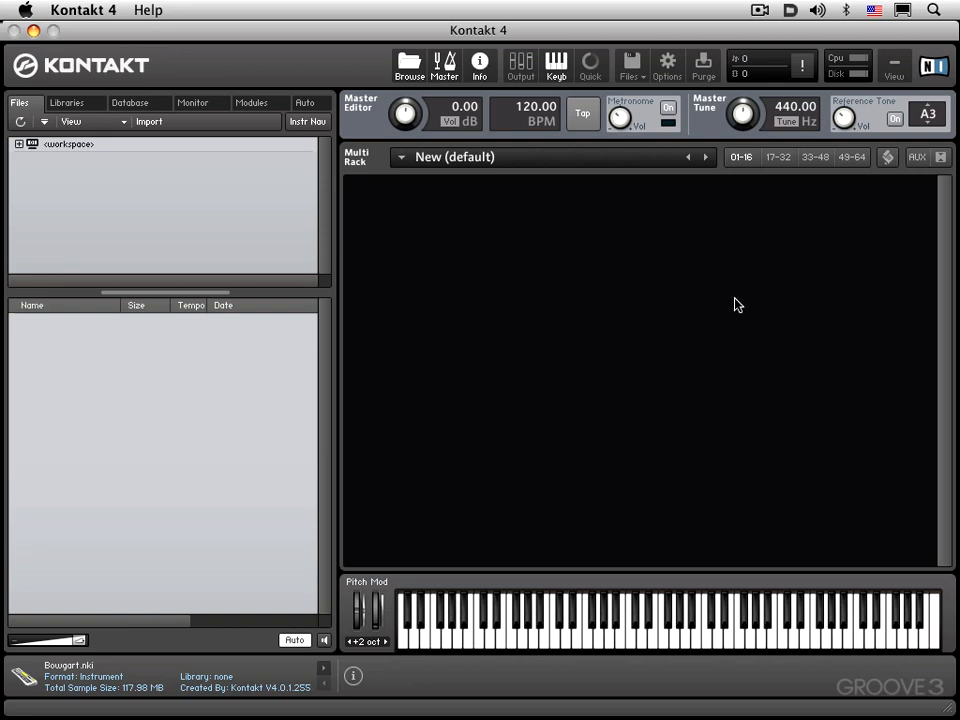
{"action": "mouse_move", "coordinate": [630, 292]}
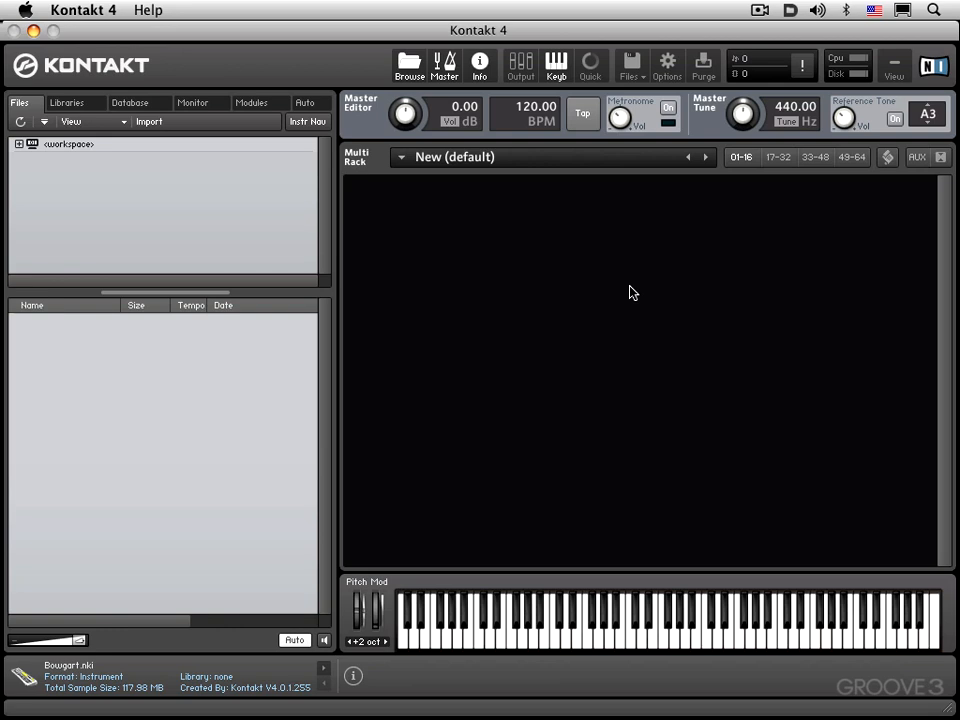
{"action": "mouse_move", "coordinate": [444, 226]}
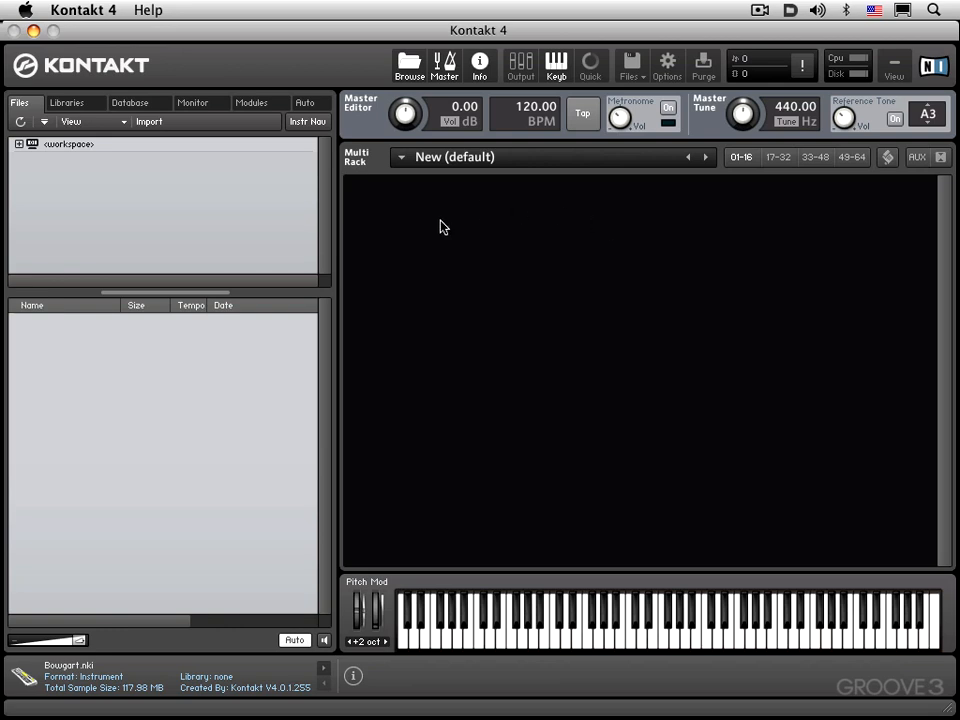
{"action": "mouse_move", "coordinate": [417, 227]}
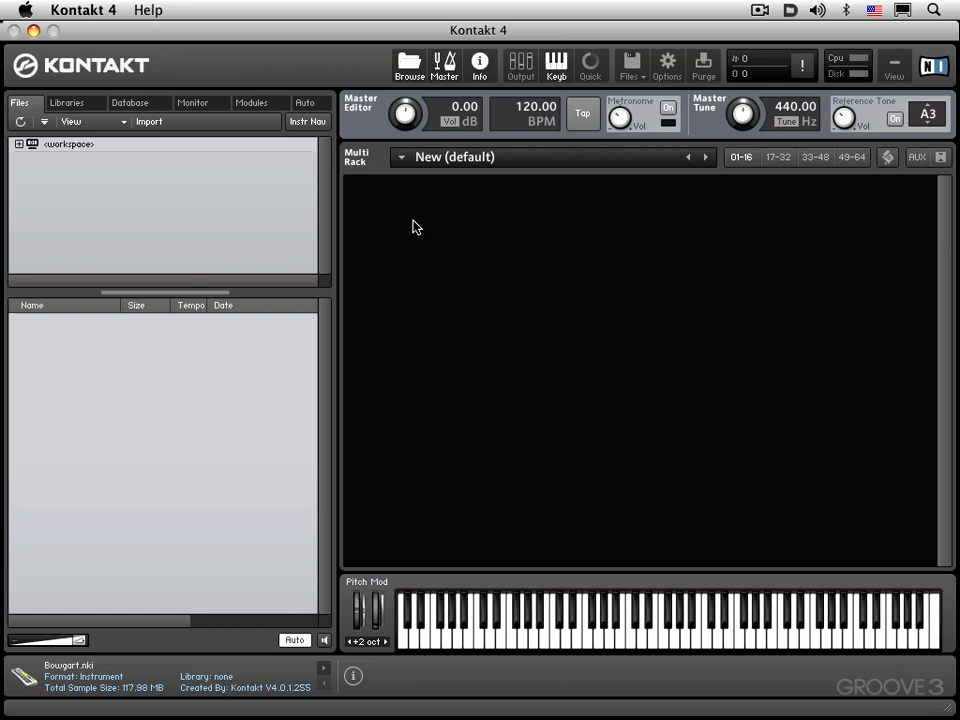
{"action": "mouse_move", "coordinate": [428, 222]}
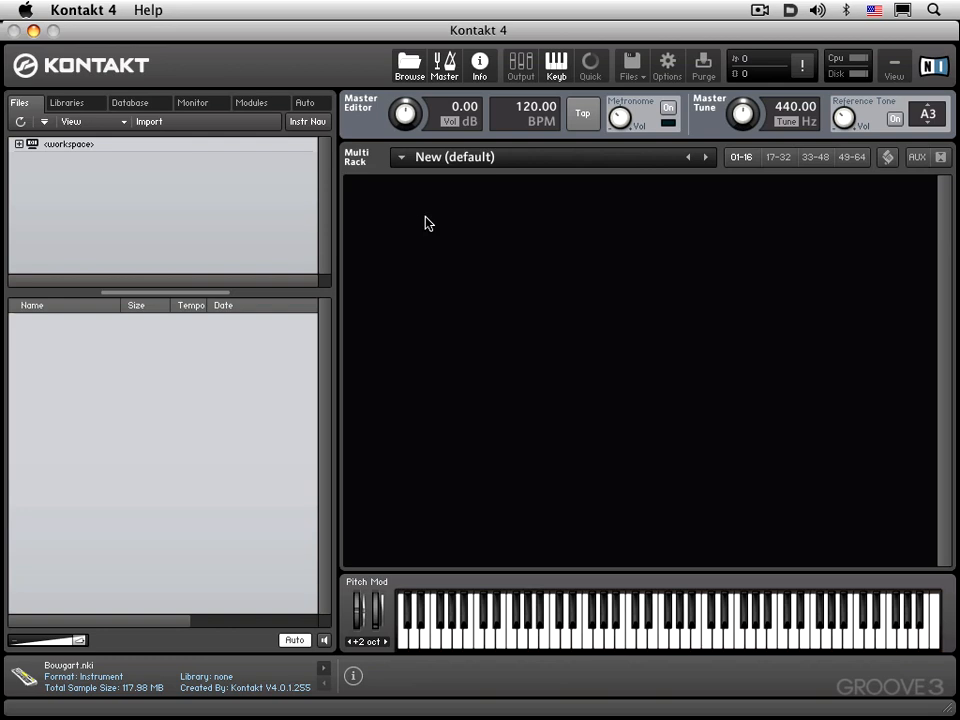
{"action": "mouse_move", "coordinate": [450, 305]}
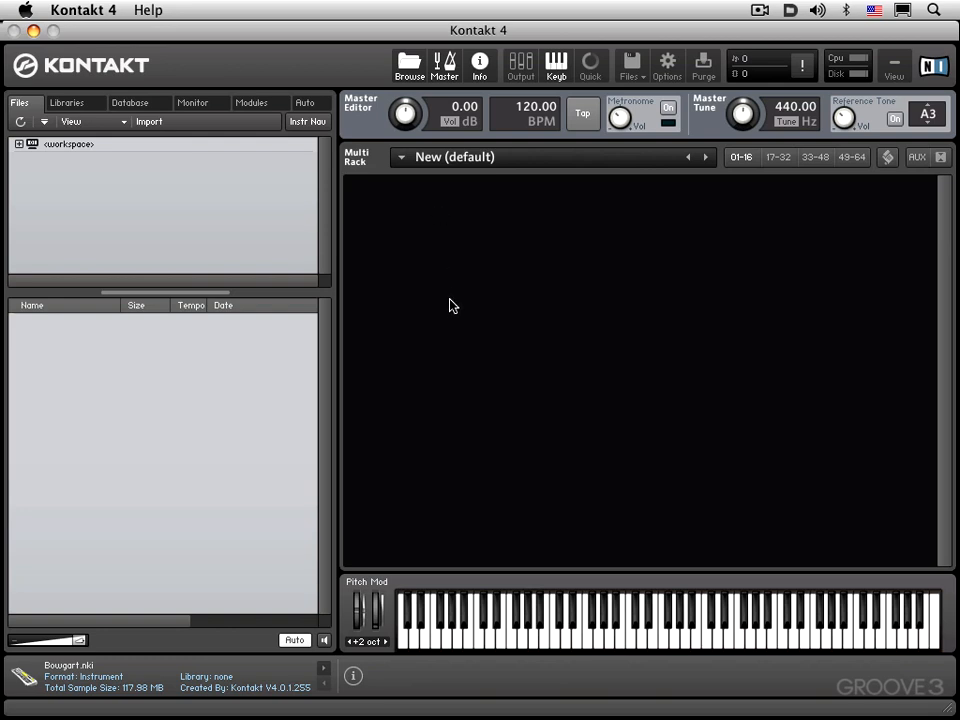
{"action": "mouse_move", "coordinate": [451, 313]}
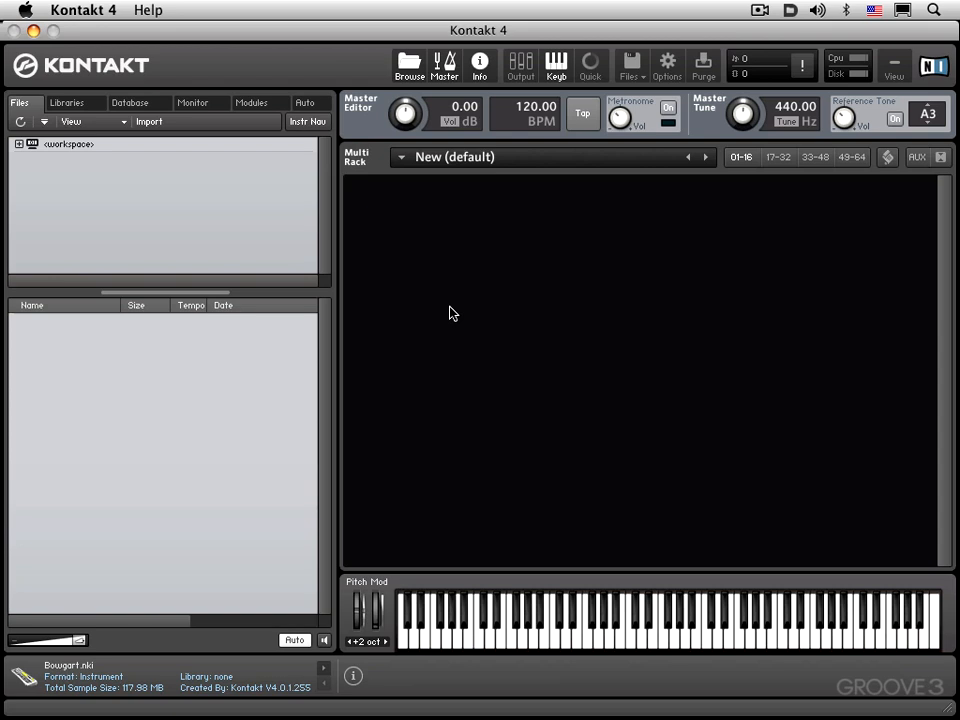
{"action": "mouse_move", "coordinate": [454, 314]}
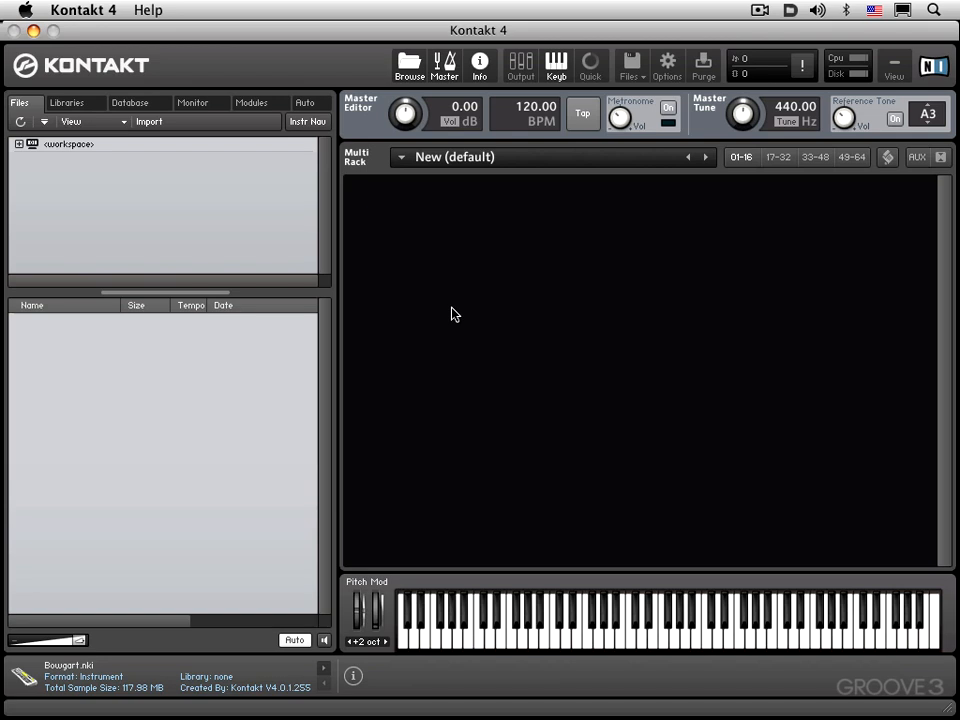
{"action": "mouse_move", "coordinate": [82, 144]}
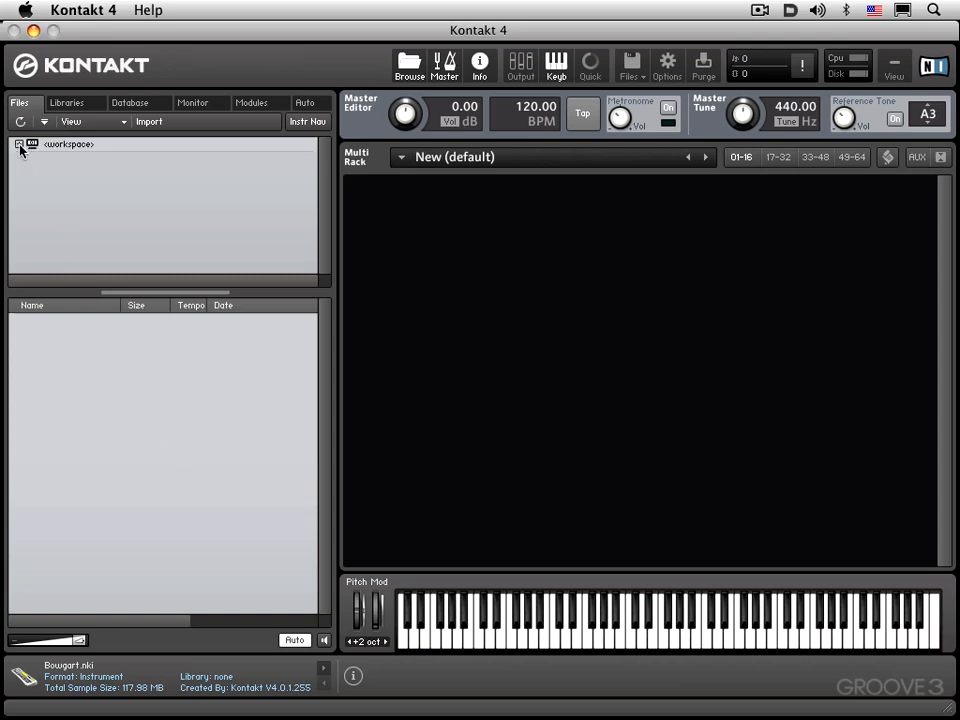
Expand the workspace to Kontakt 4 Library > Band and list 2 - Acoustic Pianos.
{"action": "left_click", "coordinate": [19, 144]}
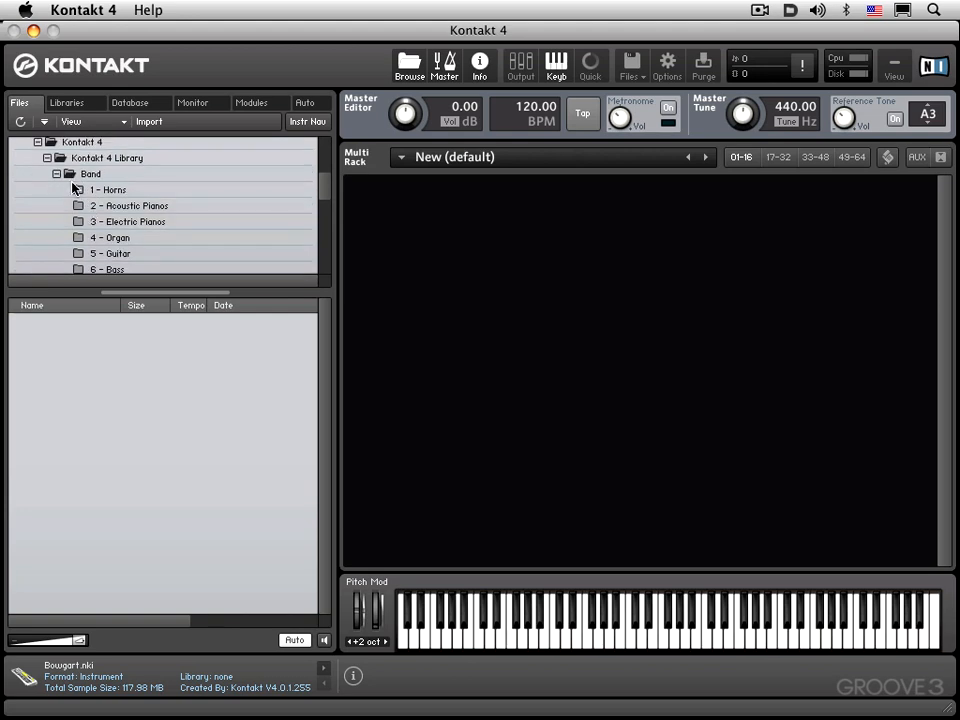
{"action": "mouse_move", "coordinate": [78, 206]}
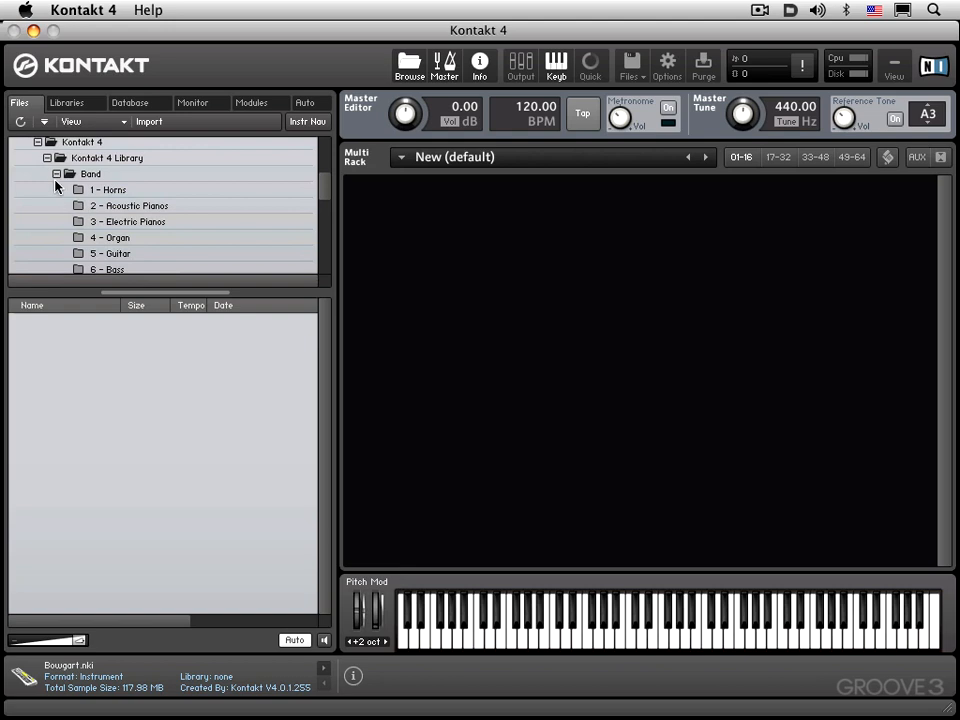
{"action": "mouse_move", "coordinate": [193, 224]}
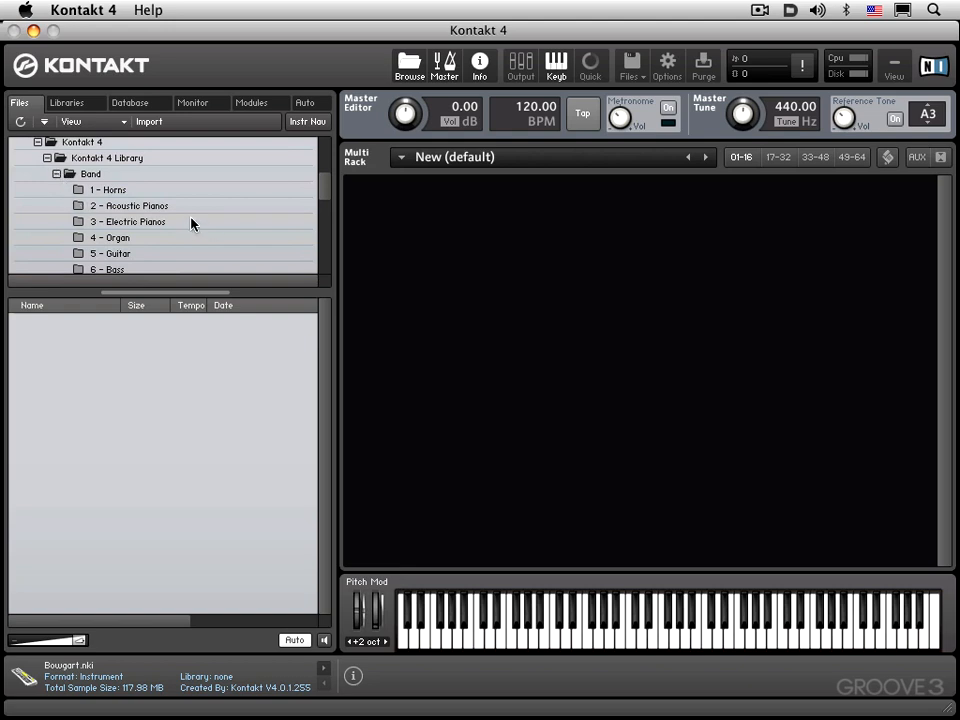
{"action": "left_click", "coordinate": [128, 205]}
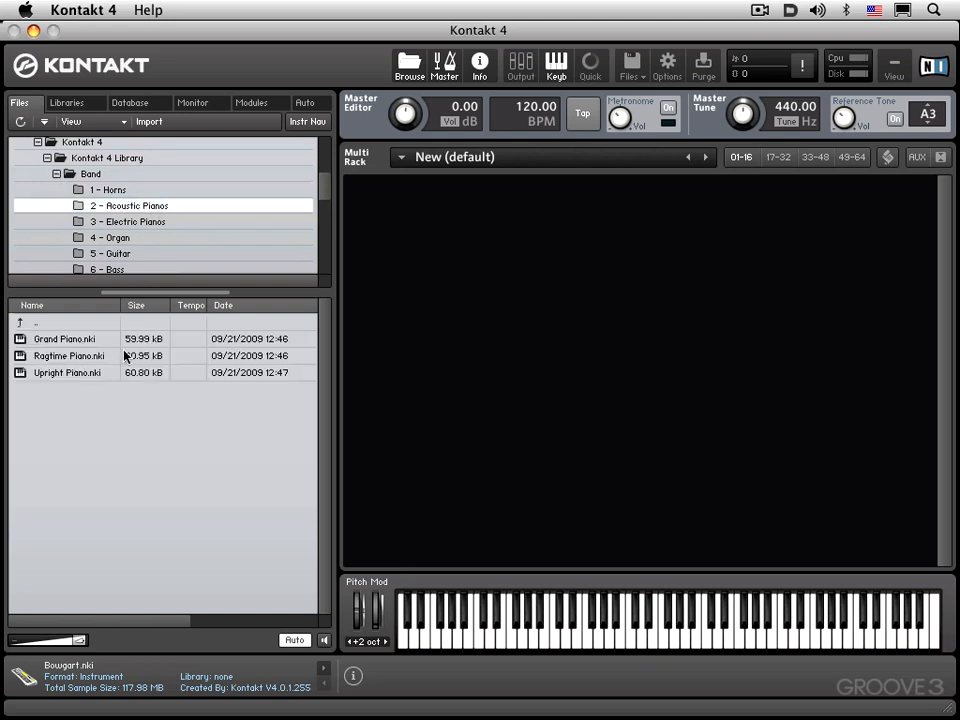
{"action": "mouse_move", "coordinate": [211, 402]}
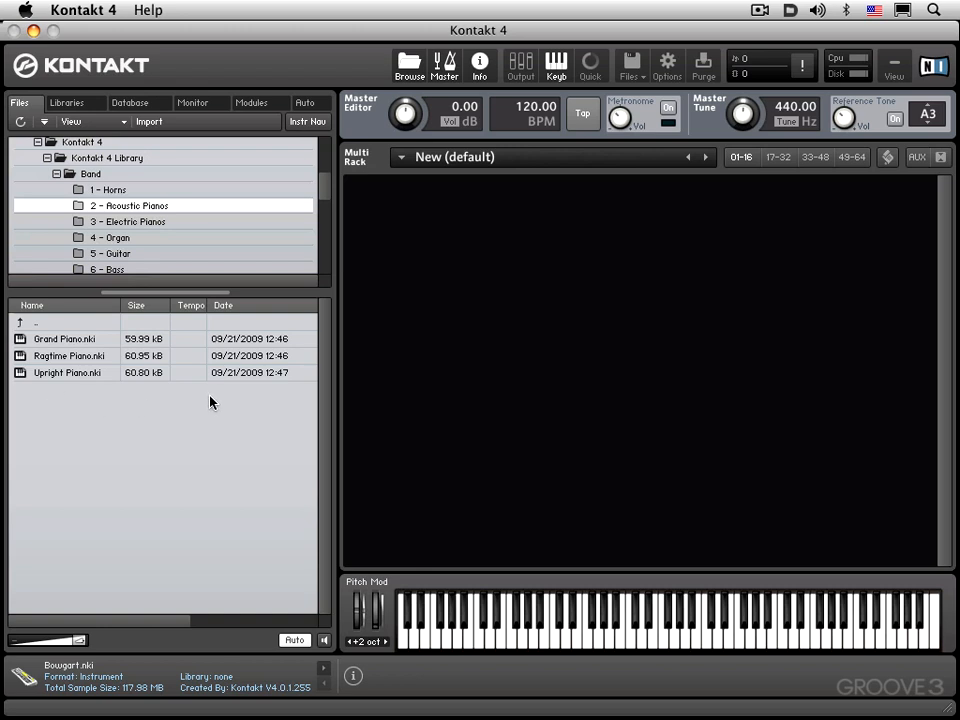
{"action": "mouse_move", "coordinate": [75, 342]}
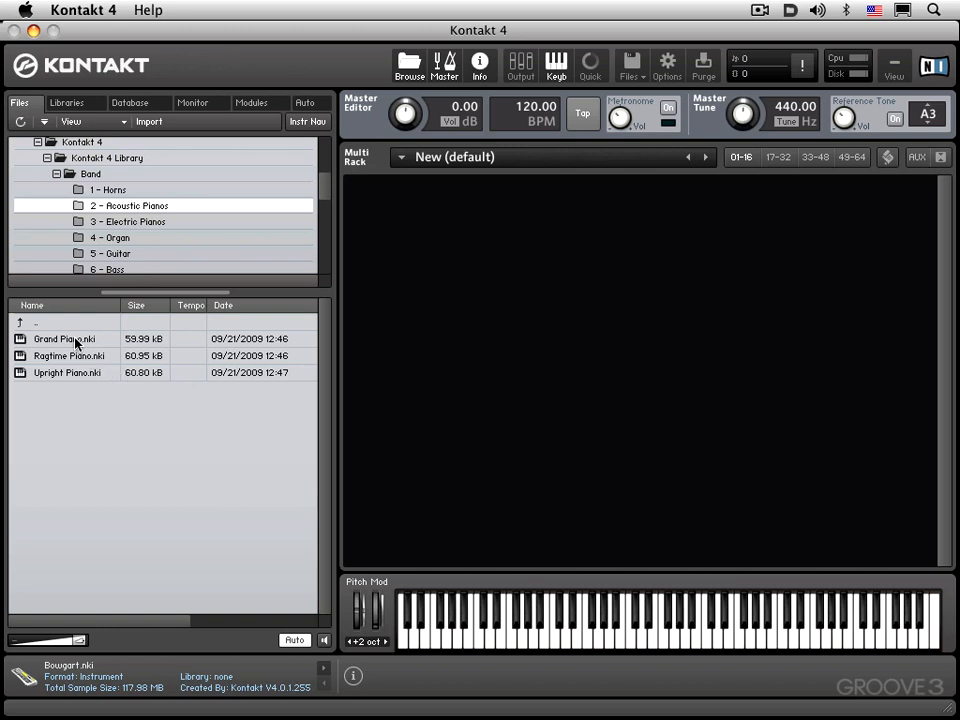
{"action": "mouse_move", "coordinate": [8, 388]}
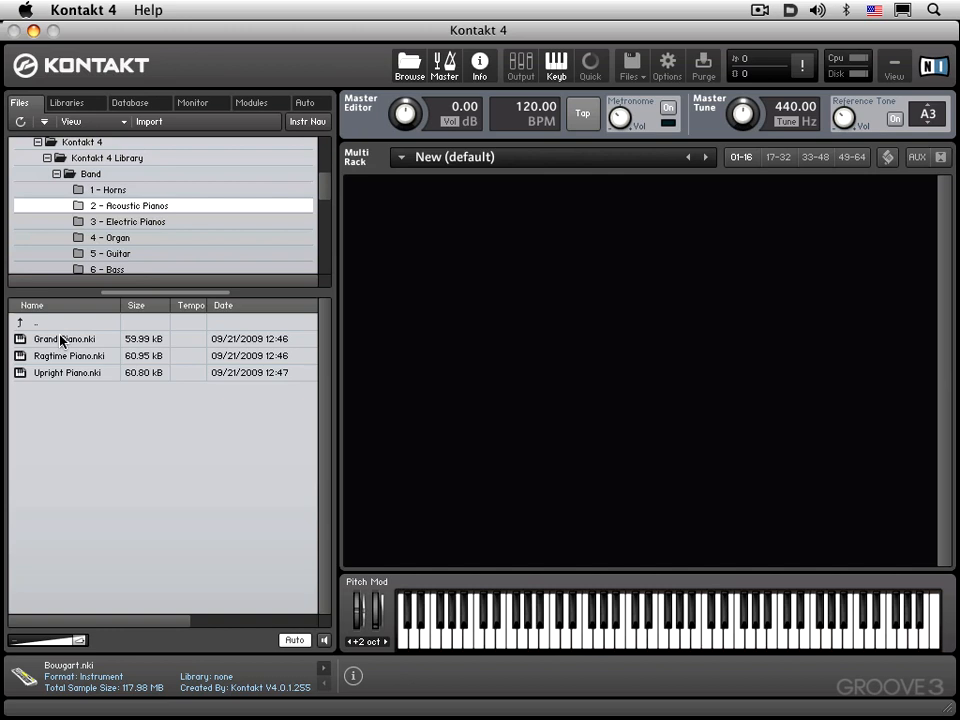
Double-click Grand Piano.nki to load it into the Multi Rack.
{"action": "double_click", "coordinate": [65, 338]}
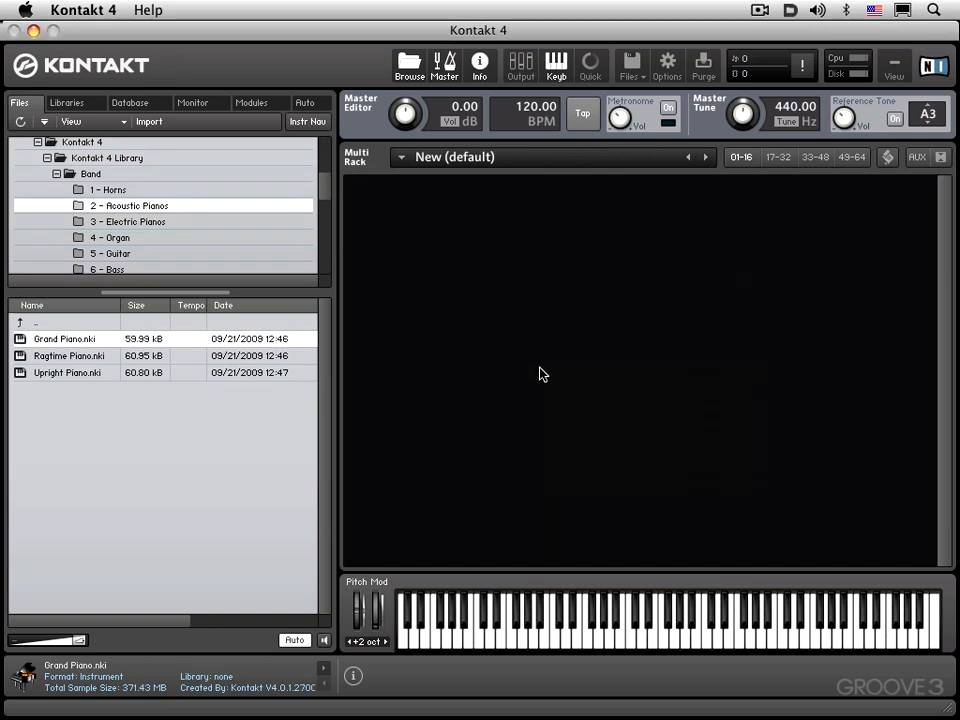
{"action": "double_click", "coordinate": [64, 338]}
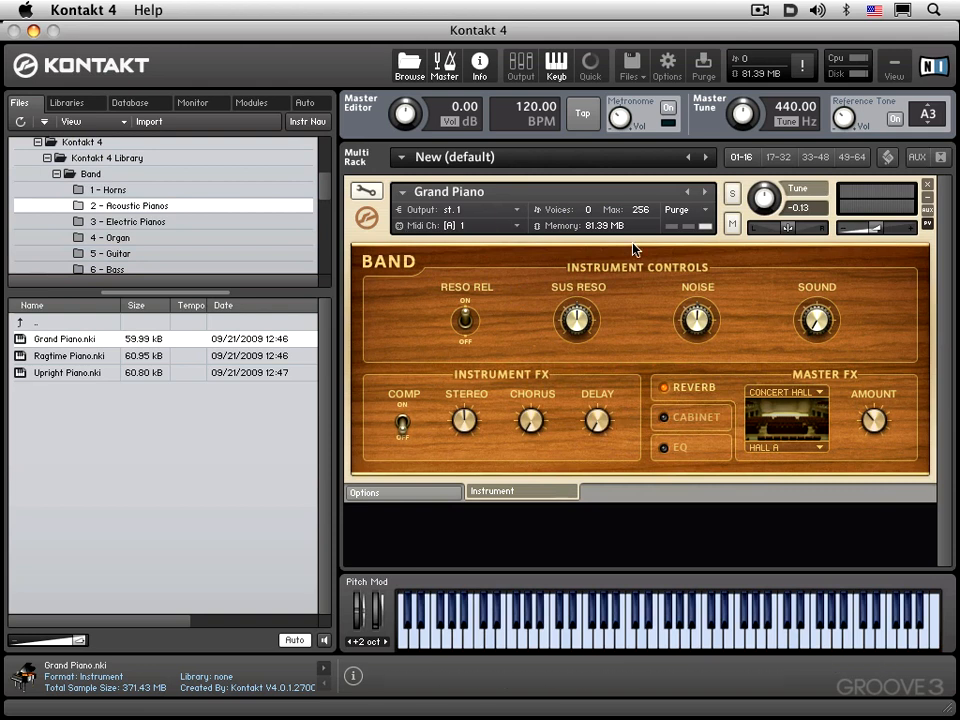
{"action": "mouse_move", "coordinate": [395, 185]}
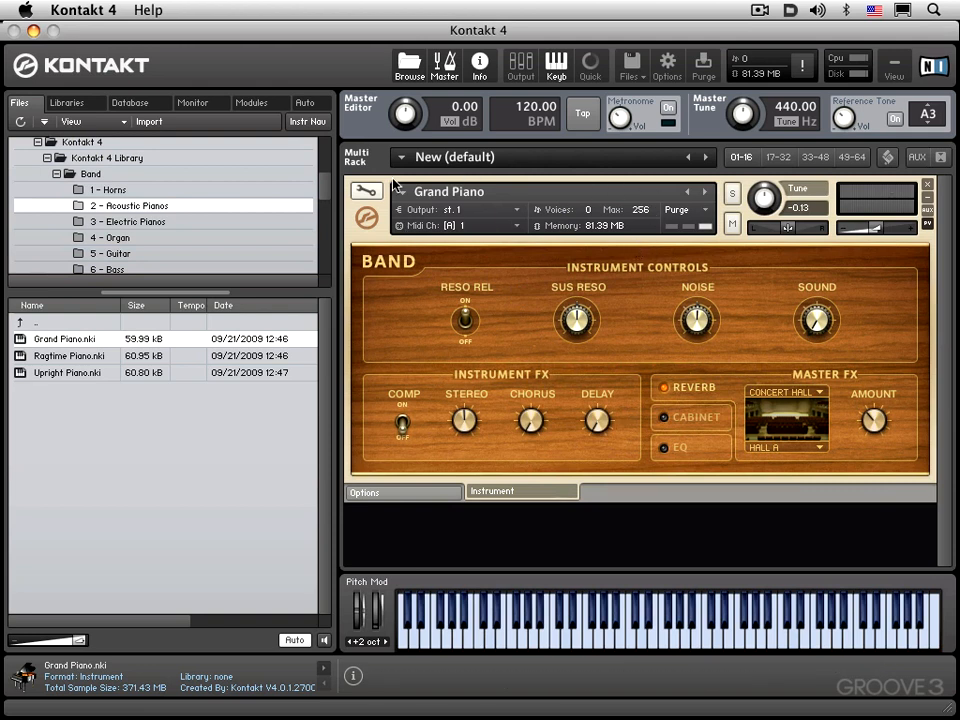
{"action": "mouse_move", "coordinate": [790, 240]}
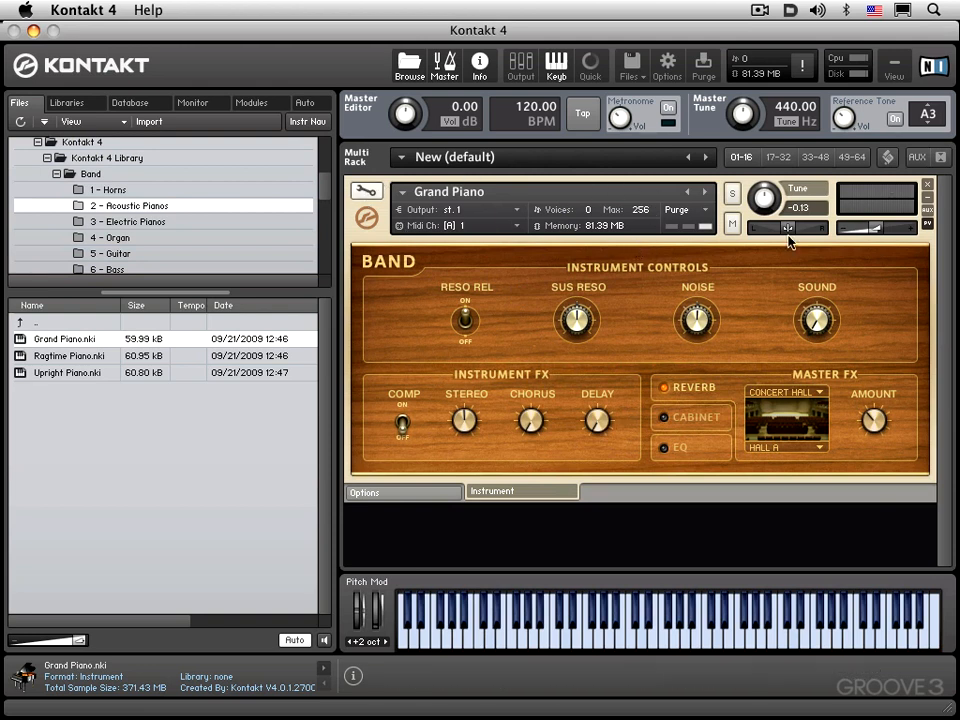
{"action": "mouse_move", "coordinate": [848, 395]}
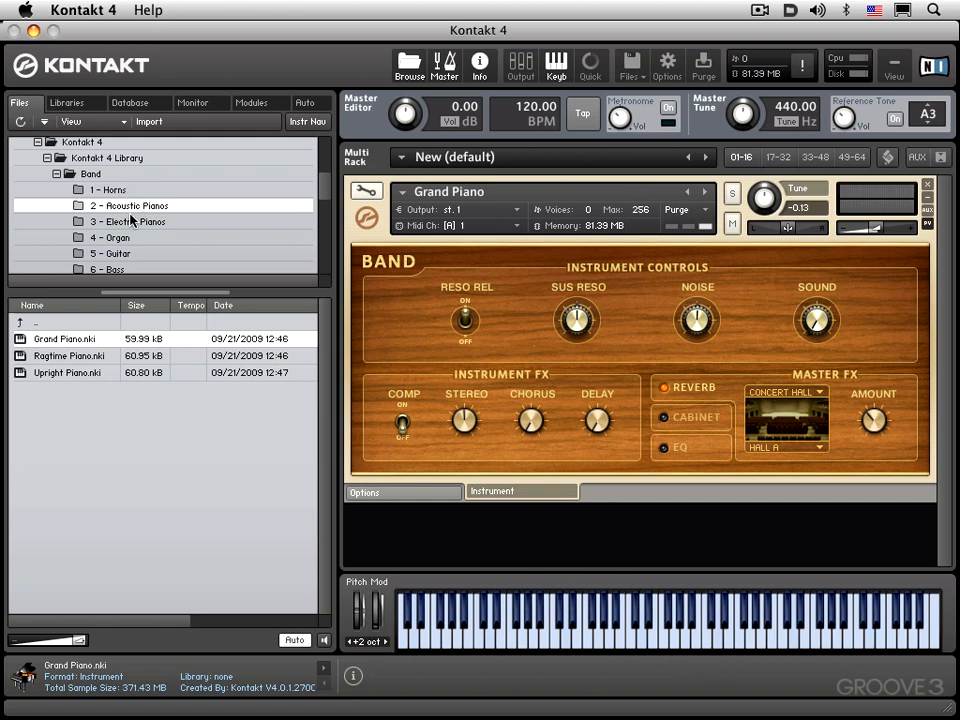
{"action": "mouse_move", "coordinate": [164, 405]}
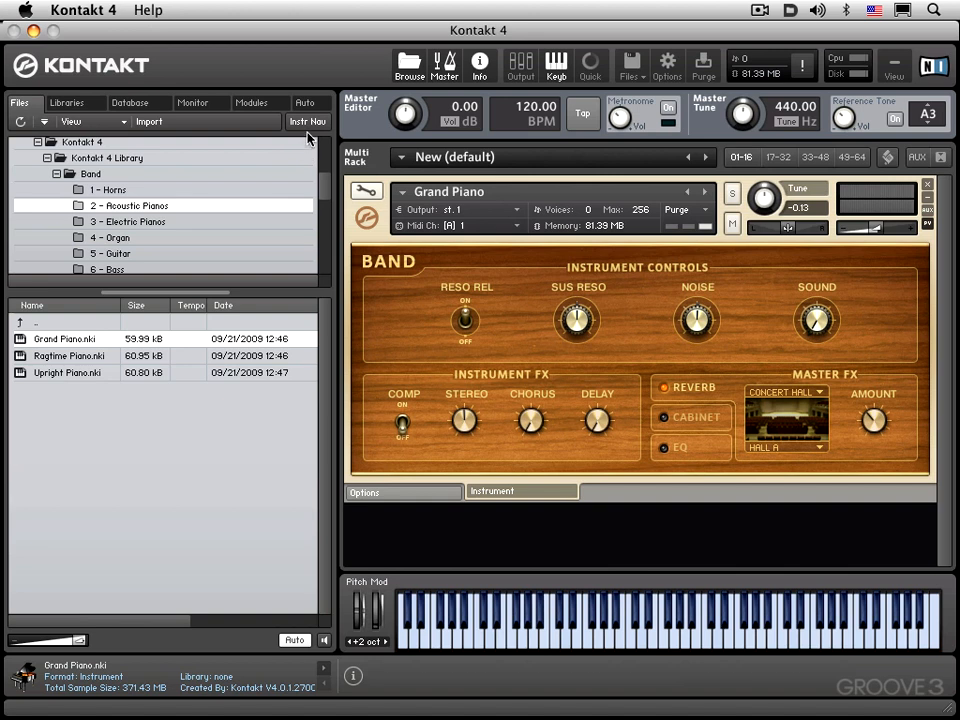
Toggle the Instr Nav button, showing Grand Piano below the file browser.
{"action": "left_click", "coordinate": [308, 121]}
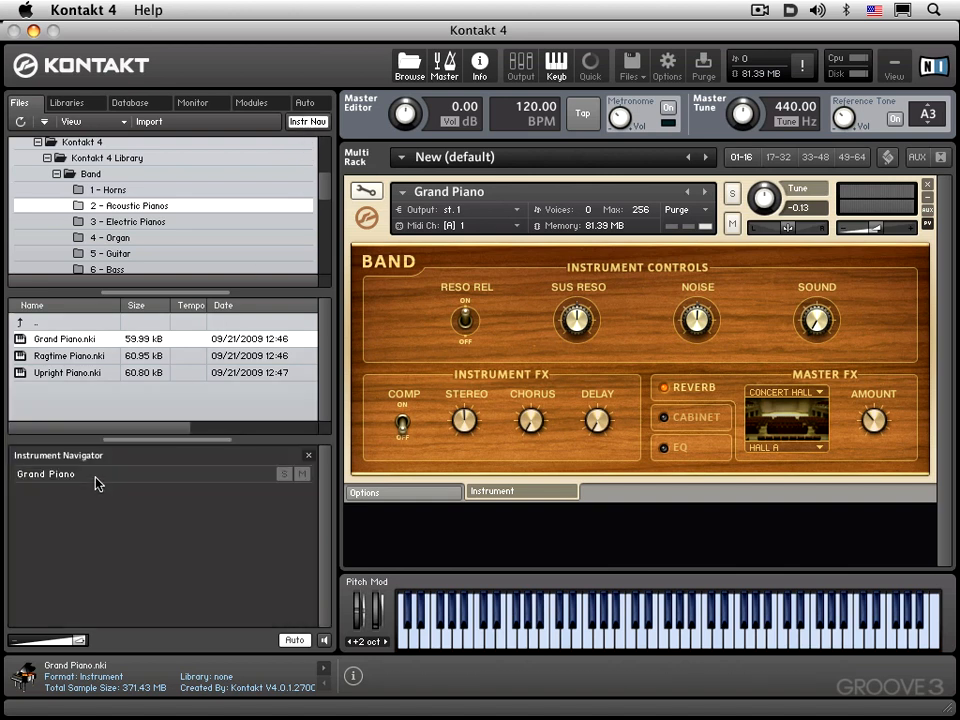
{"action": "mouse_move", "coordinate": [99, 505]}
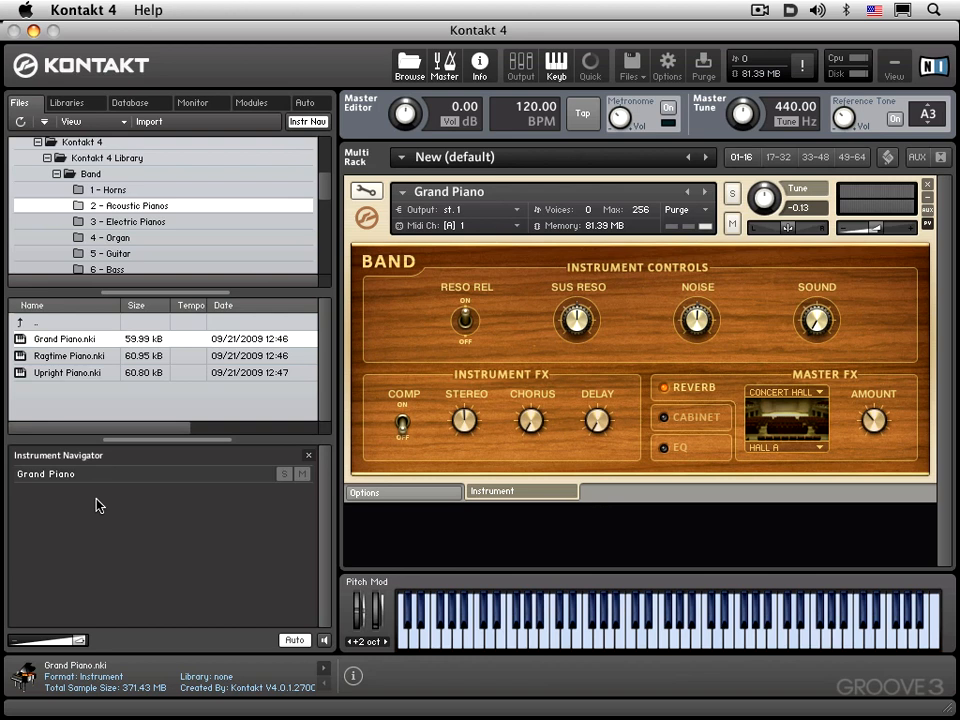
{"action": "mouse_move", "coordinate": [58, 478]}
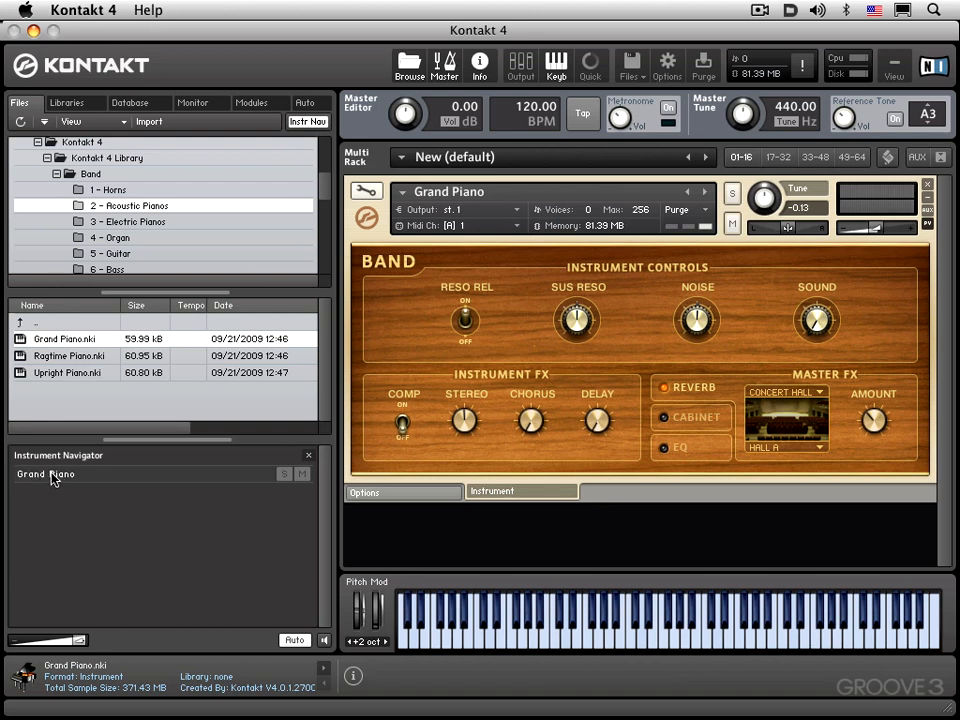
{"action": "mouse_move", "coordinate": [309, 456]}
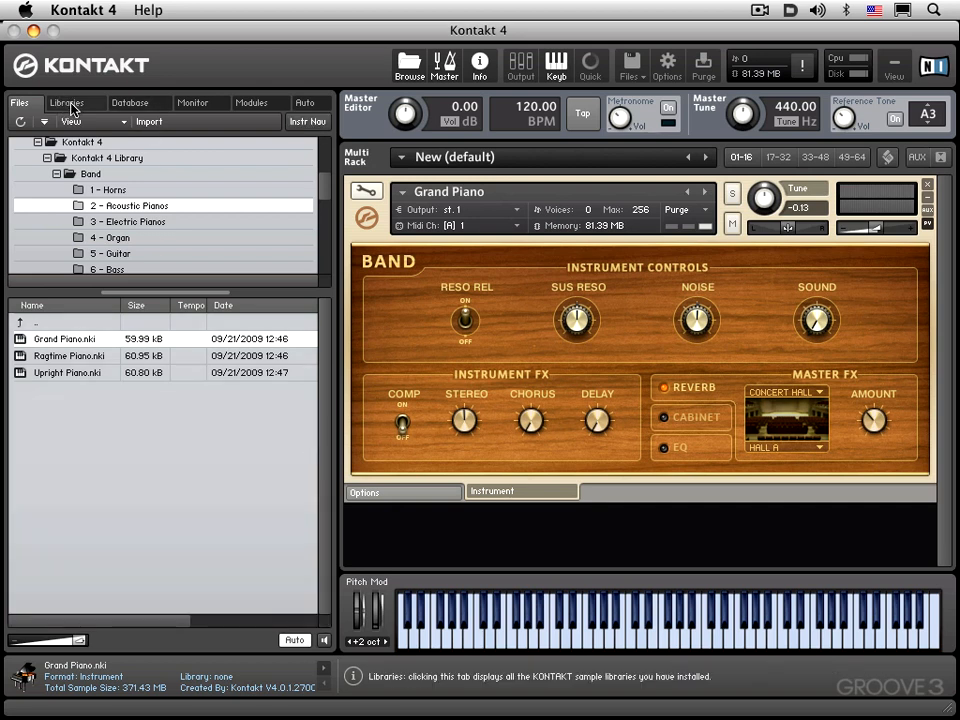
In the Libraries tab, expand the Kontakt 4 Factory Library's Synth folders.
{"action": "left_click", "coordinate": [66, 102]}
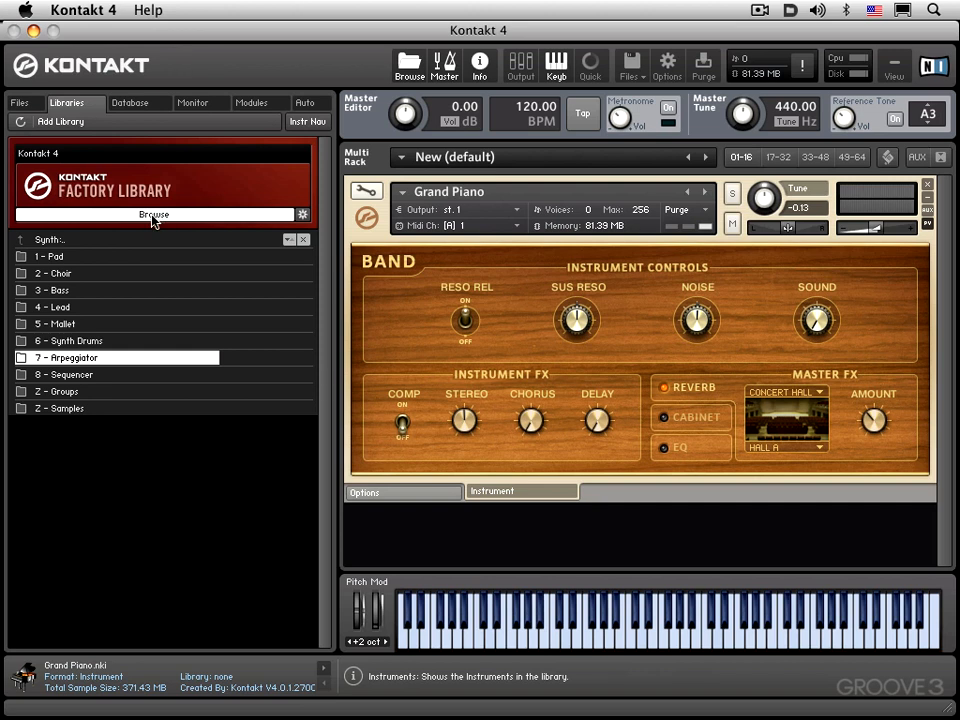
{"action": "left_click", "coordinate": [153, 214]}
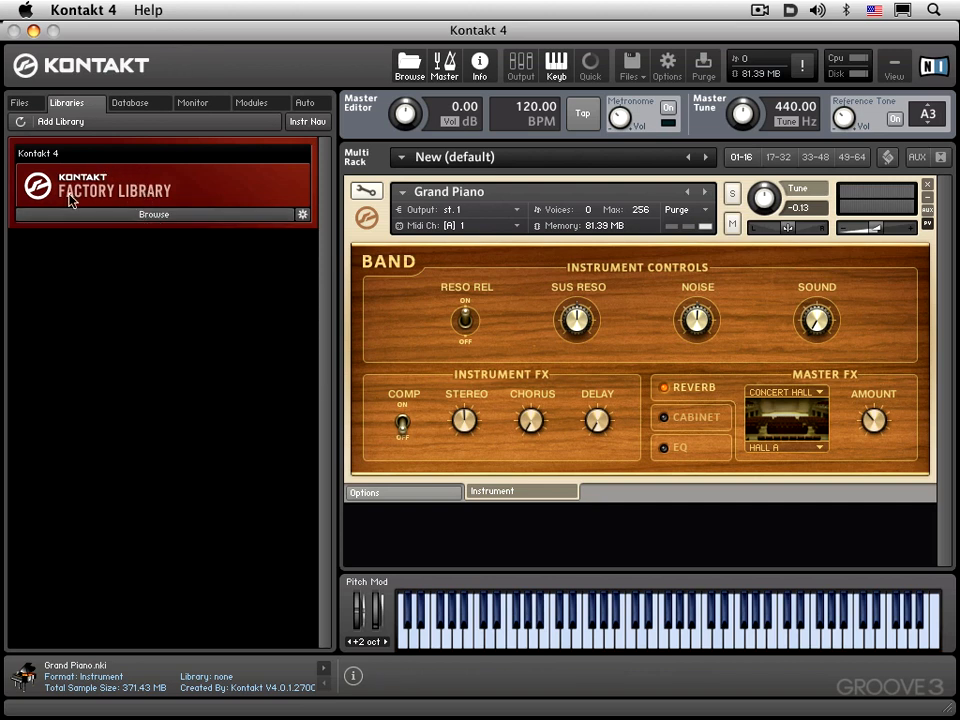
{"action": "mouse_move", "coordinate": [195, 194]}
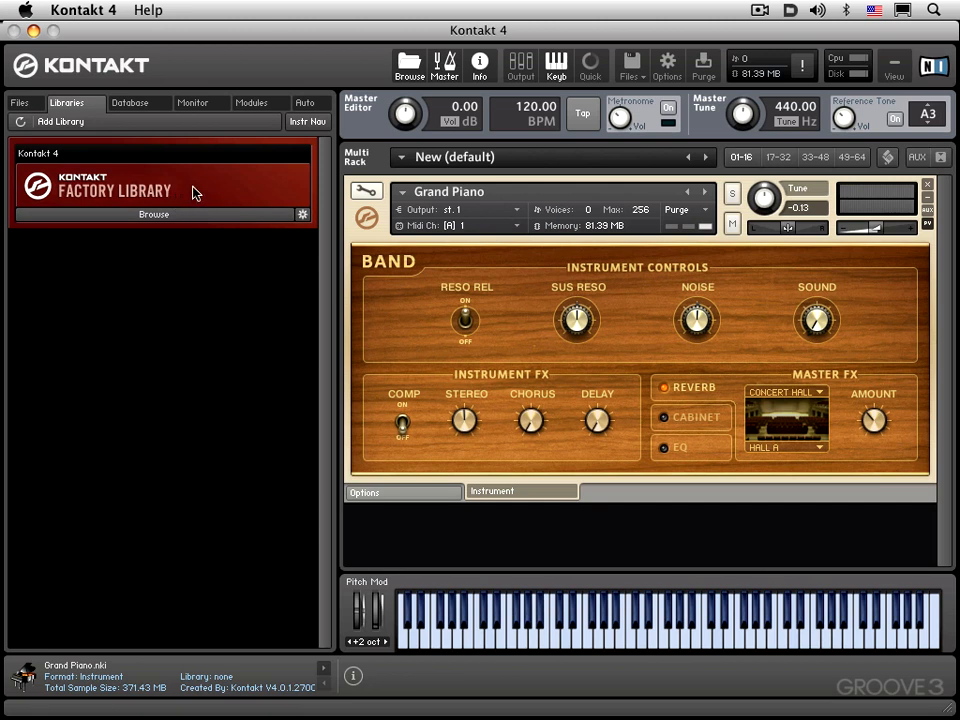
{"action": "mouse_move", "coordinate": [224, 399]}
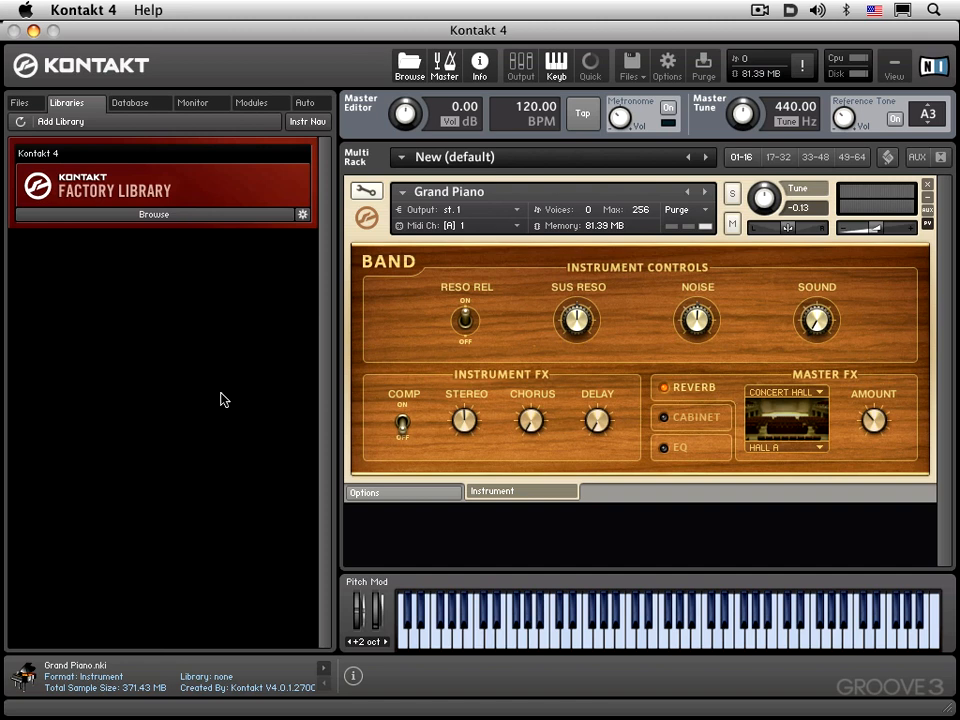
{"action": "mouse_move", "coordinate": [121, 172]}
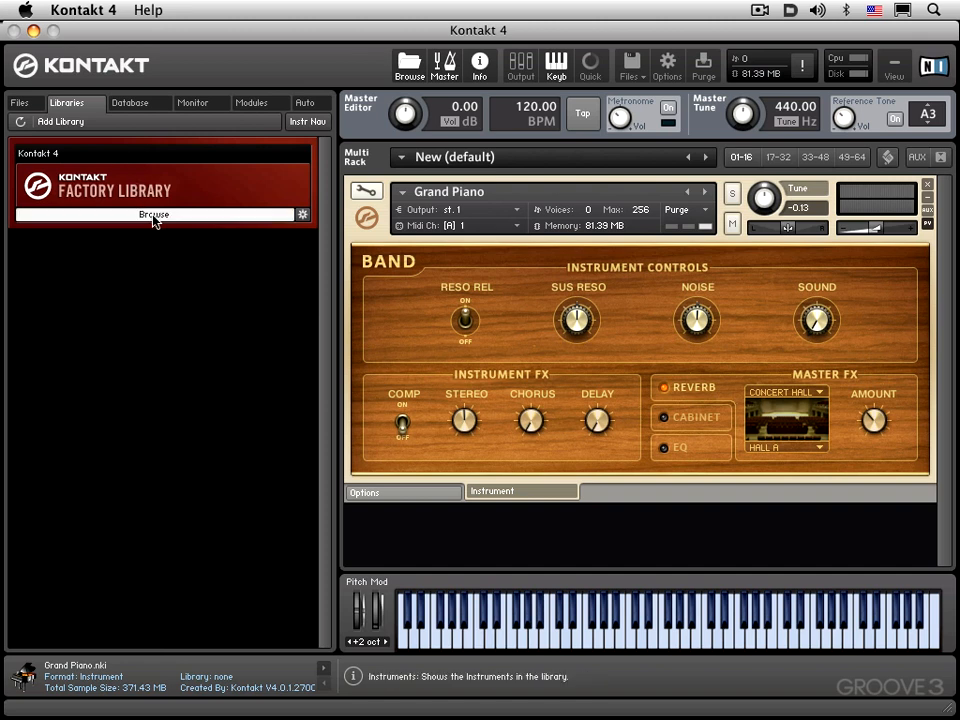
{"action": "left_click", "coordinate": [153, 214]}
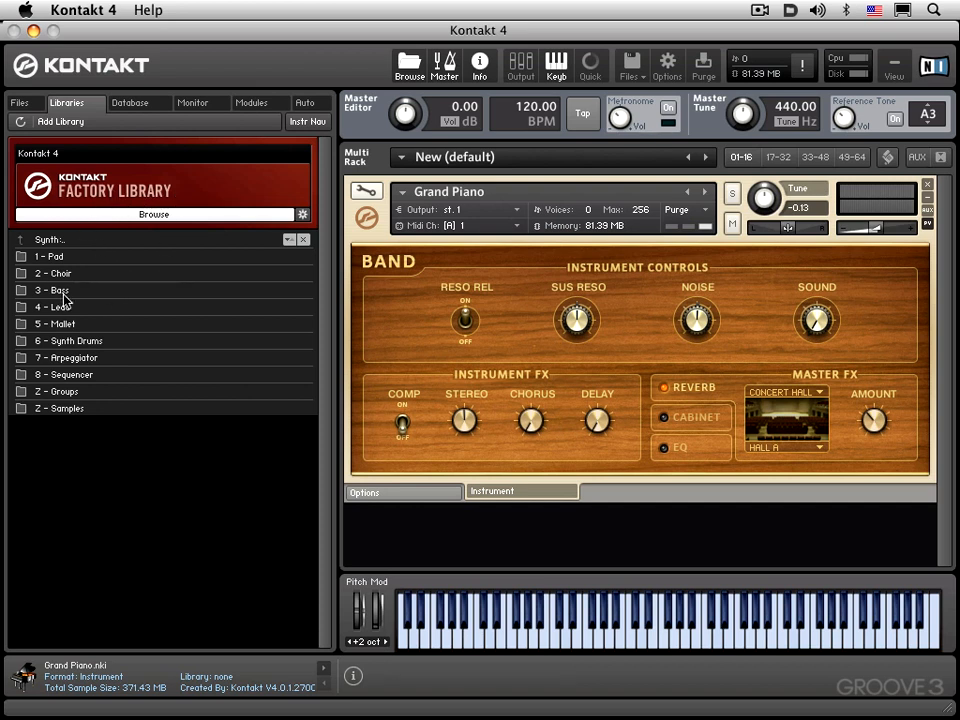
Open the 3 - Bass folder and load Adrenaline.nki below Grand Piano.
{"action": "double_click", "coordinate": [52, 290]}
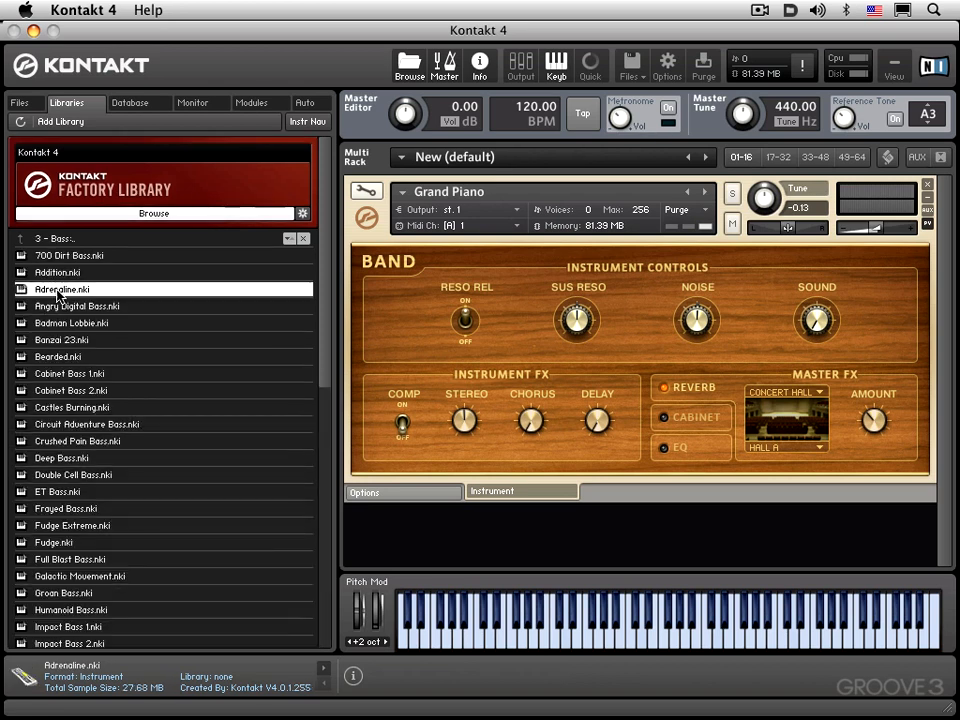
{"action": "mouse_move", "coordinate": [97, 362]}
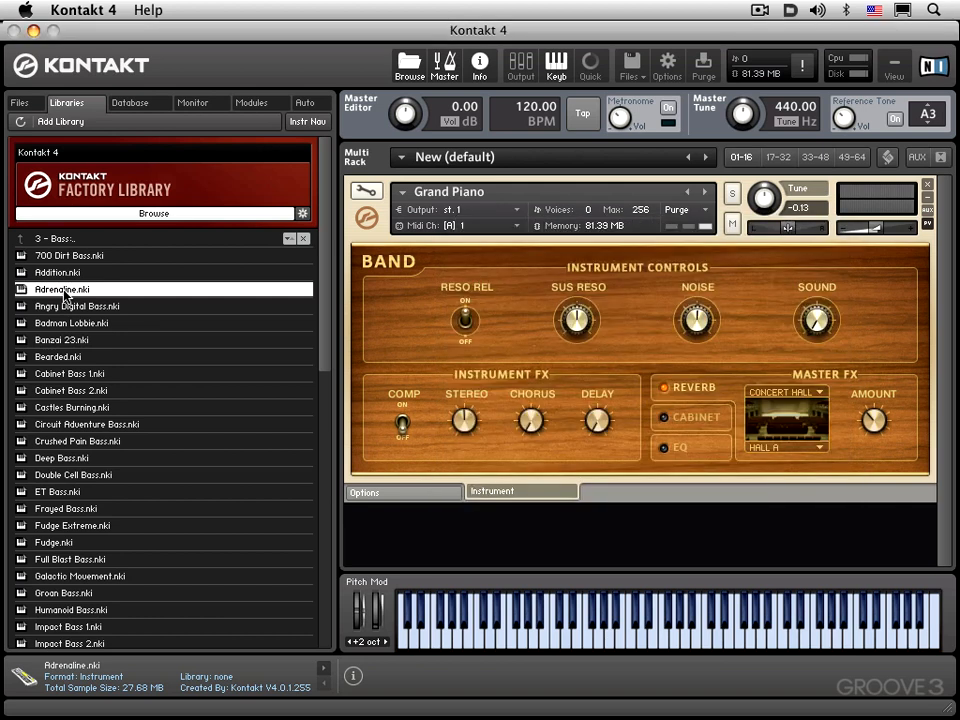
{"action": "double_click", "coordinate": [61, 289]}
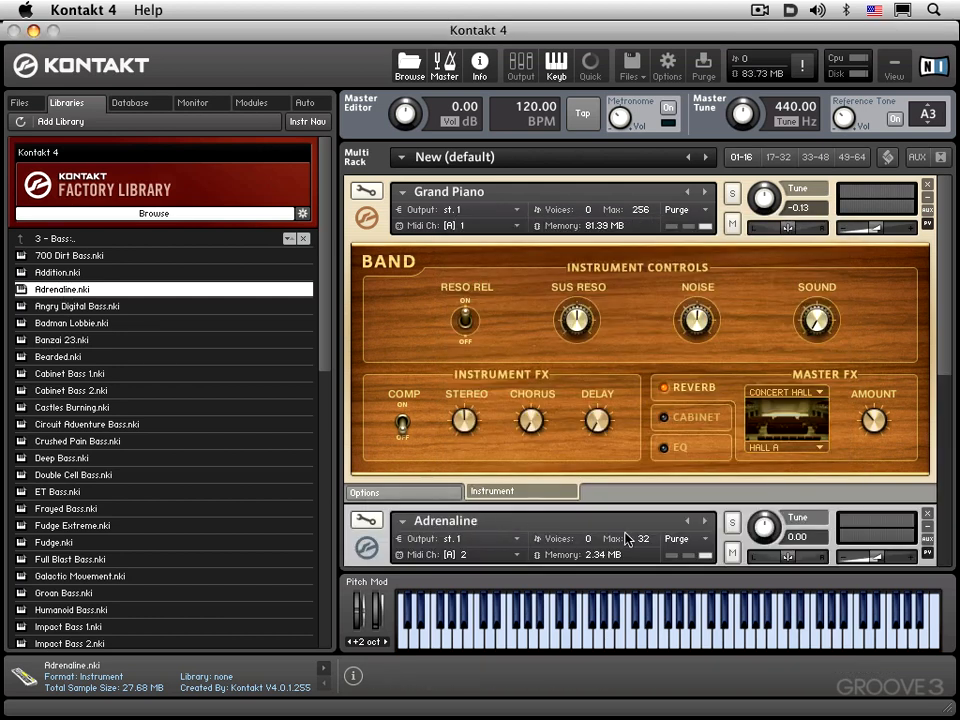
{"action": "mouse_move", "coordinate": [520, 545]}
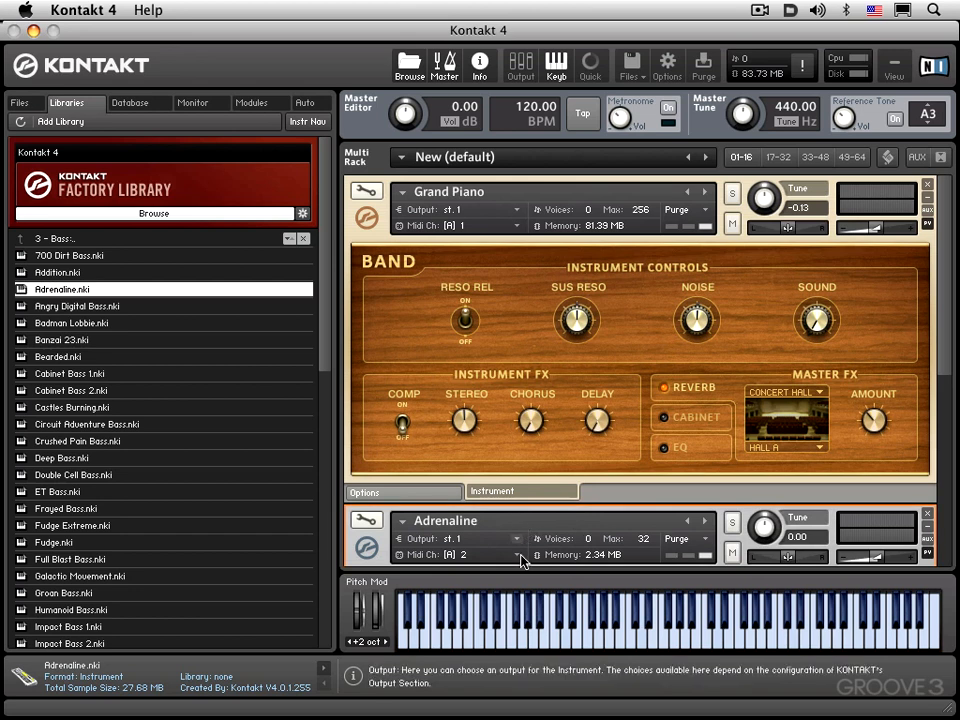
{"action": "mouse_move", "coordinate": [810, 630]}
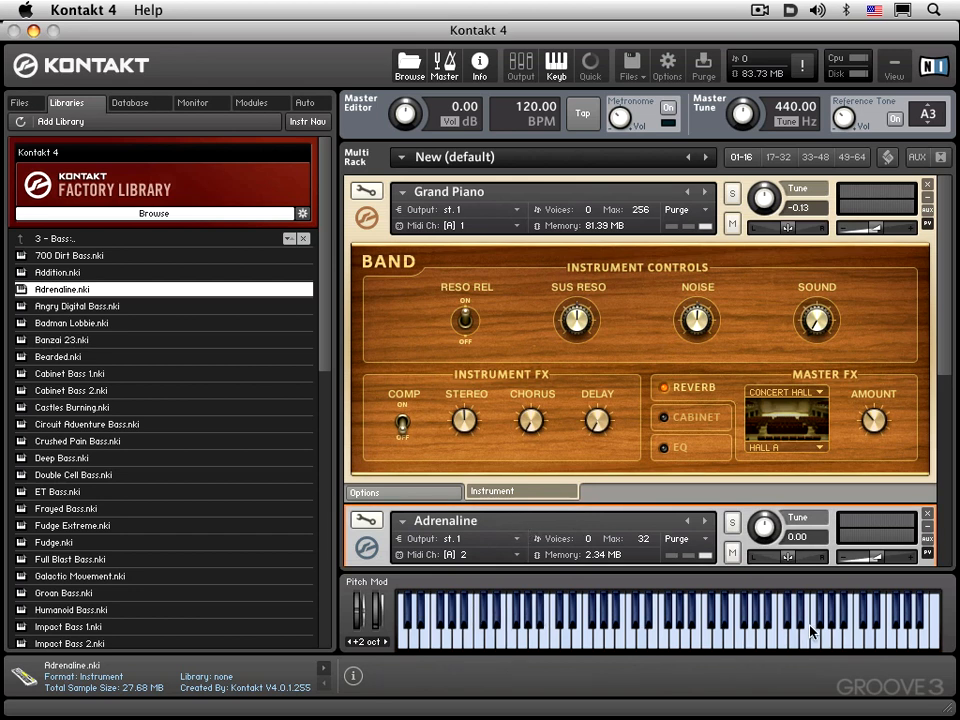
{"action": "mouse_move", "coordinate": [628, 630]}
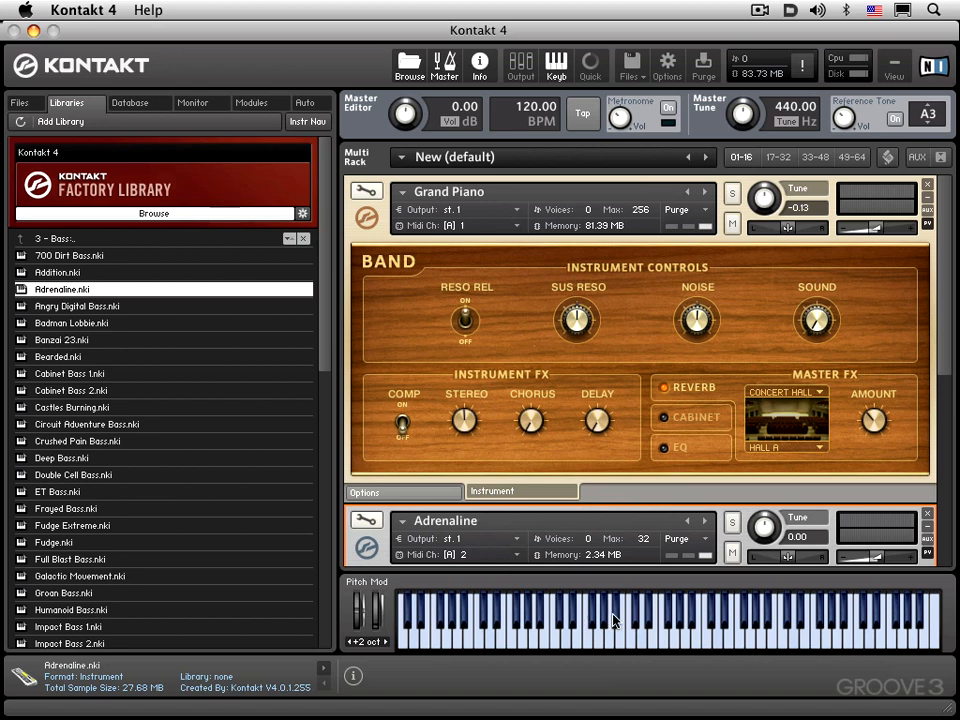
{"action": "mouse_move", "coordinate": [503, 631]}
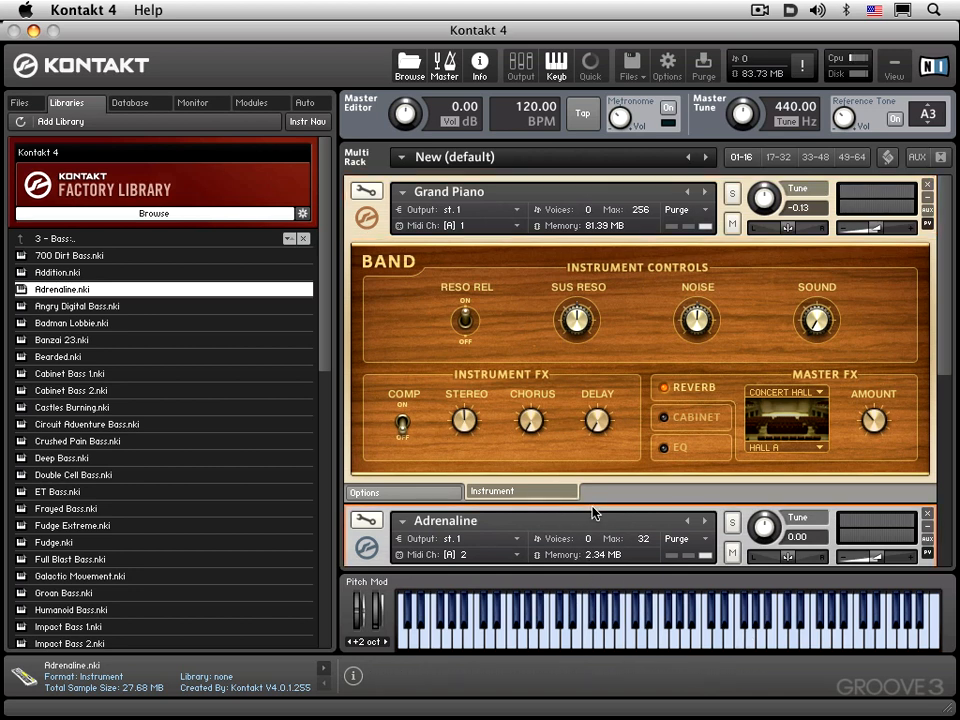
{"action": "mouse_move", "coordinate": [603, 644]}
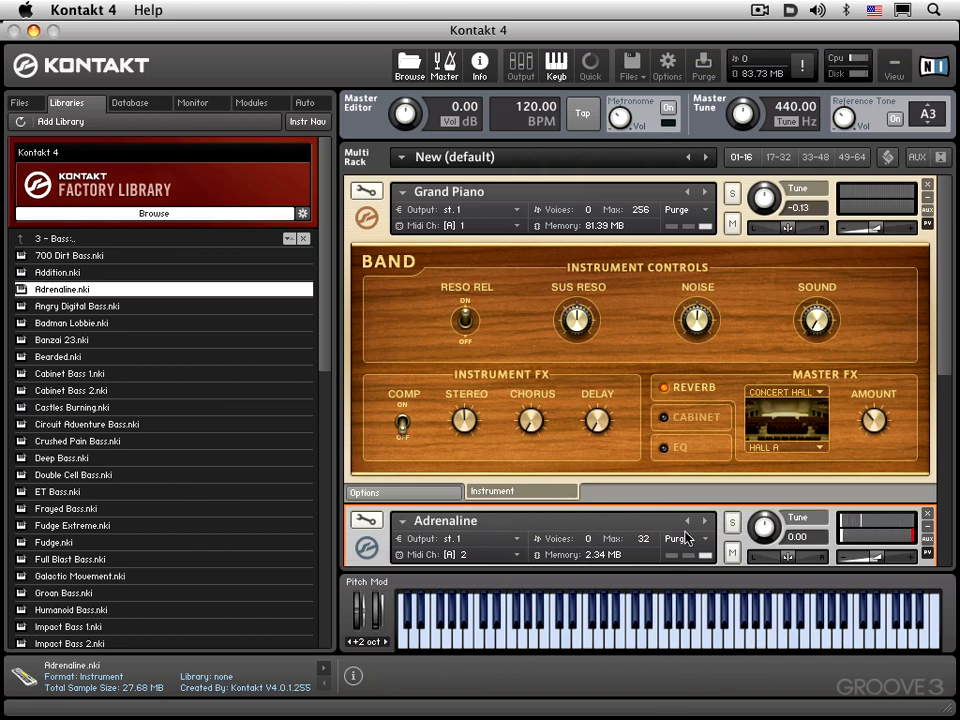
Switch back to the Files tab showing the Acoustic Pianos folder.
{"action": "left_click", "coordinate": [19, 103]}
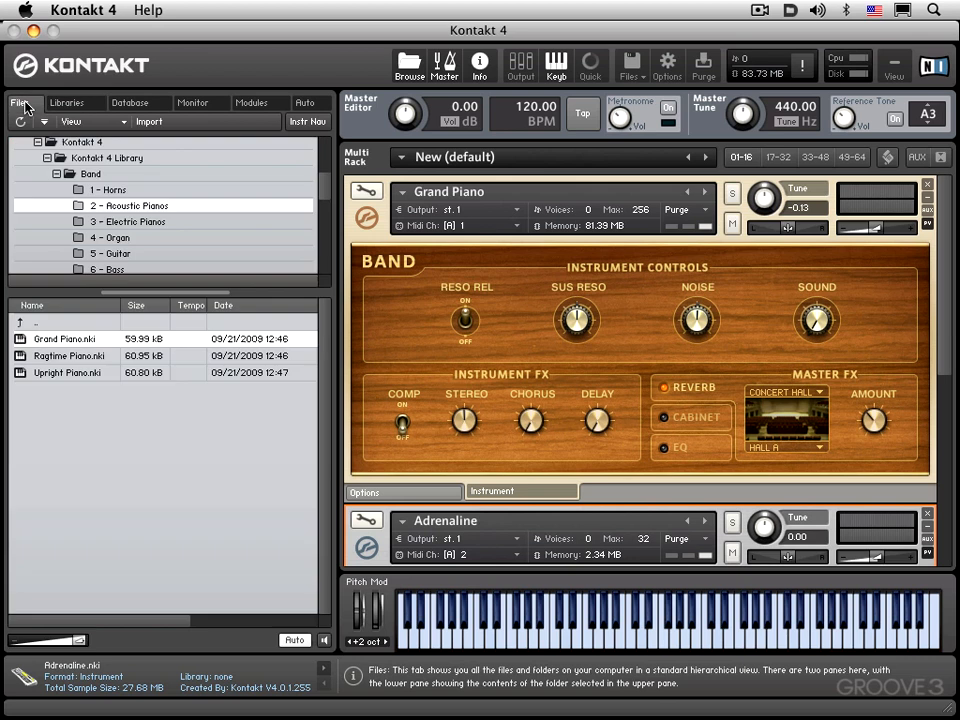
{"action": "mouse_move", "coordinate": [308, 121]}
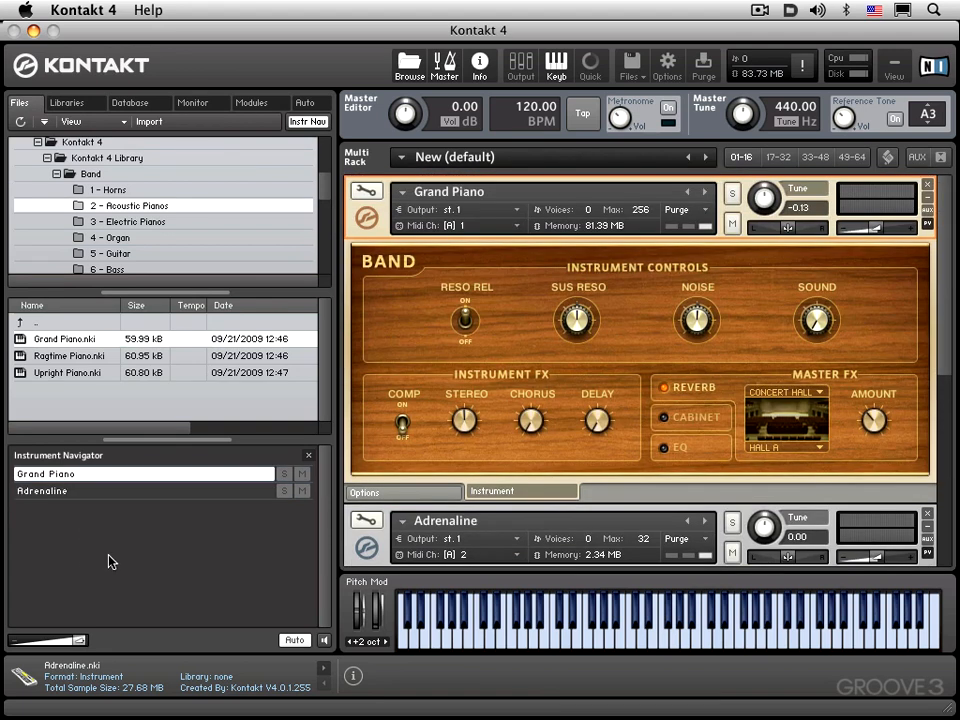
{"action": "mouse_move", "coordinate": [405, 669]}
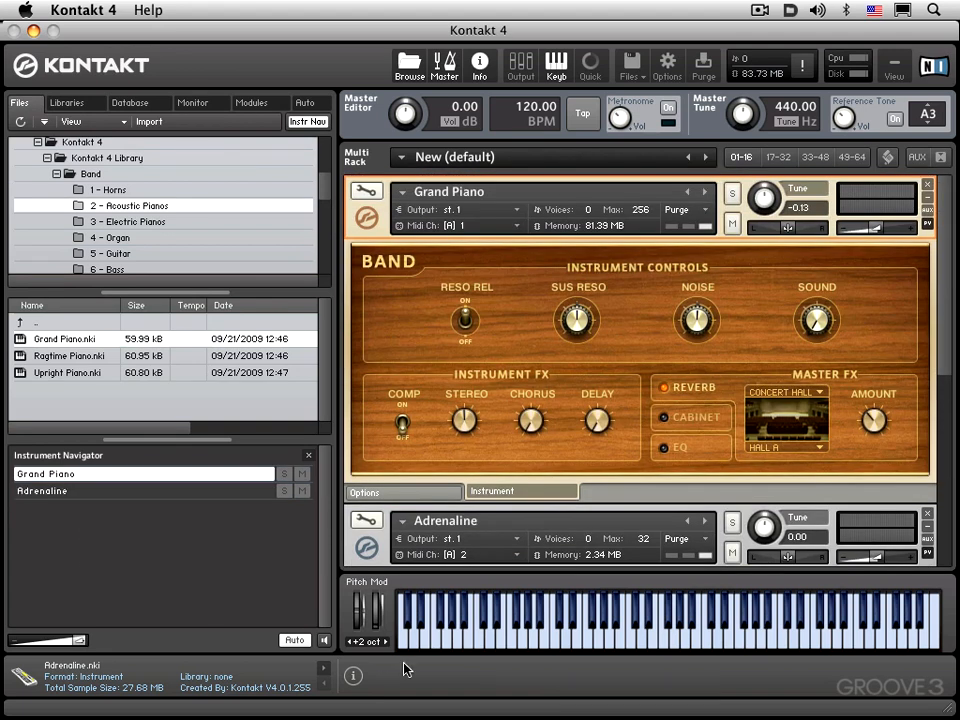
{"action": "mouse_move", "coordinate": [432, 700]}
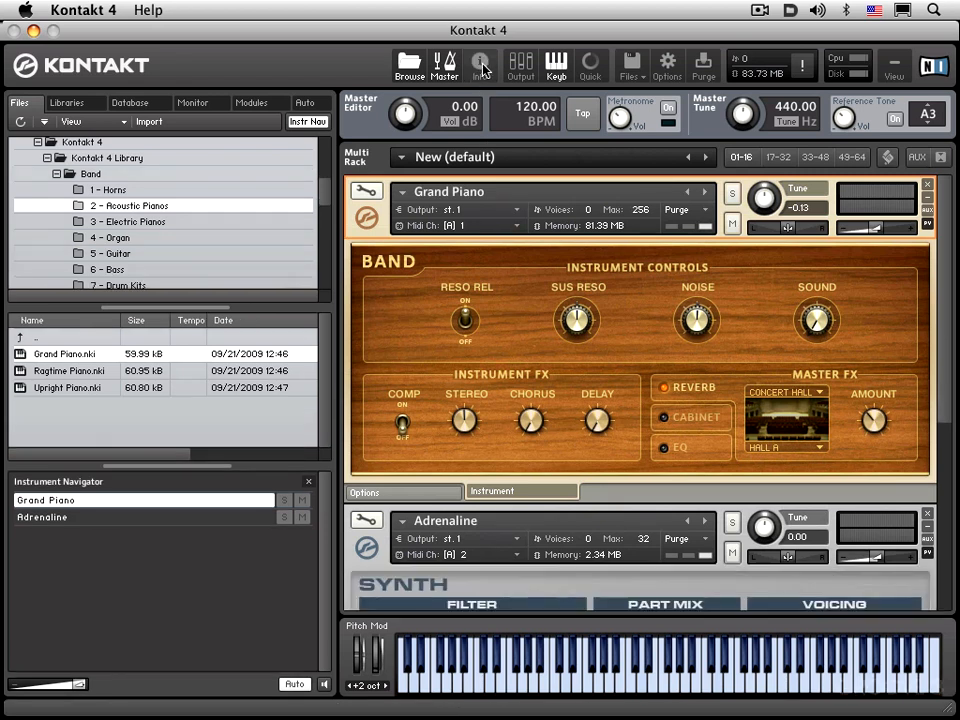
Reopen the Info pane to display the Adrenaline.nki details.
{"action": "left_click", "coordinate": [479, 64]}
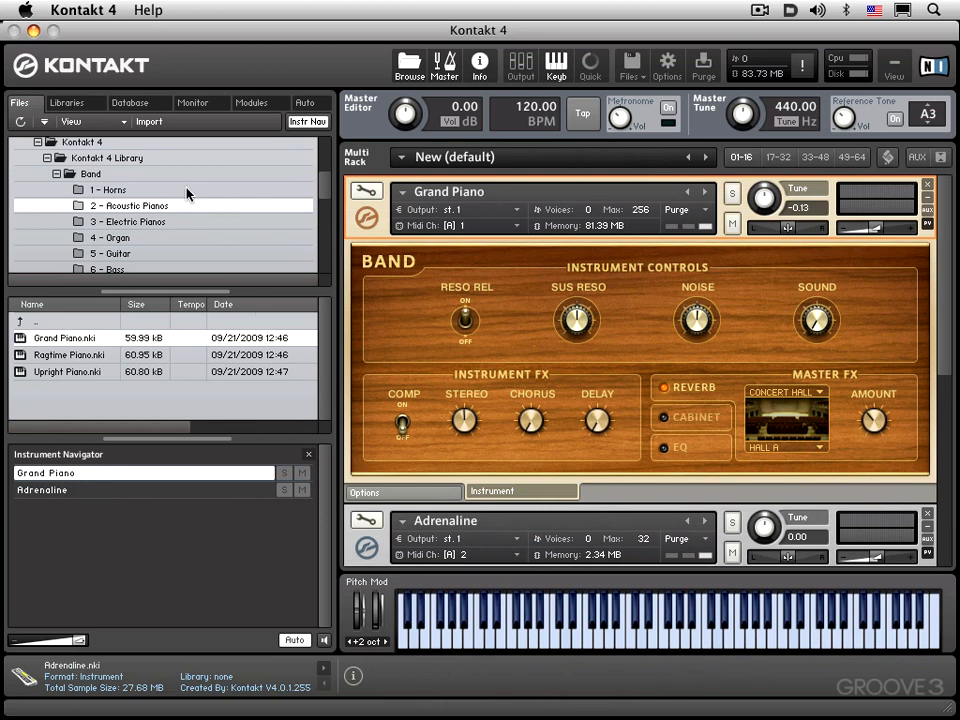
{"action": "mouse_move", "coordinate": [210, 672]}
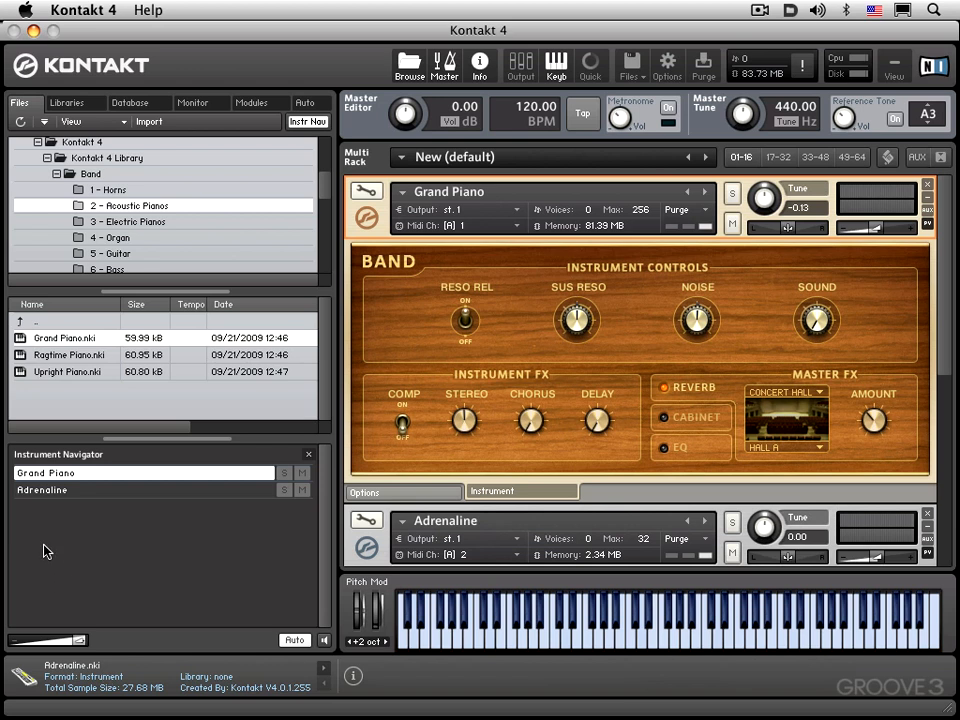
{"action": "mouse_move", "coordinate": [93, 549]}
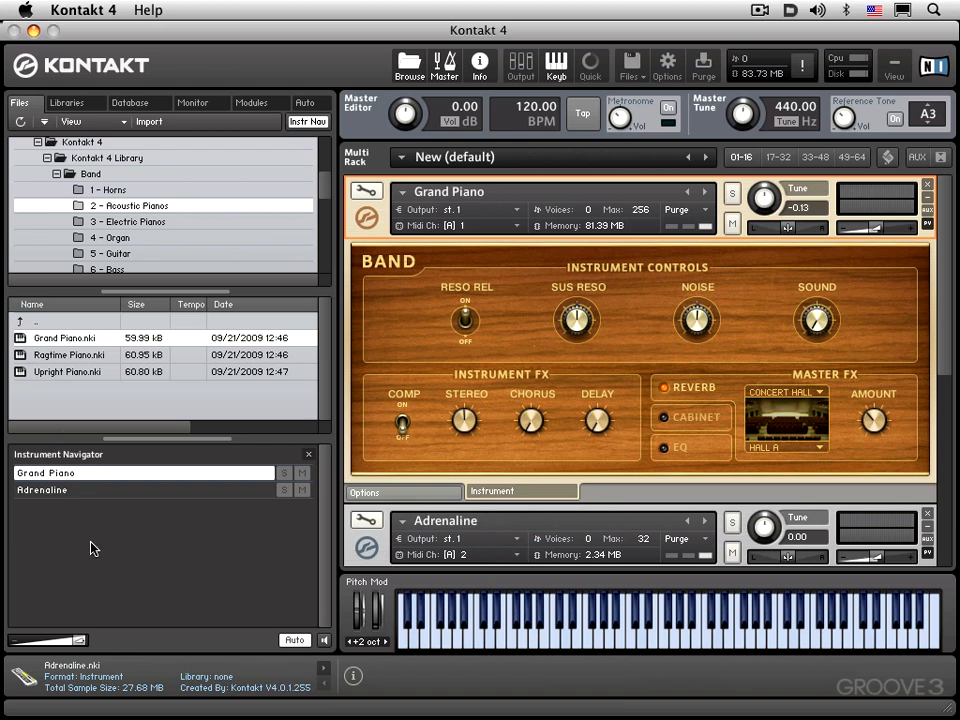